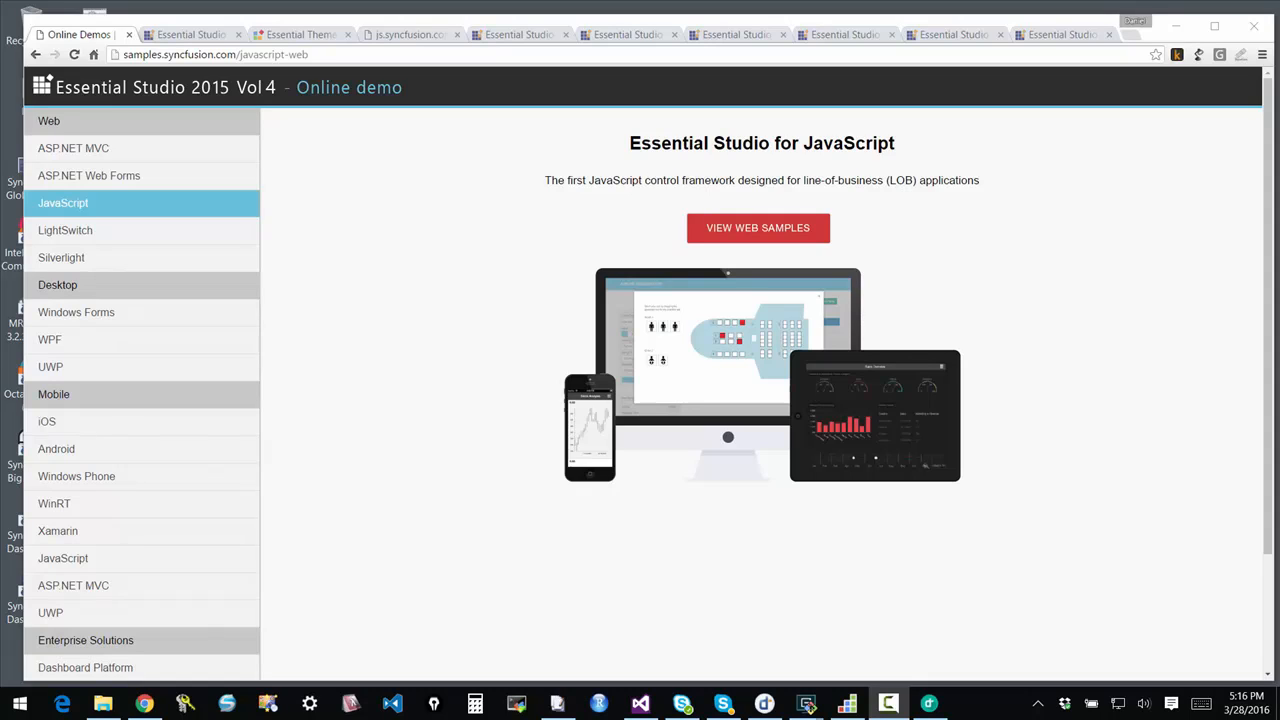
mouse_move(1260, 347)
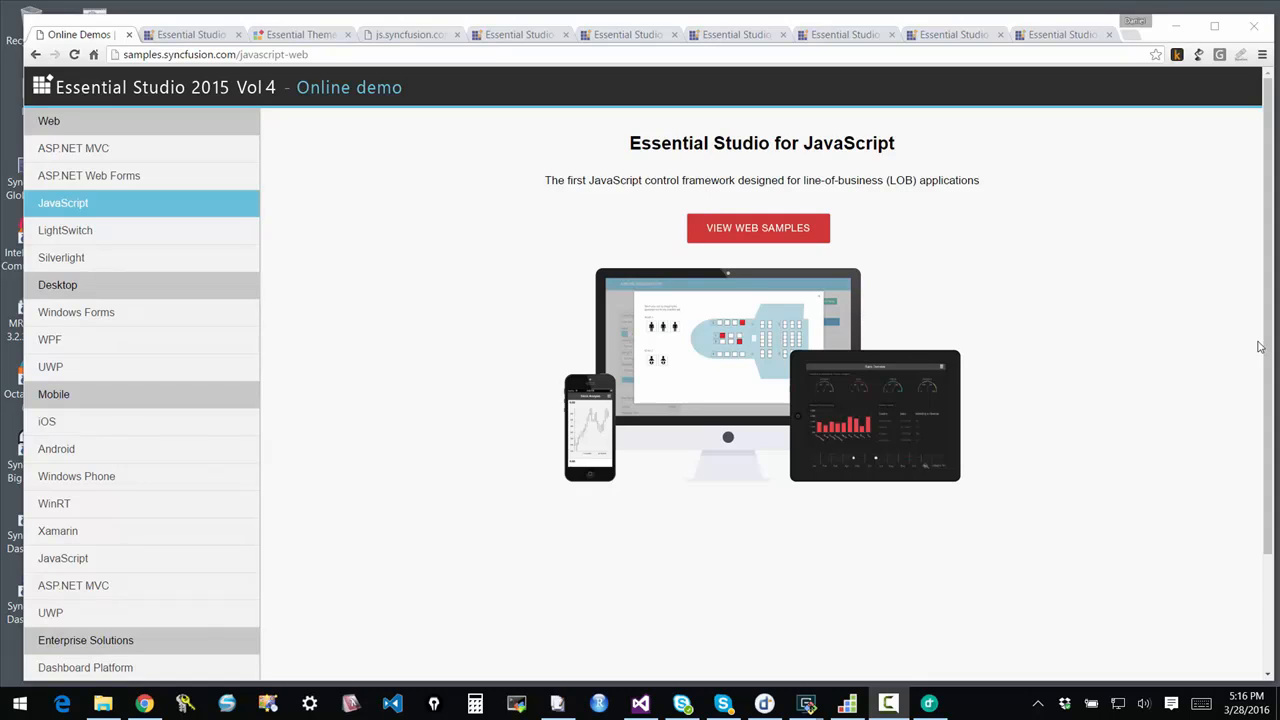
mouse_move(1106, 323)
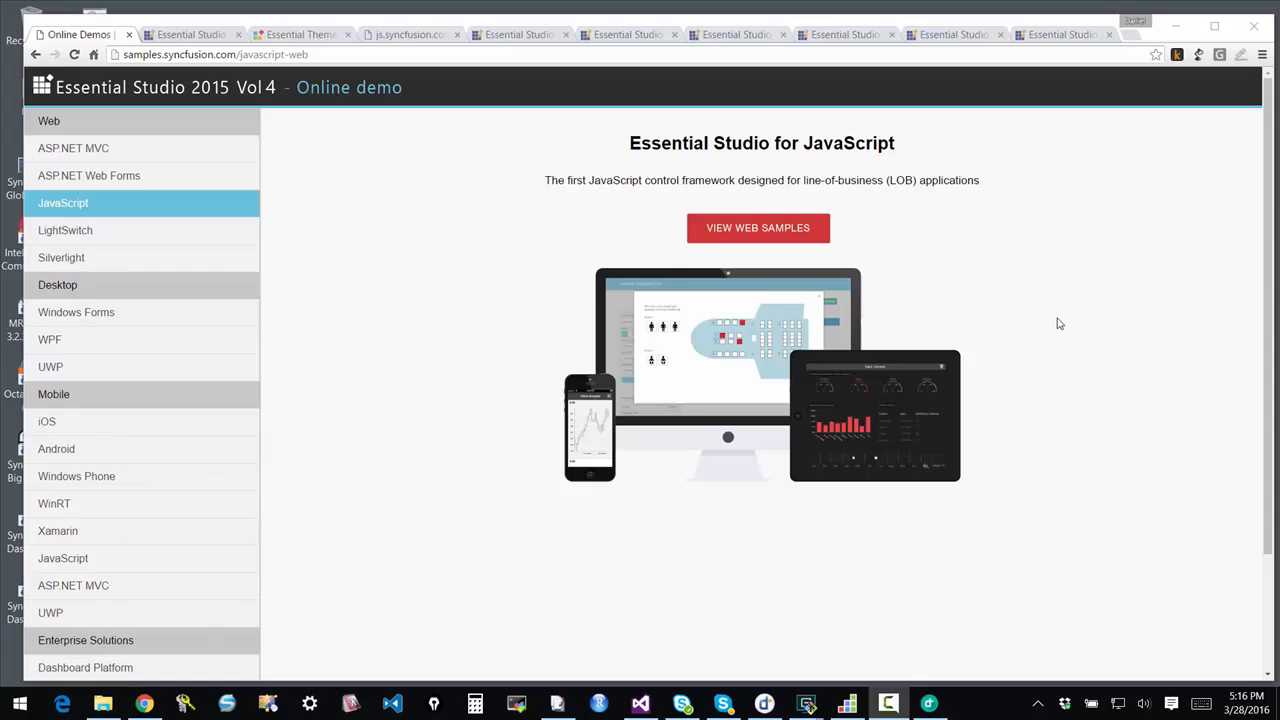
mouse_move(1024, 319)
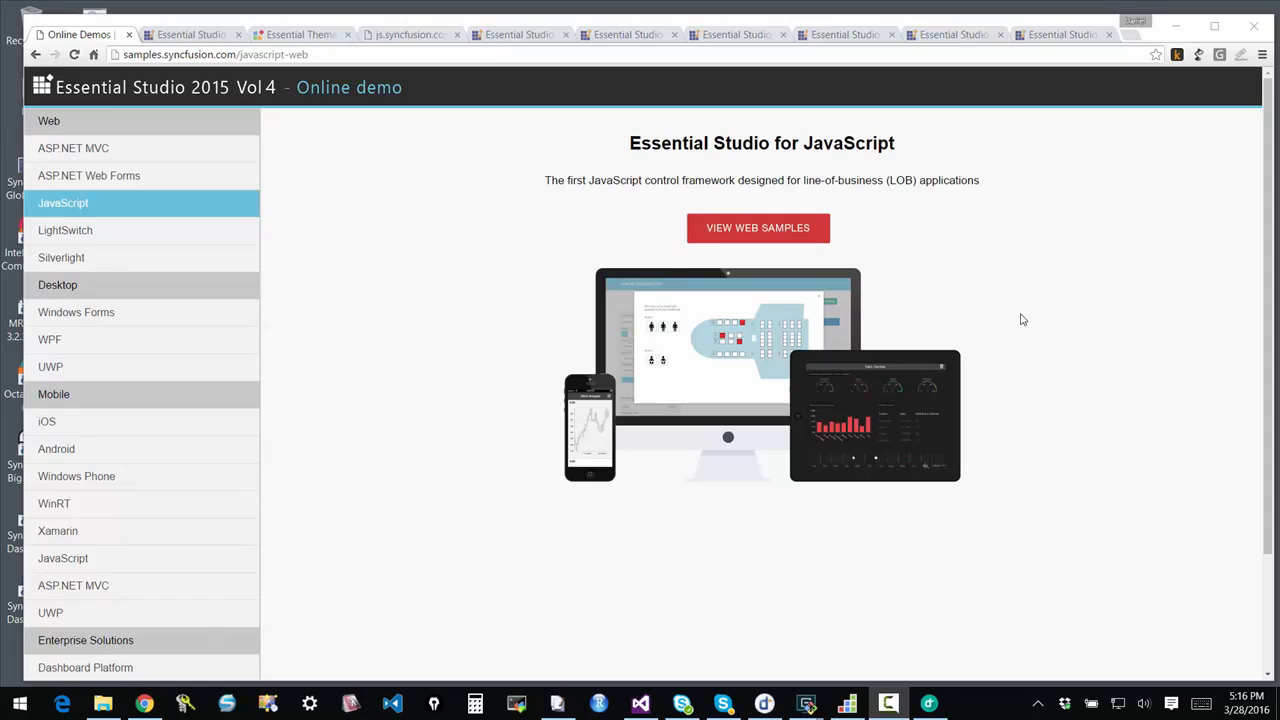
mouse_move(1005, 326)
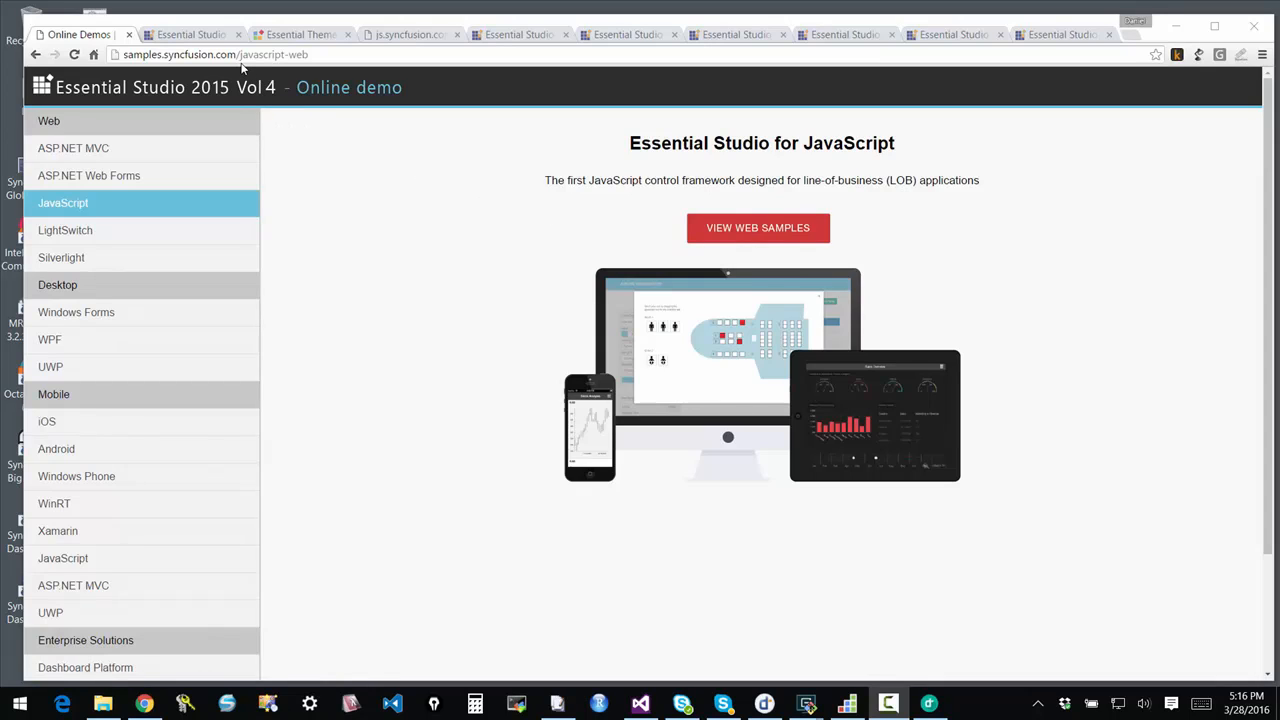
mouse_move(148, 137)
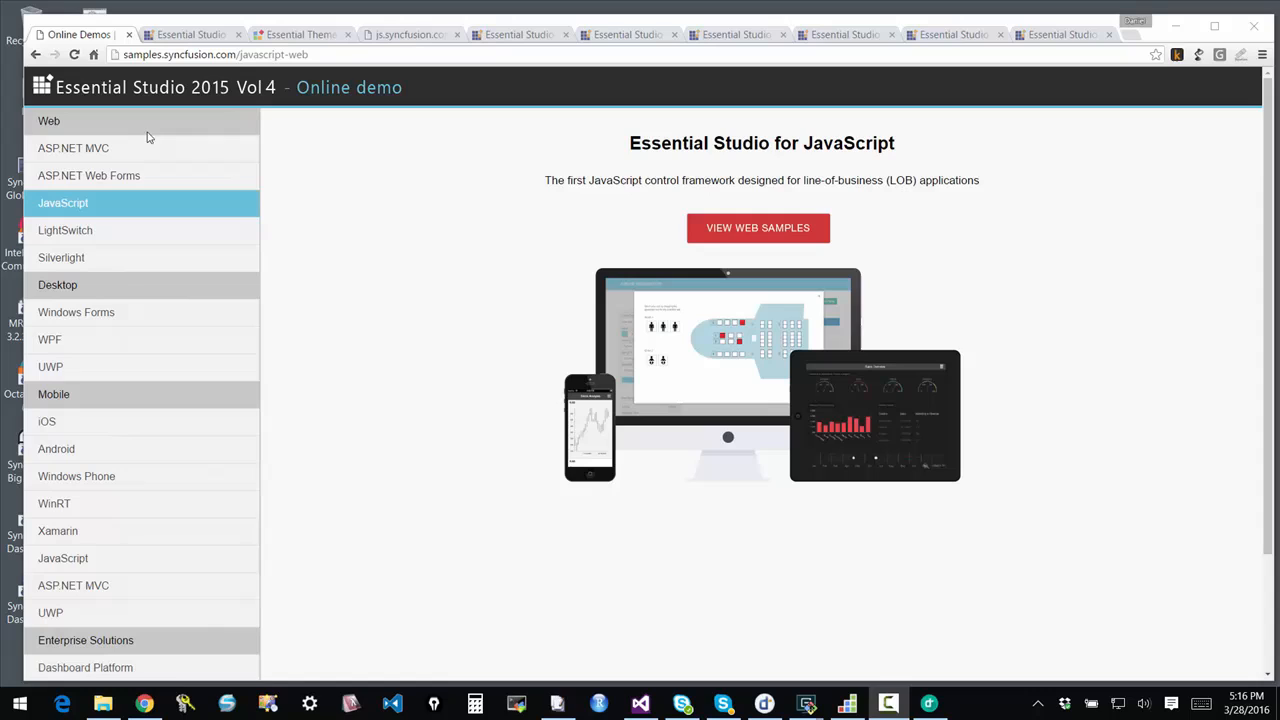
mouse_move(119, 148)
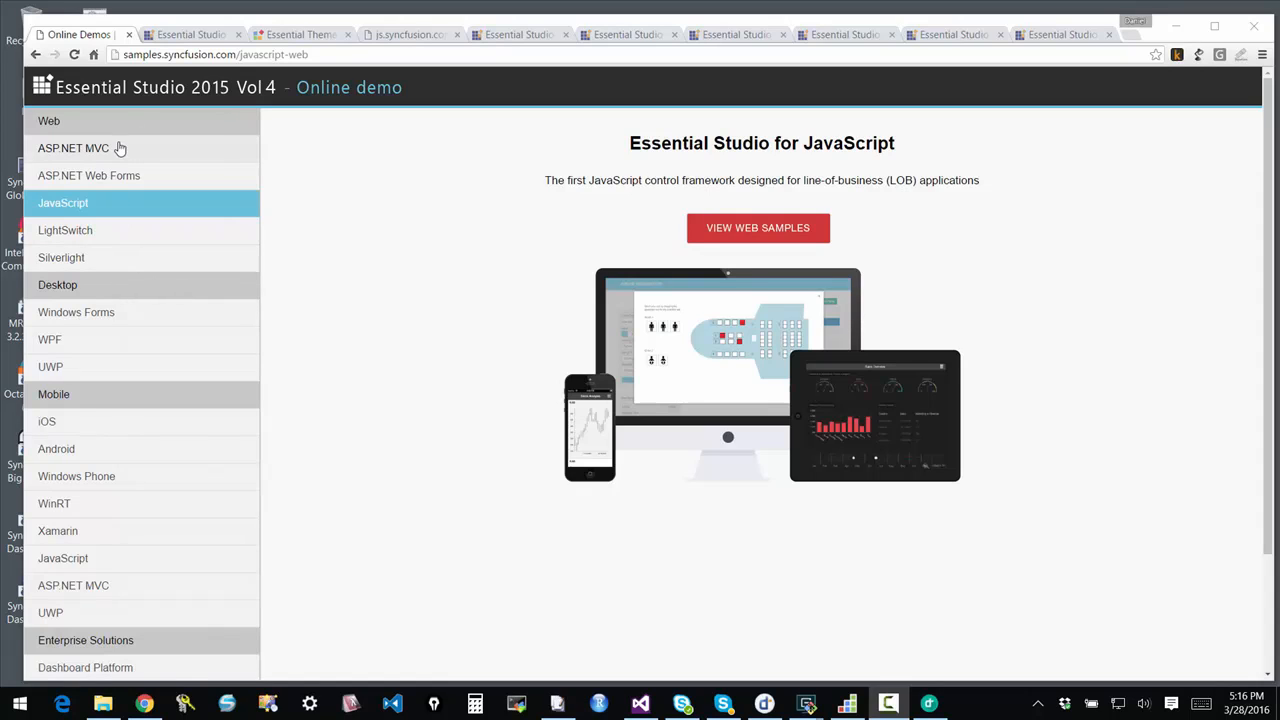
mouse_move(76, 476)
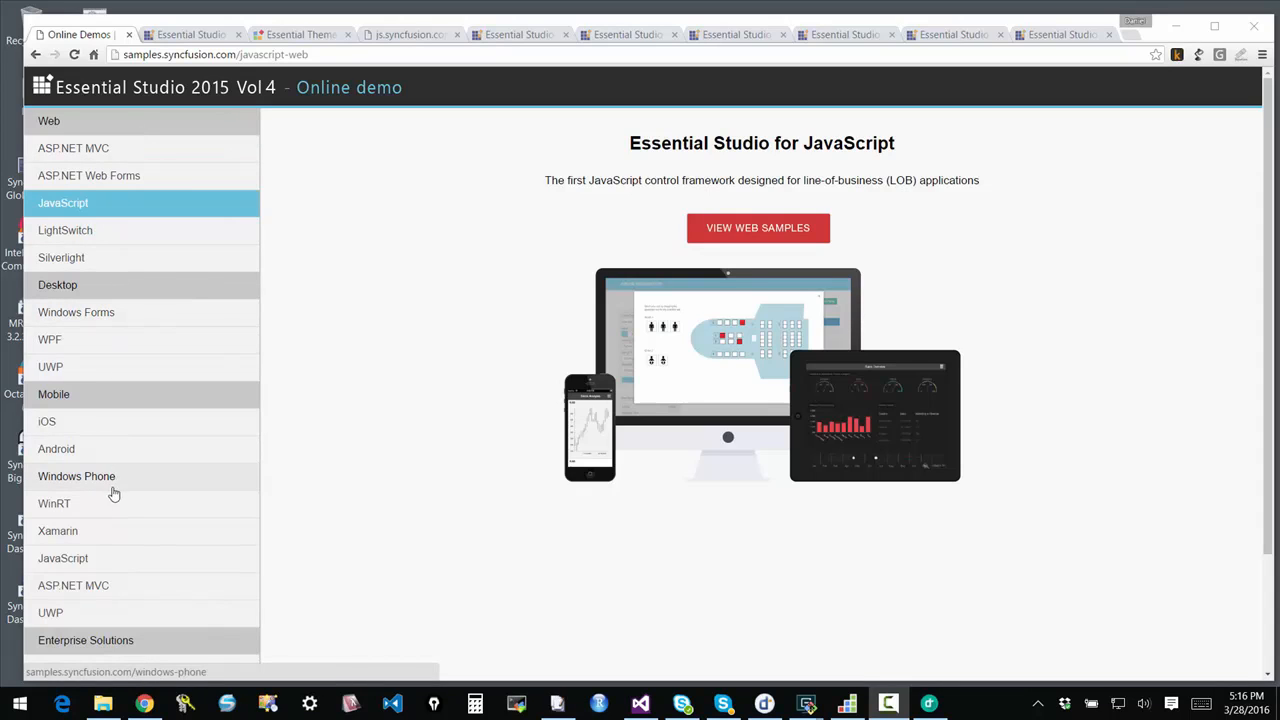
mouse_move(108, 474)
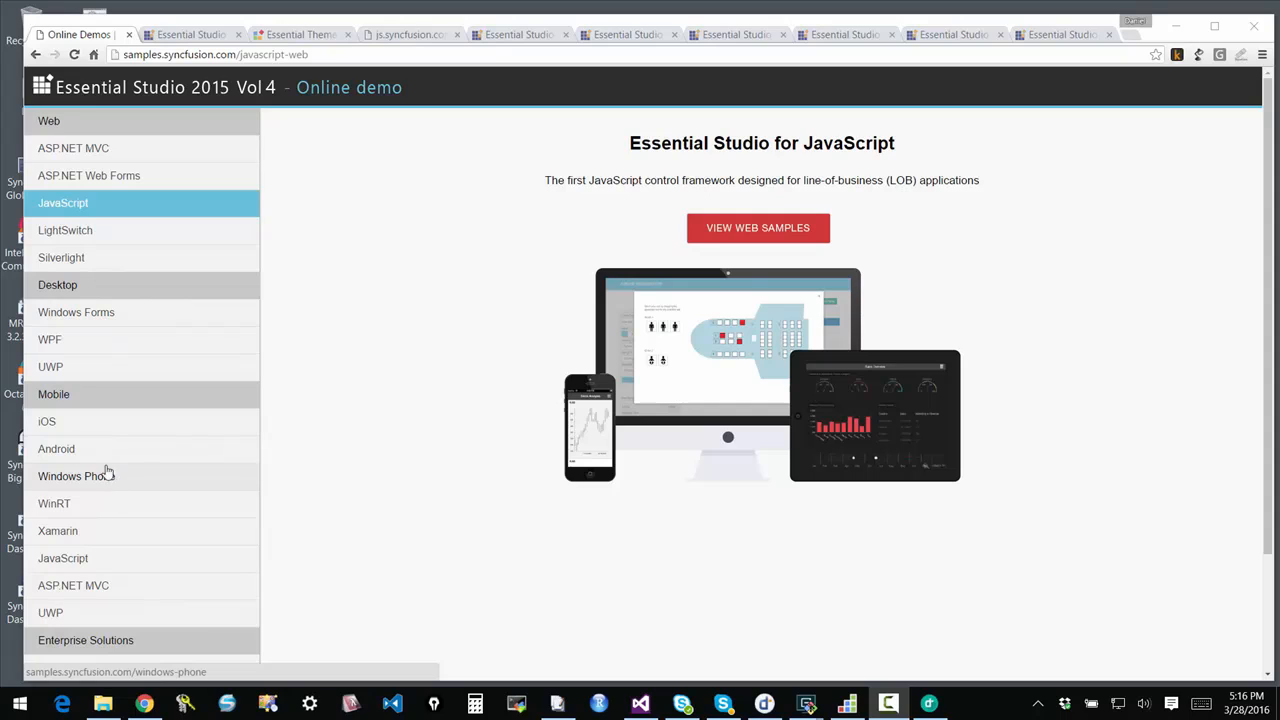
mouse_move(47, 421)
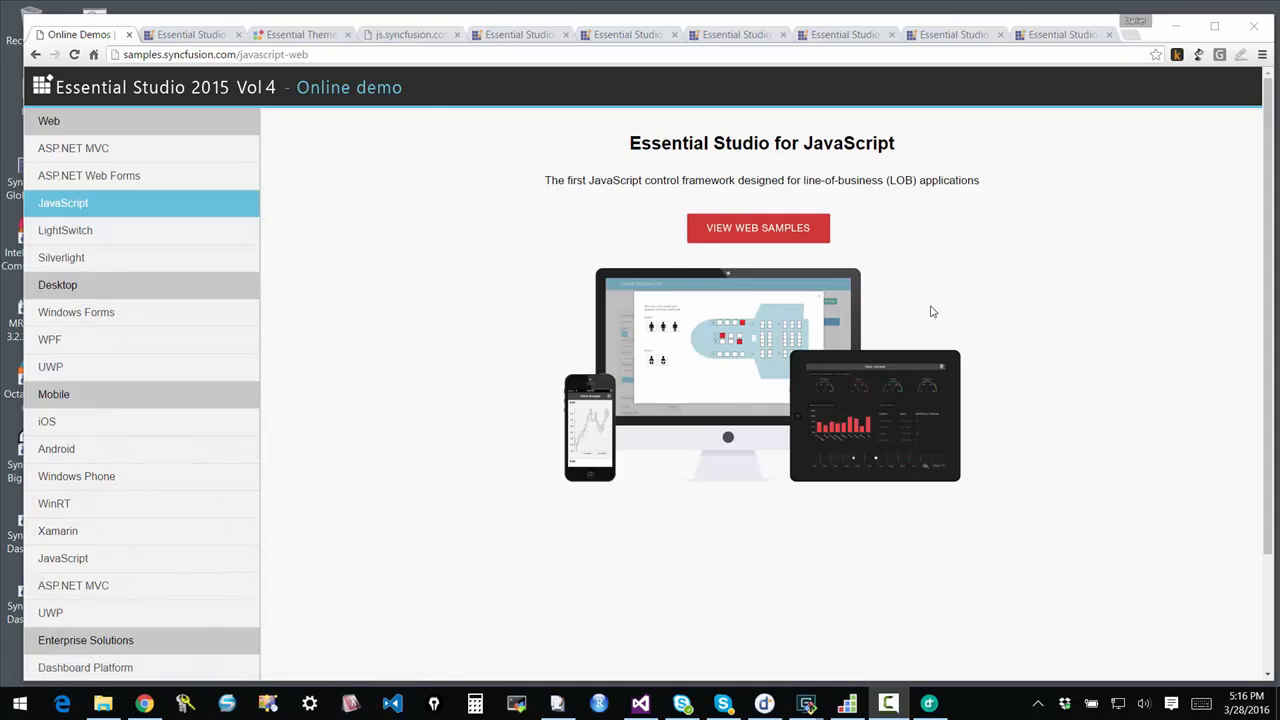
mouse_move(936, 556)
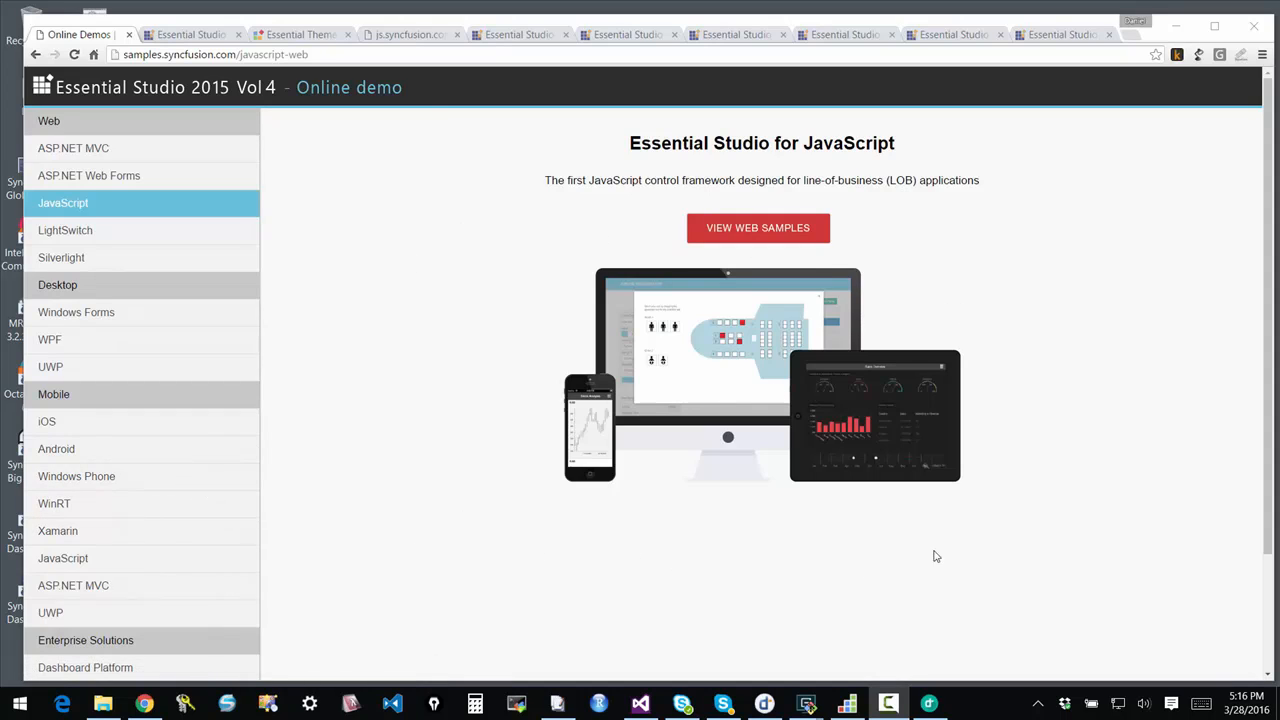
mouse_move(977, 307)
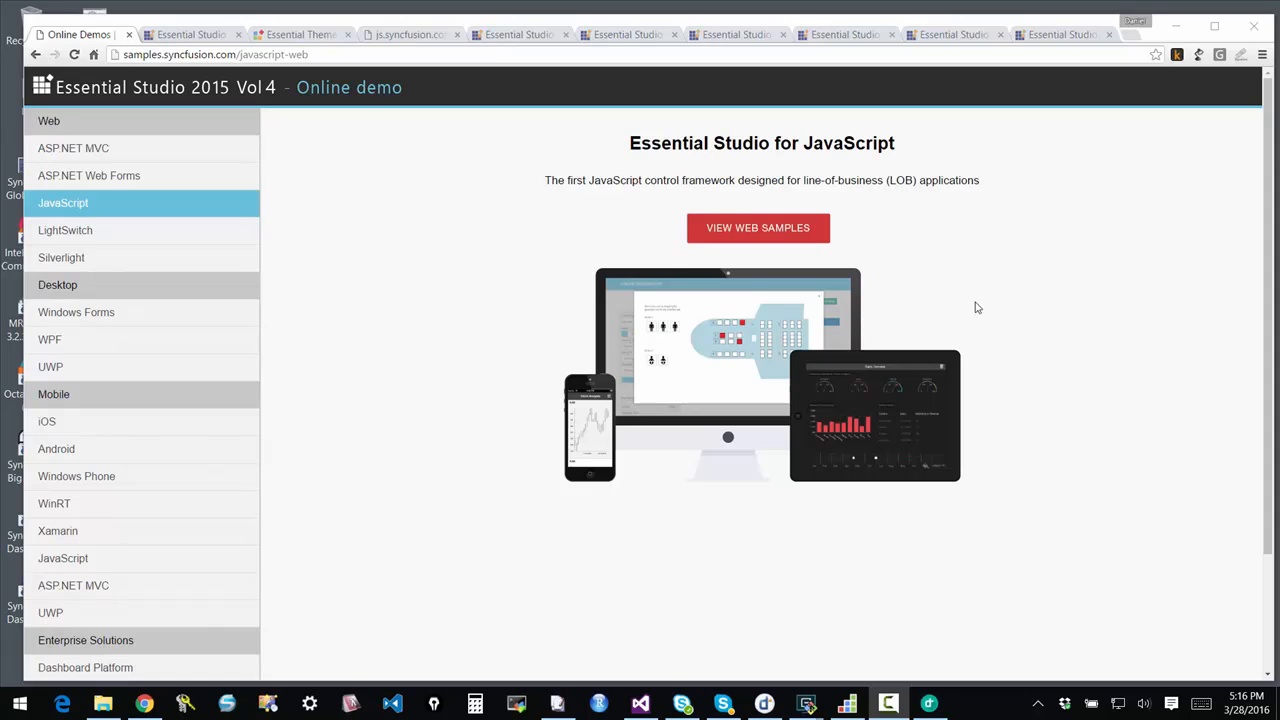
mouse_move(143, 188)
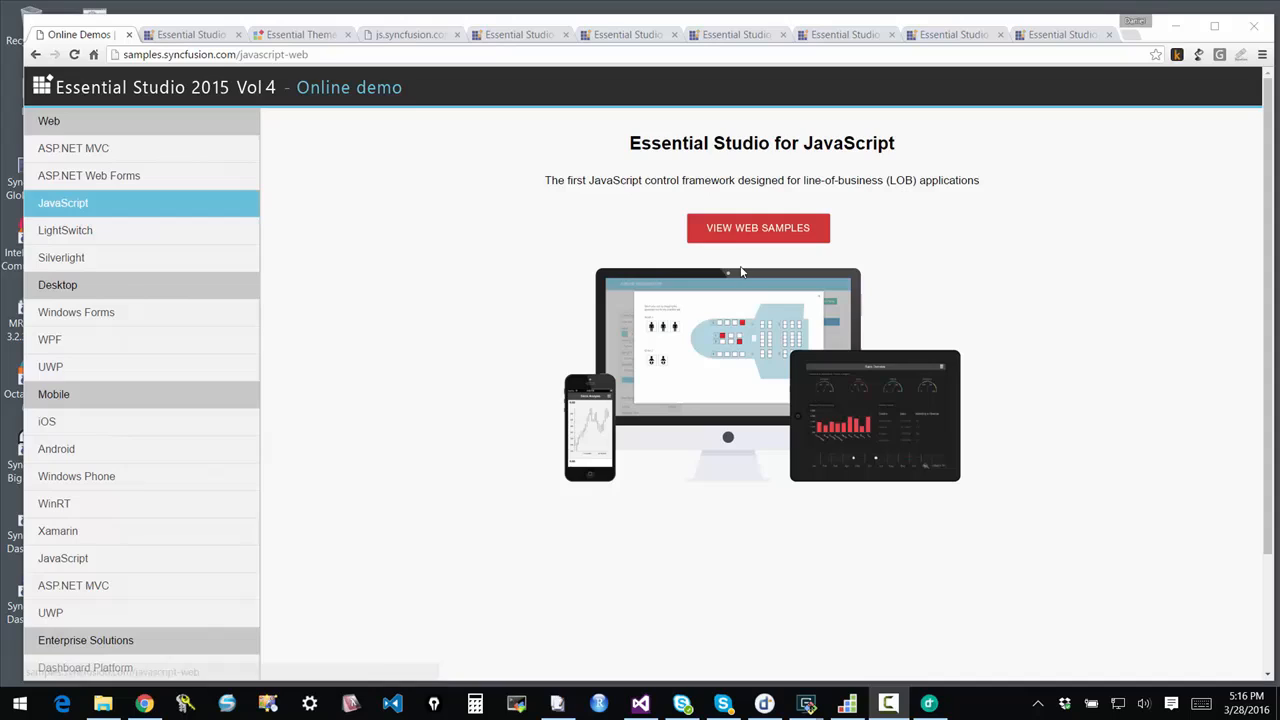
mouse_move(758, 256)
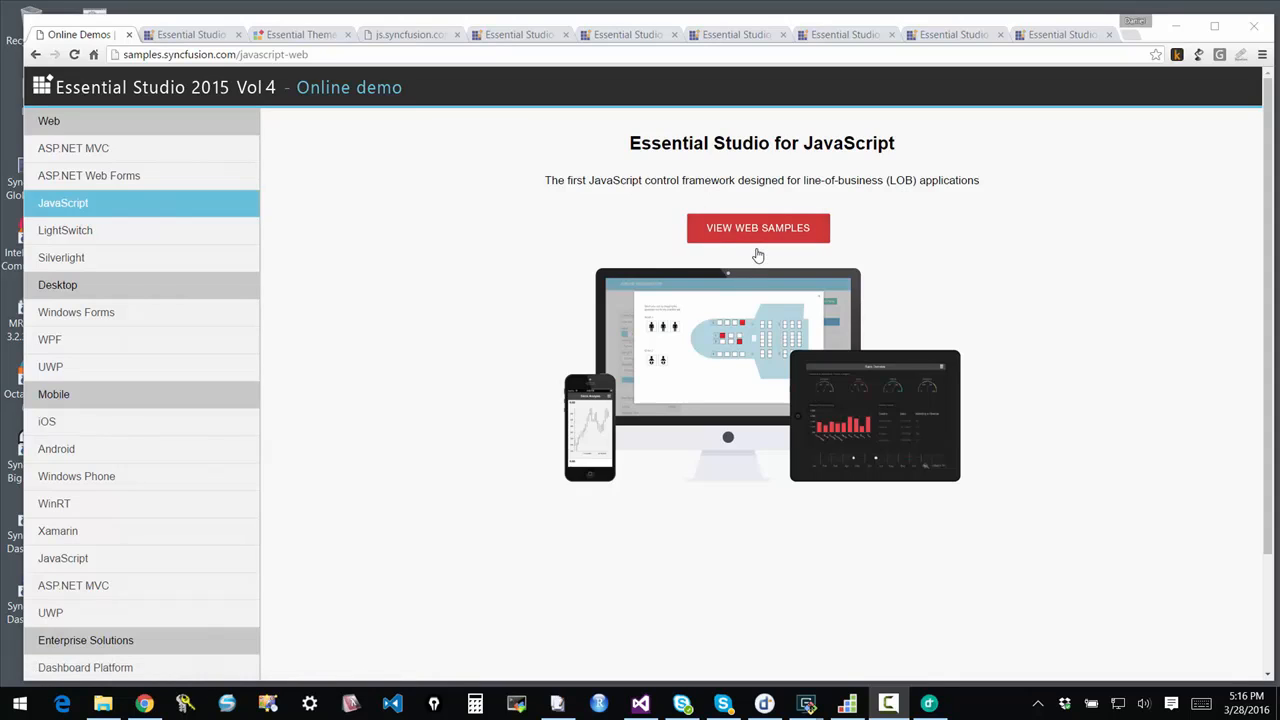
mouse_move(871, 246)
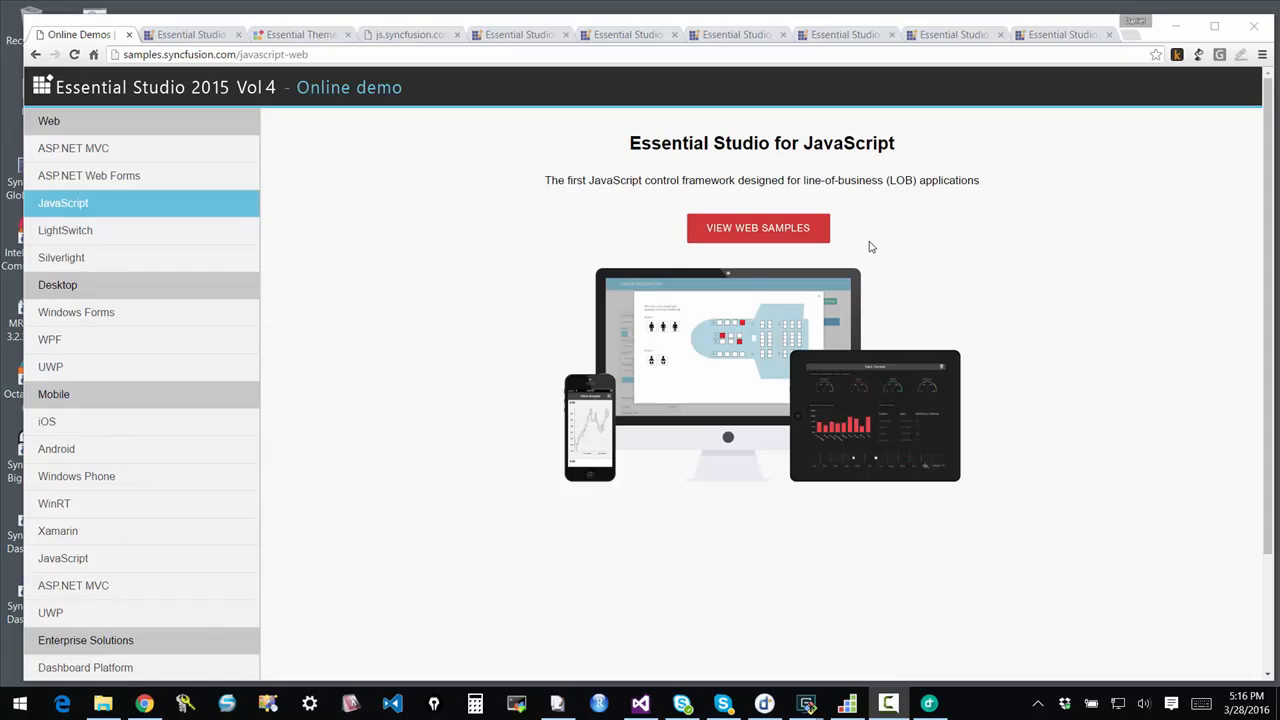
mouse_move(864, 224)
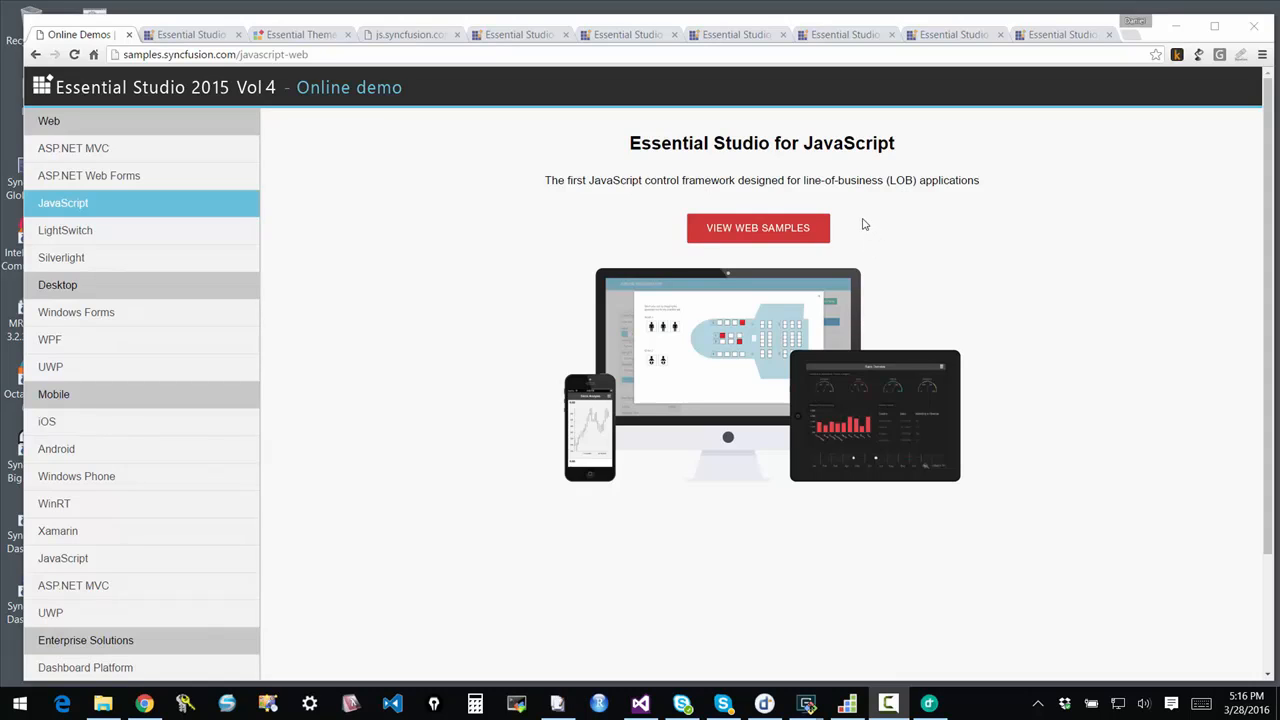
mouse_move(389, 174)
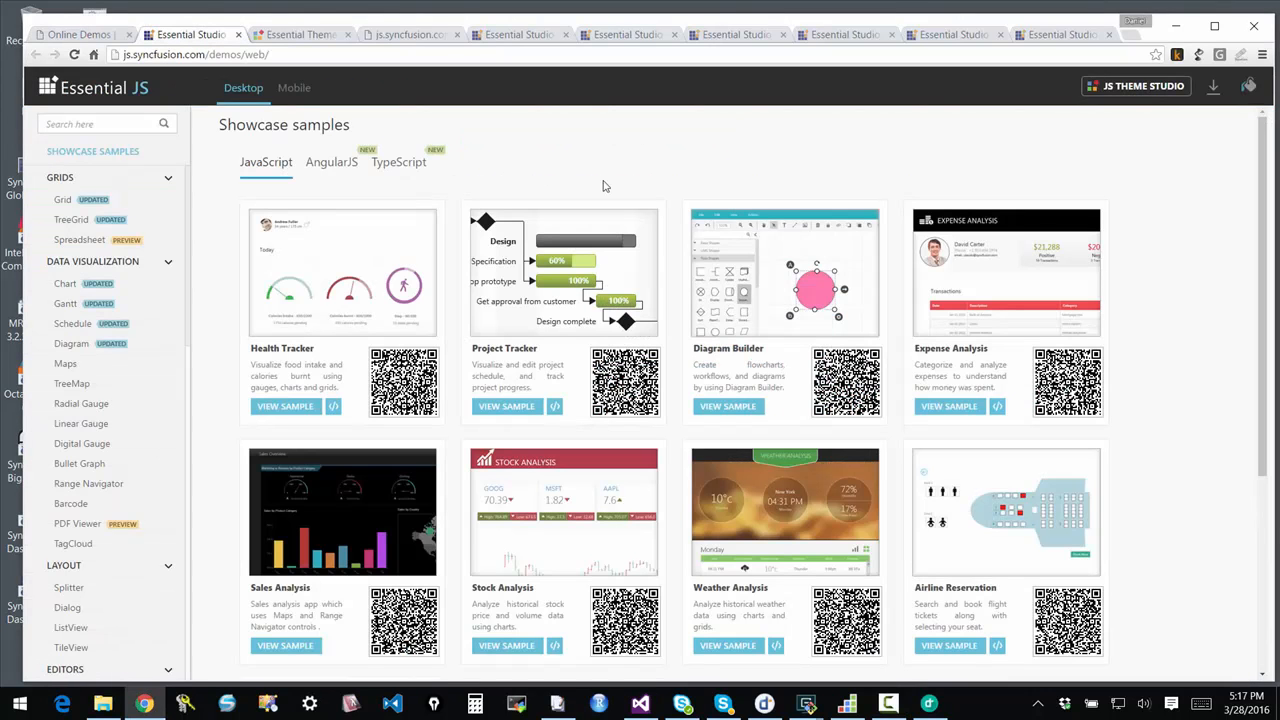
mouse_move(907, 330)
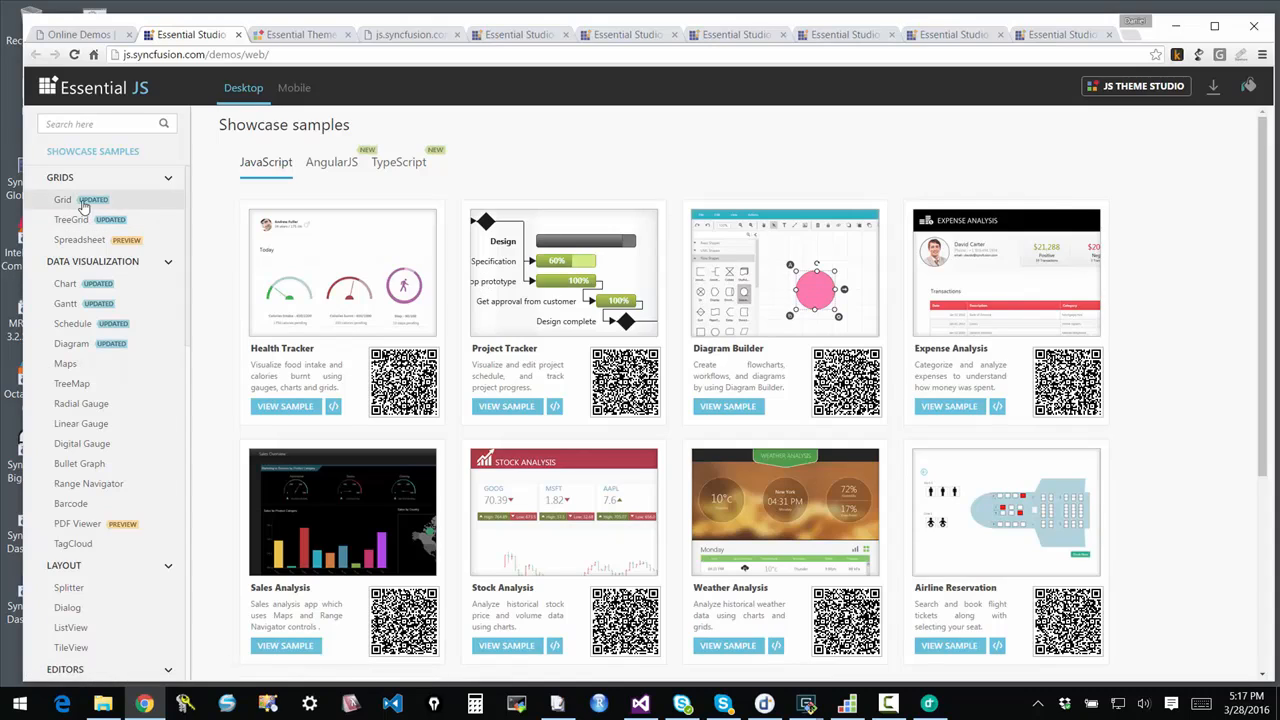
mouse_move(104, 197)
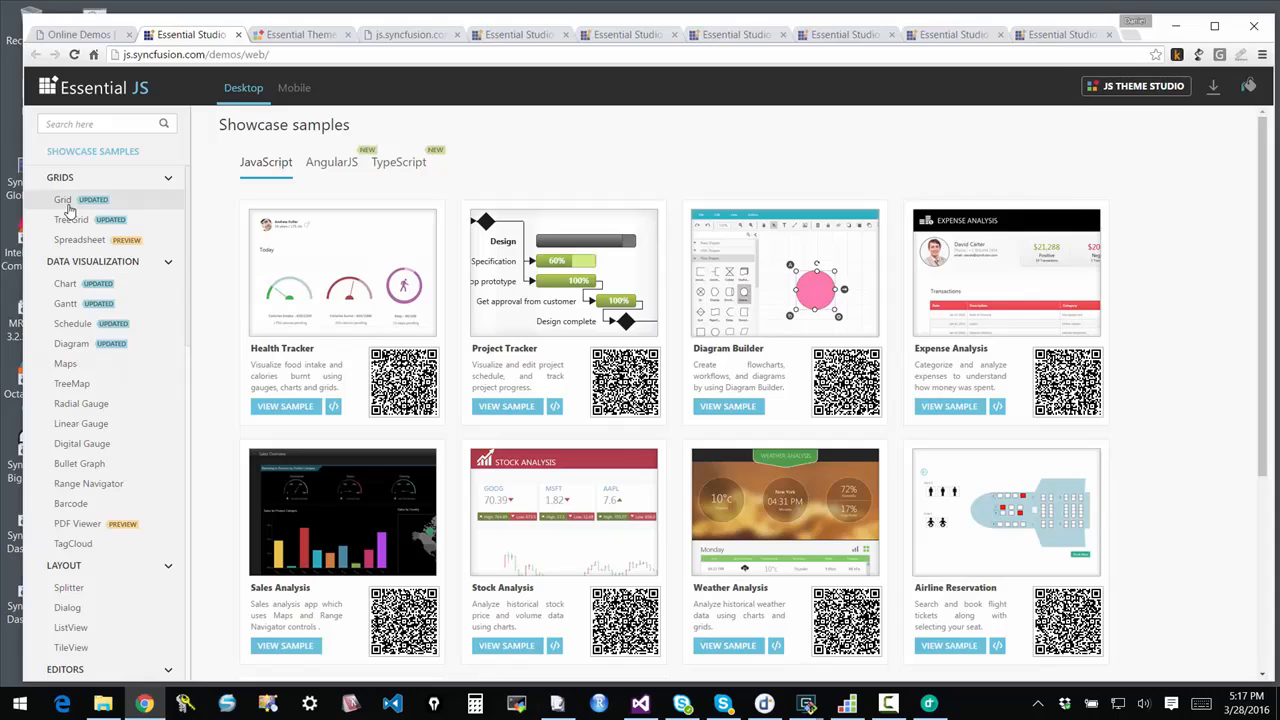
mouse_move(72, 247)
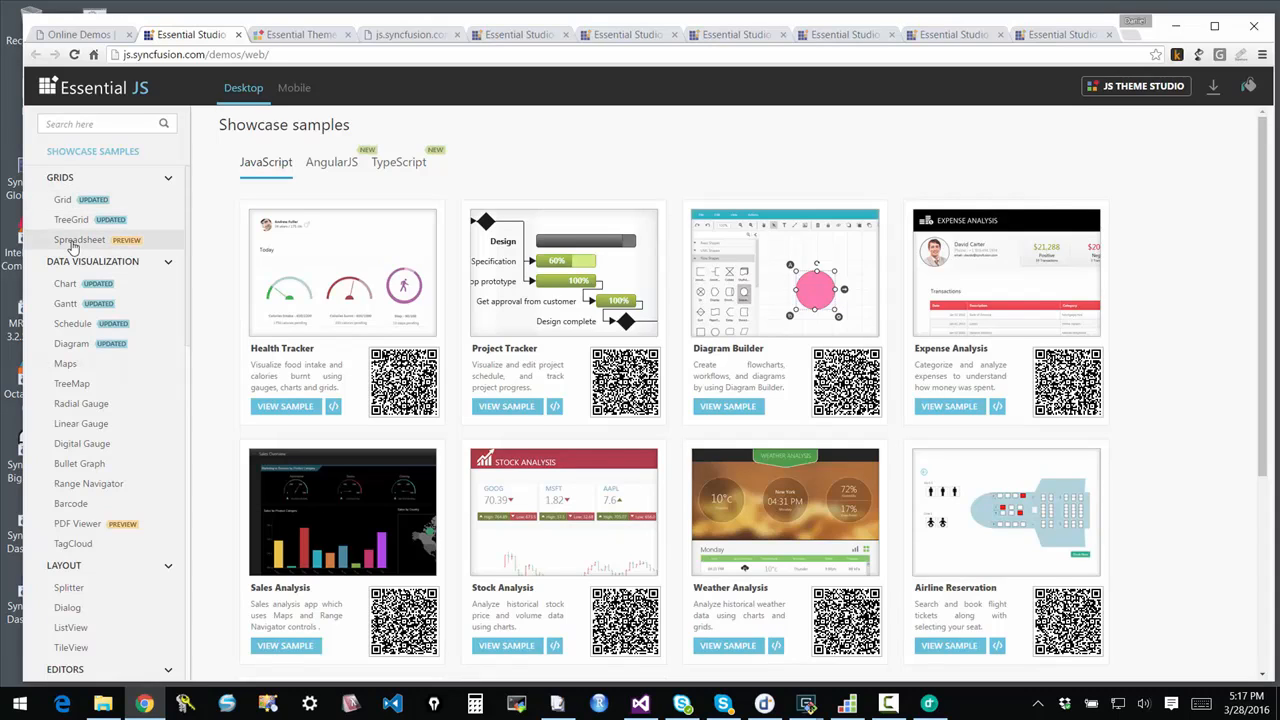
mouse_move(71, 219)
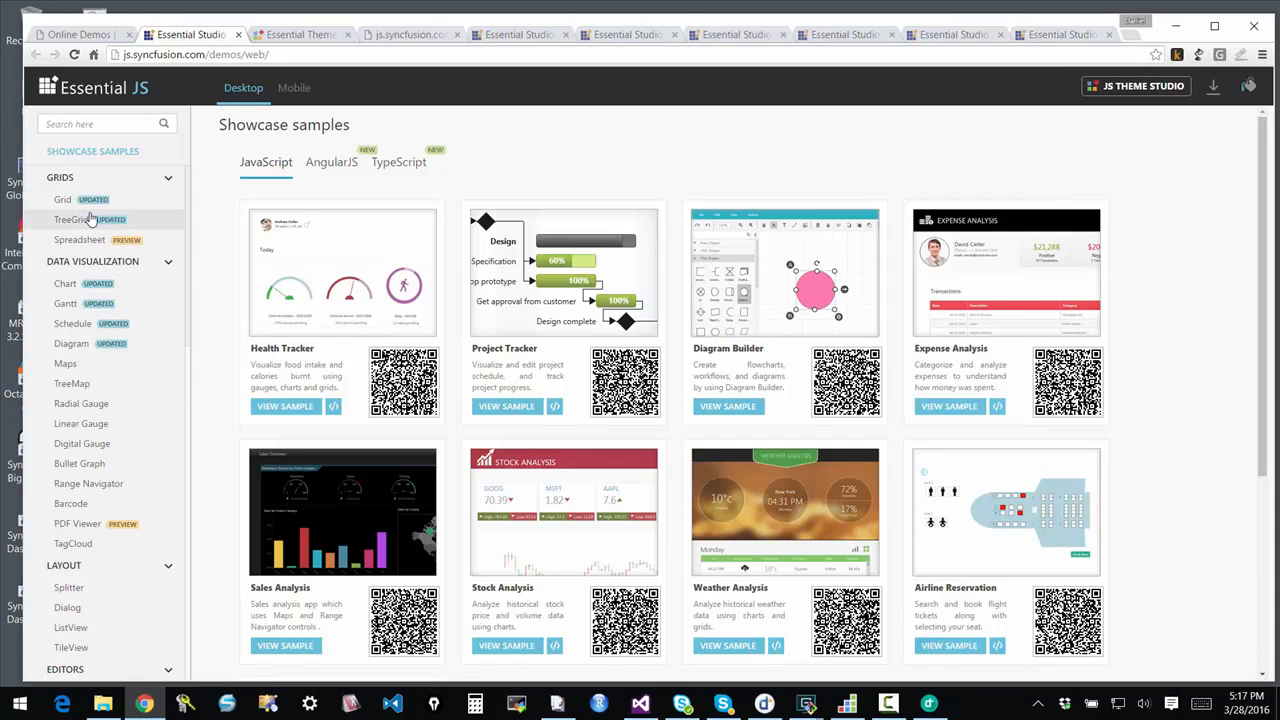
mouse_move(260, 338)
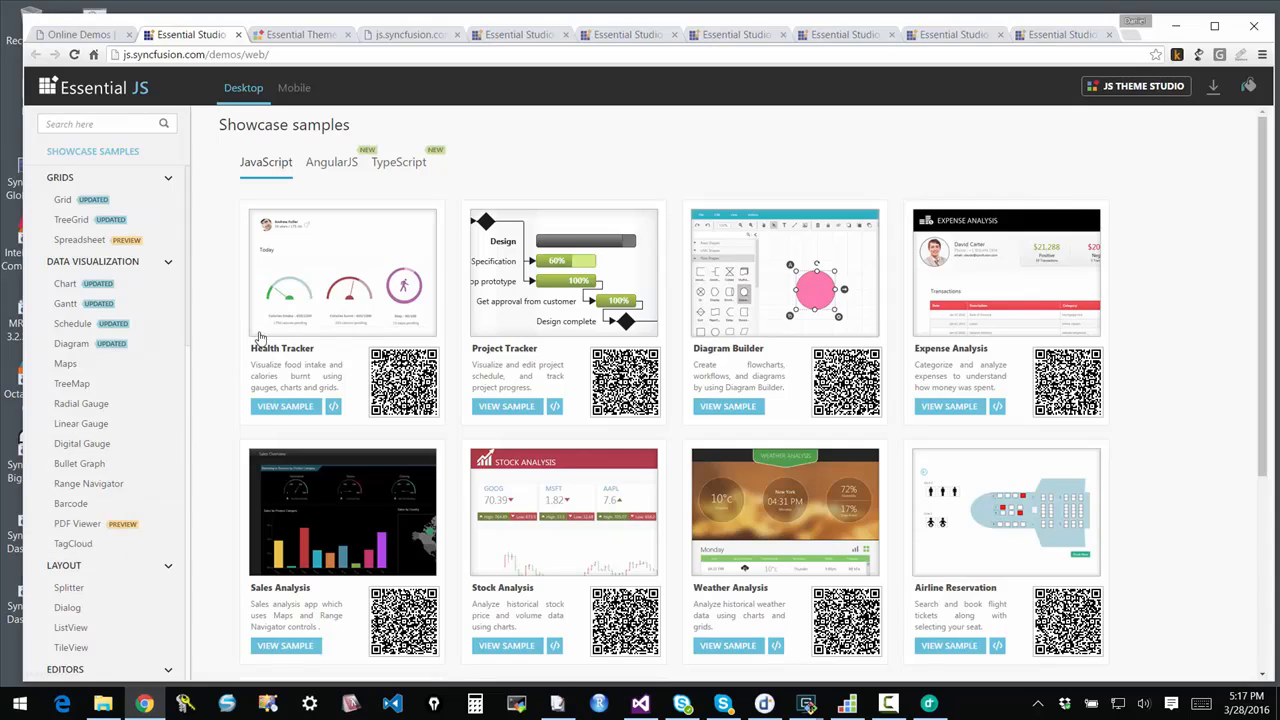
mouse_move(1010, 340)
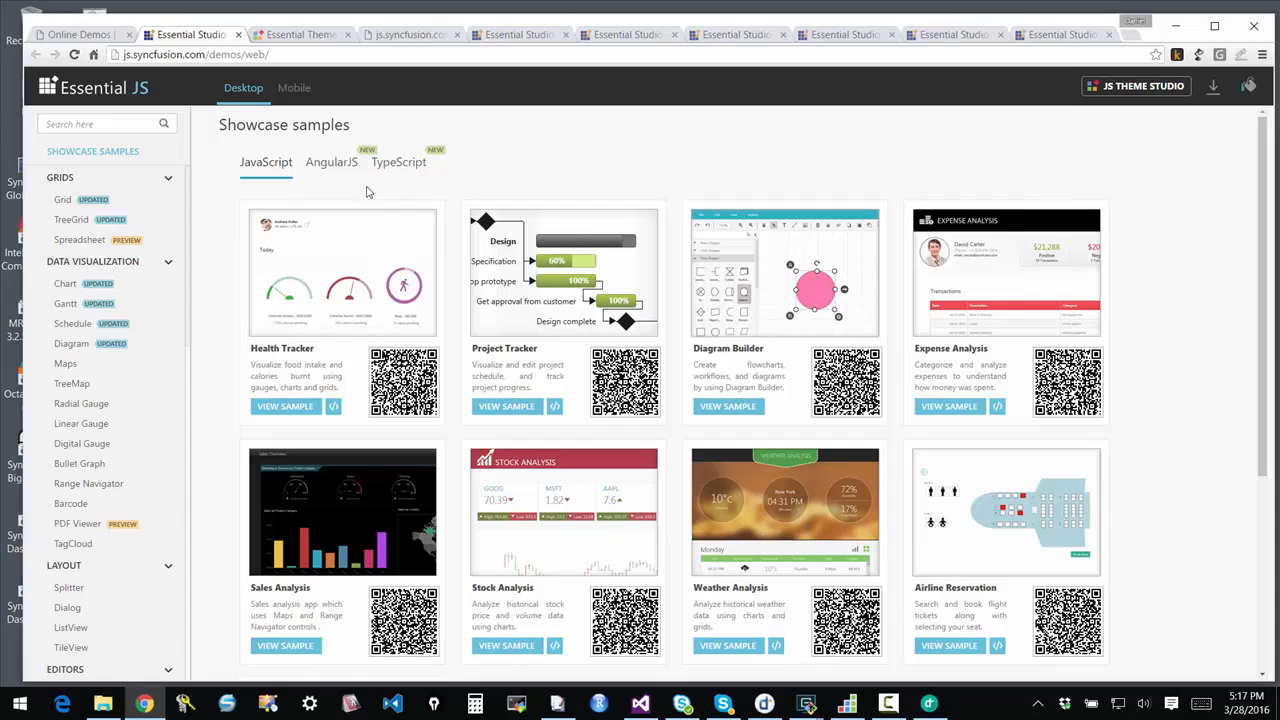
mouse_move(562, 330)
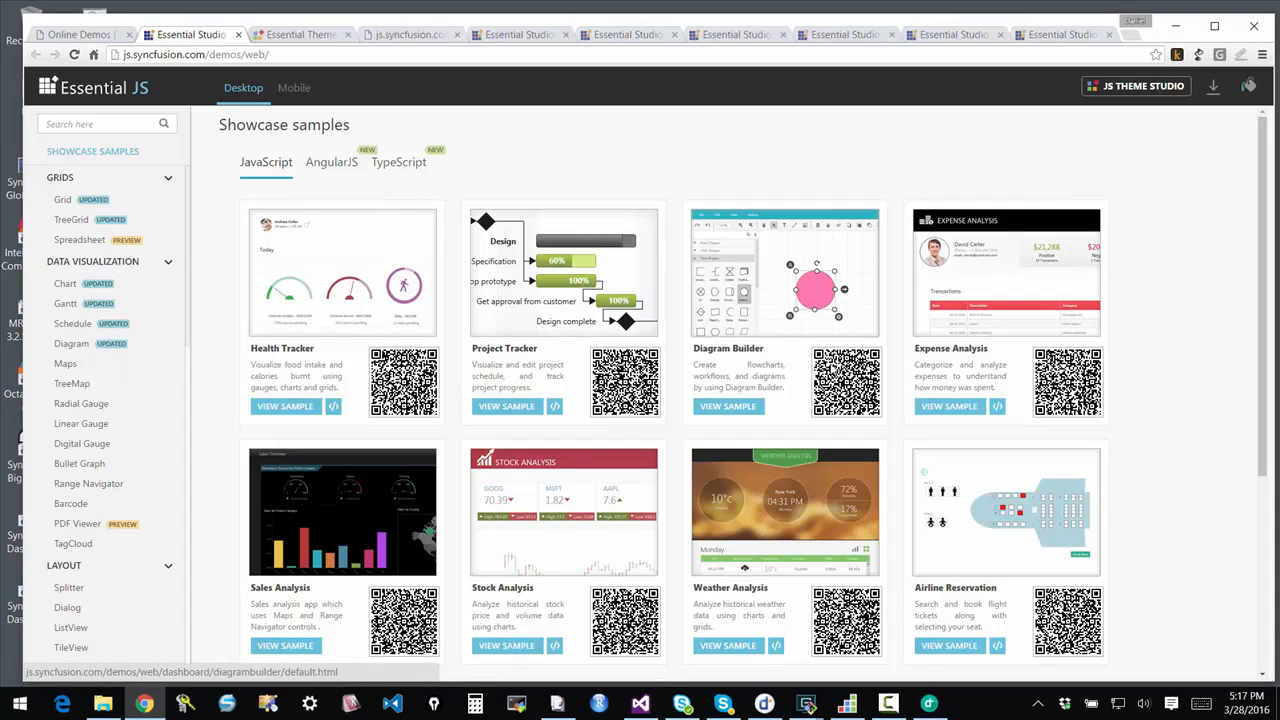
mouse_move(878, 395)
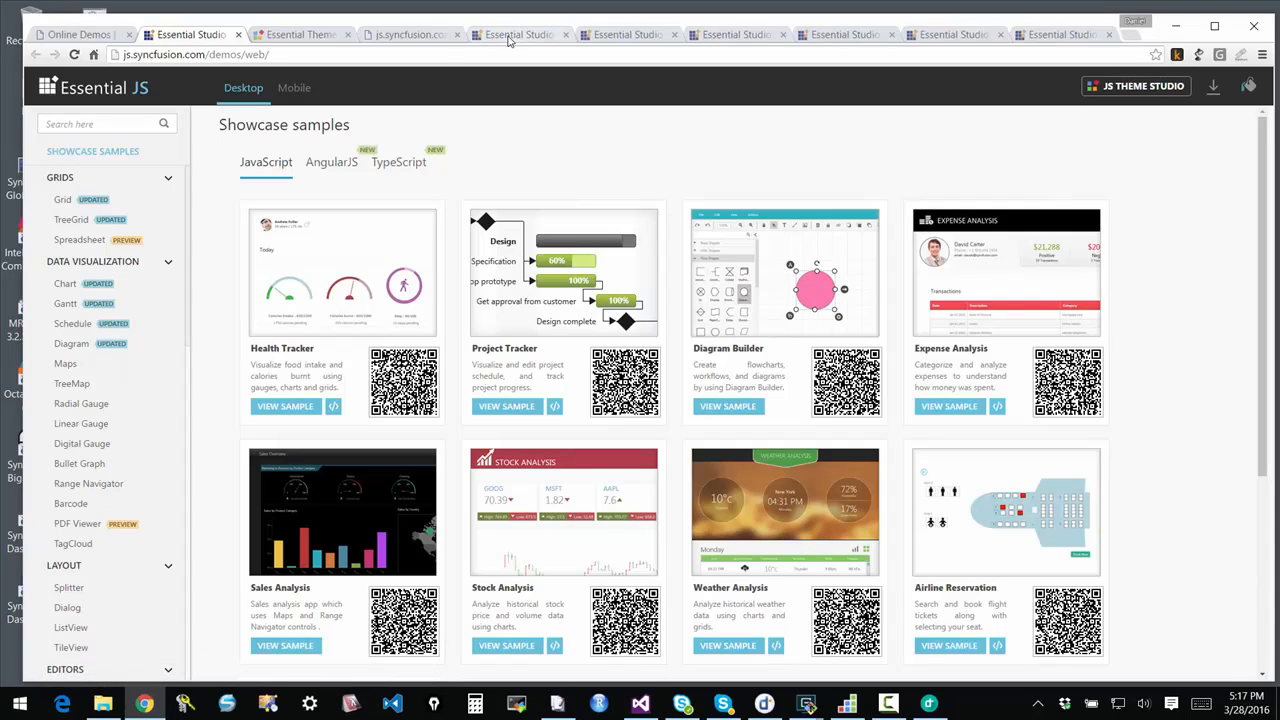
On the Spreadsheet demo, browse the INSERT, REVIEW and OTHERS tabs, then select G9:V26 and M16
click(518, 34)
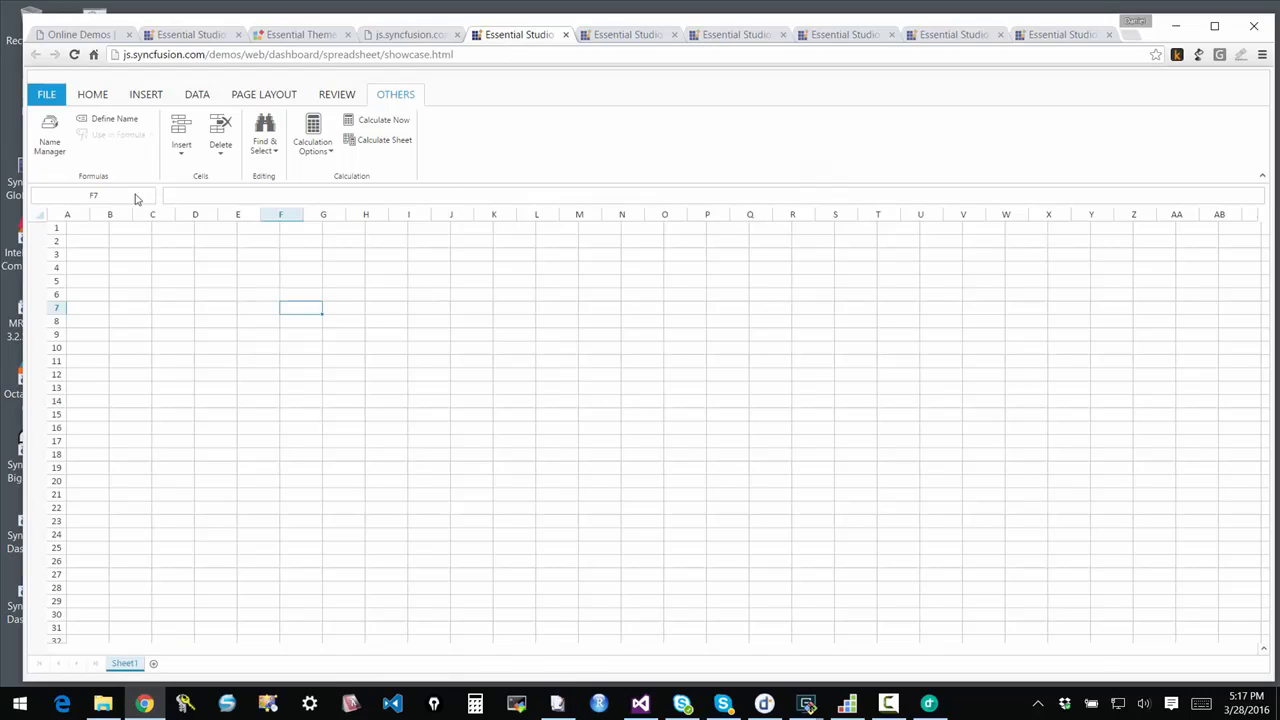
click(146, 94)
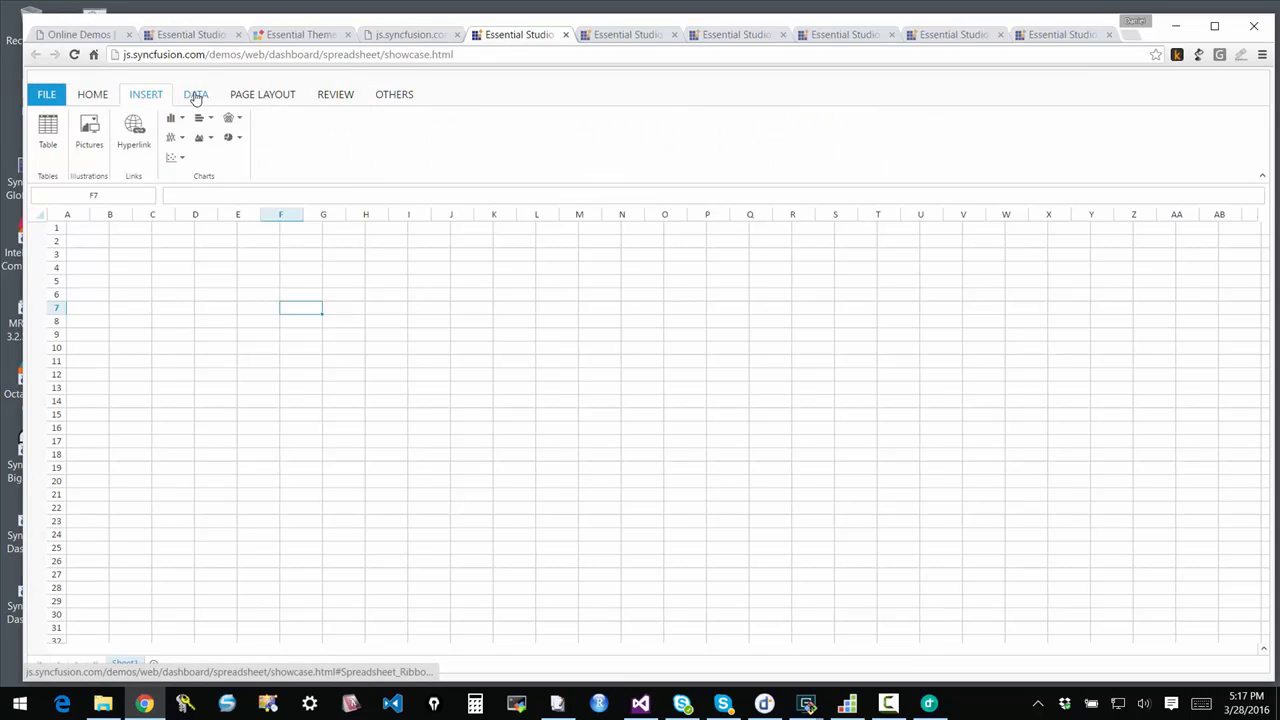
click(337, 94)
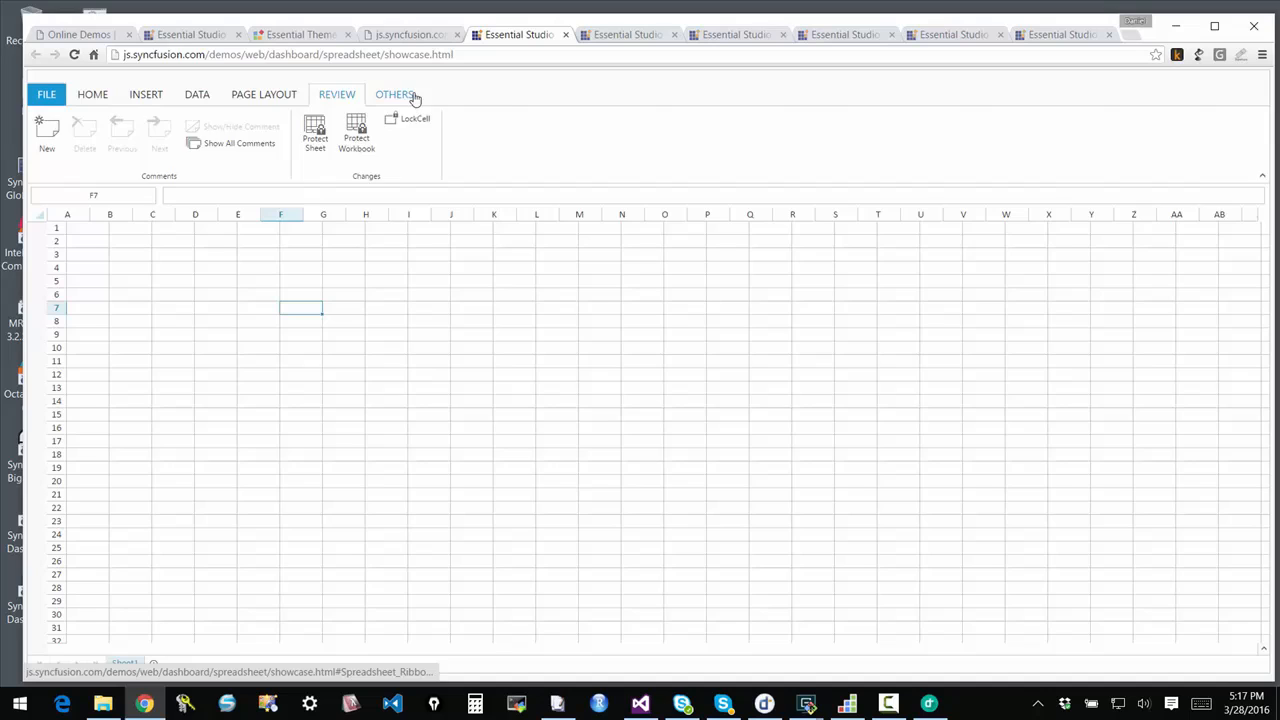
click(395, 94)
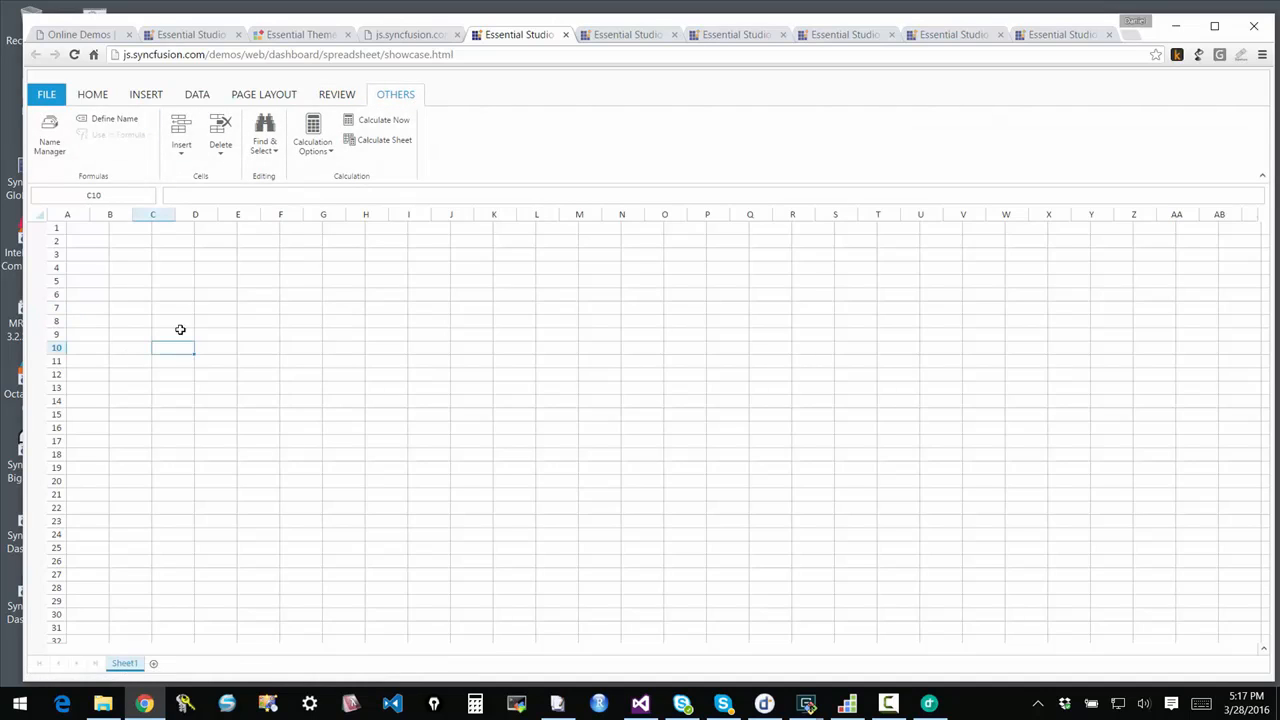
drag(323, 334, 933, 542)
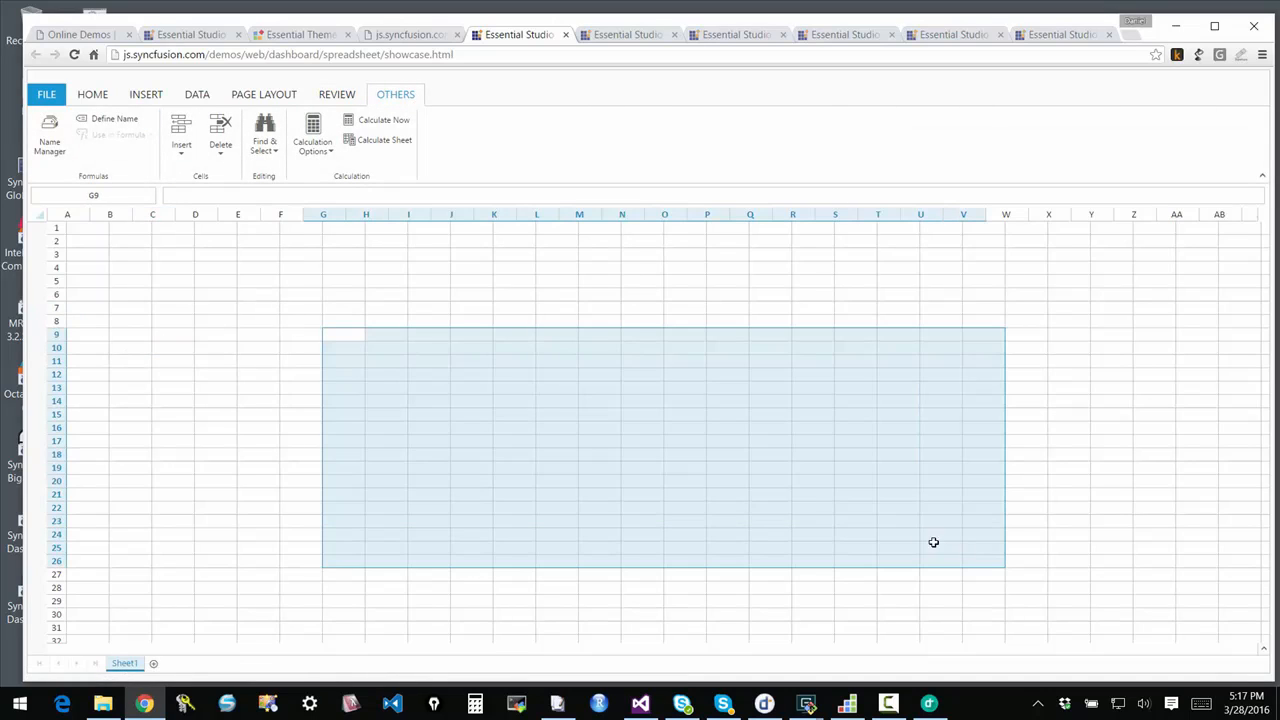
click(579, 428)
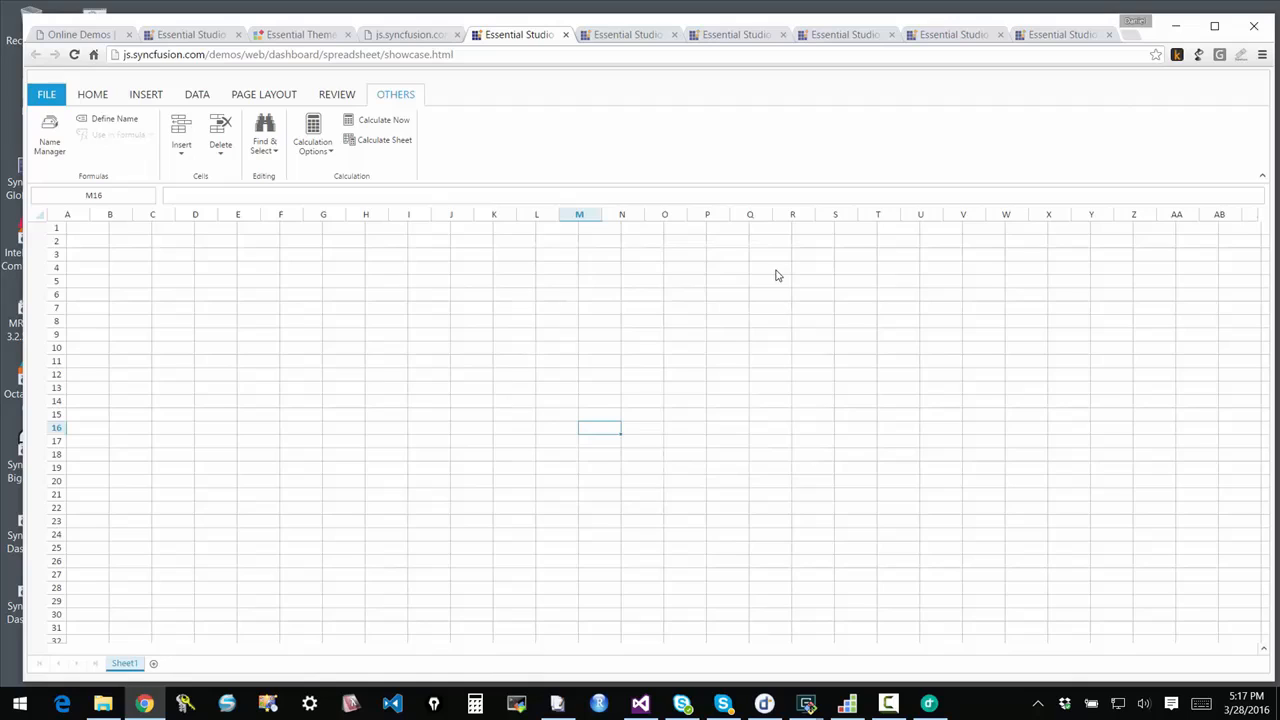
mouse_move(720, 327)
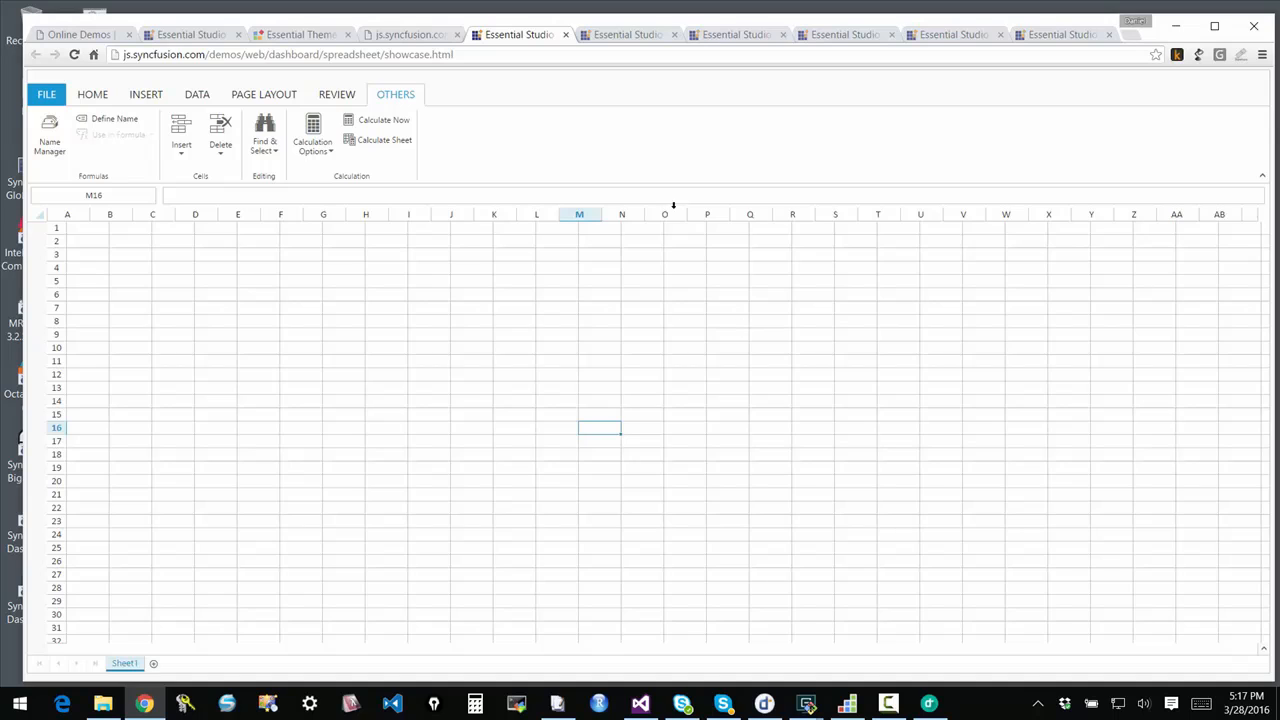
Switch to the Sales Analysis tab showing gauges, category bar chart, world map and timeline
click(627, 34)
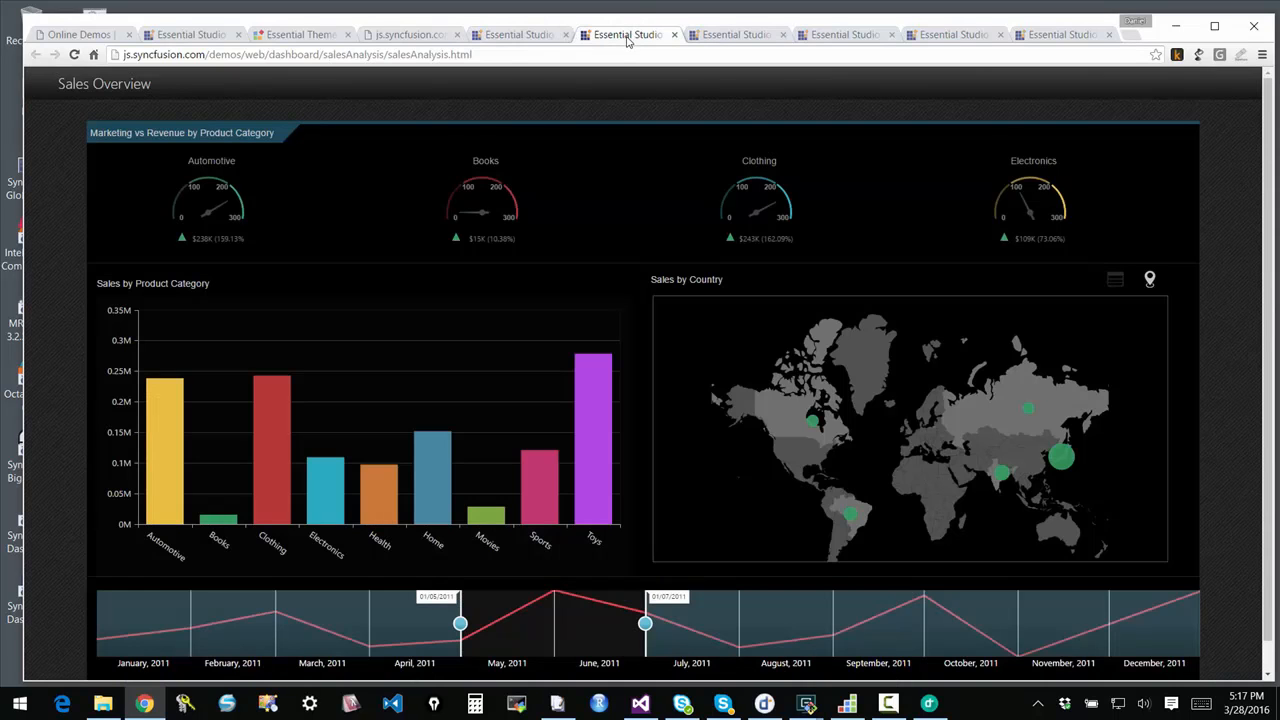
mouse_move(688, 407)
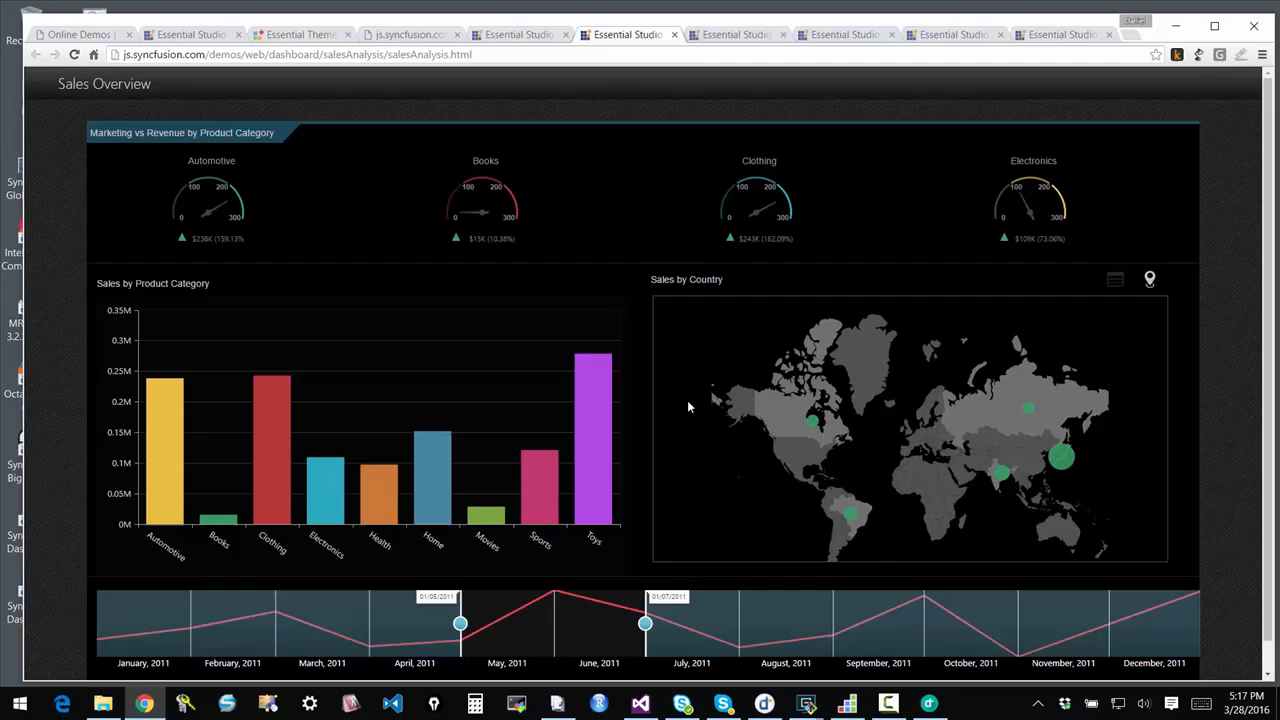
mouse_move(465, 480)
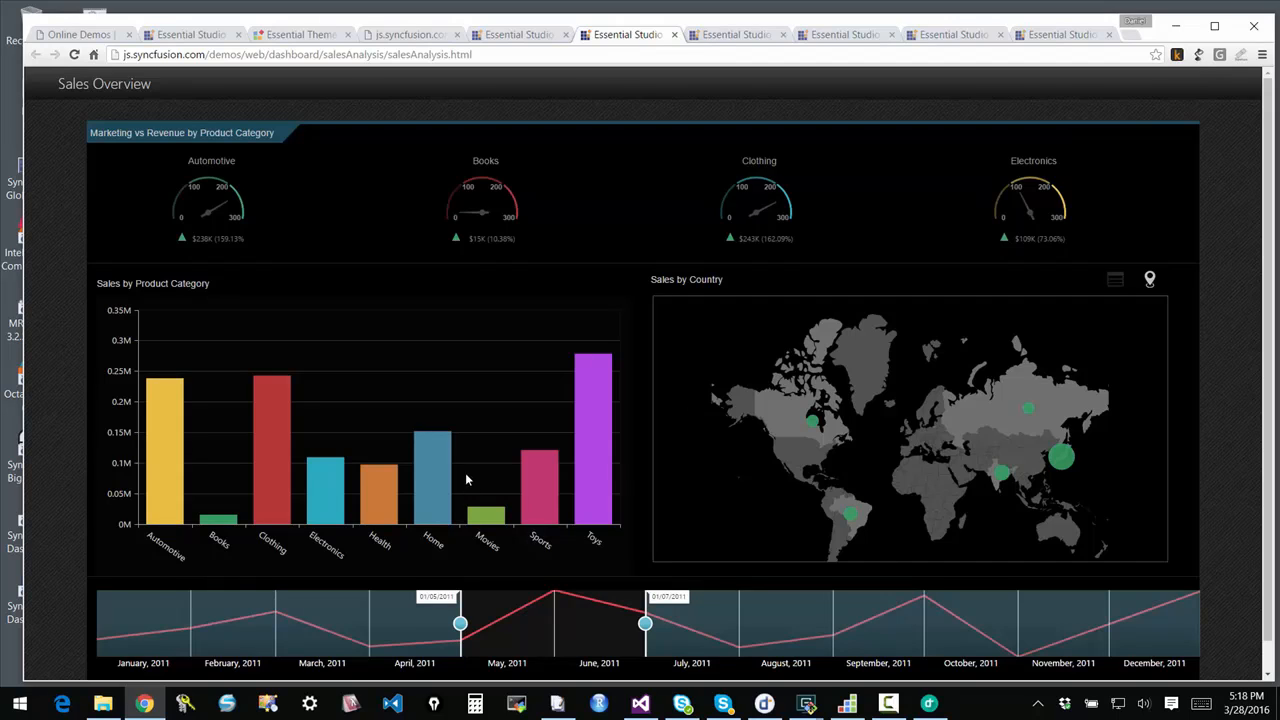
mouse_move(197, 218)
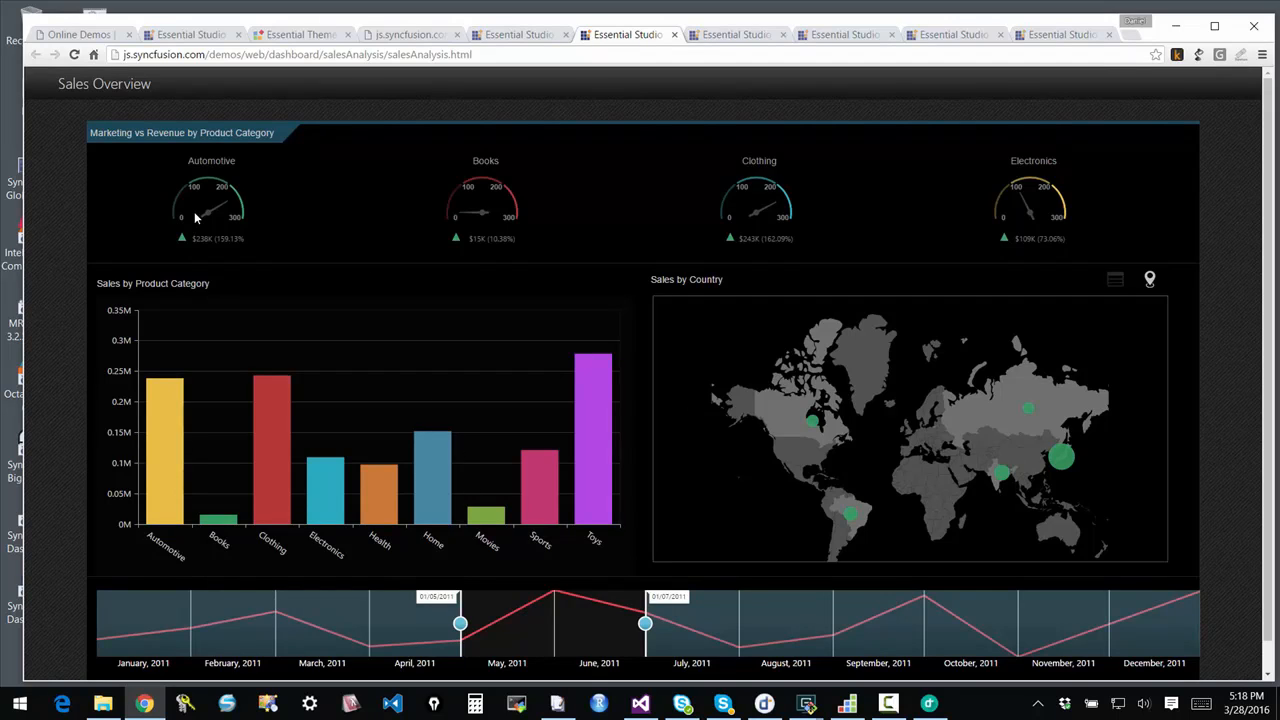
mouse_move(780, 447)
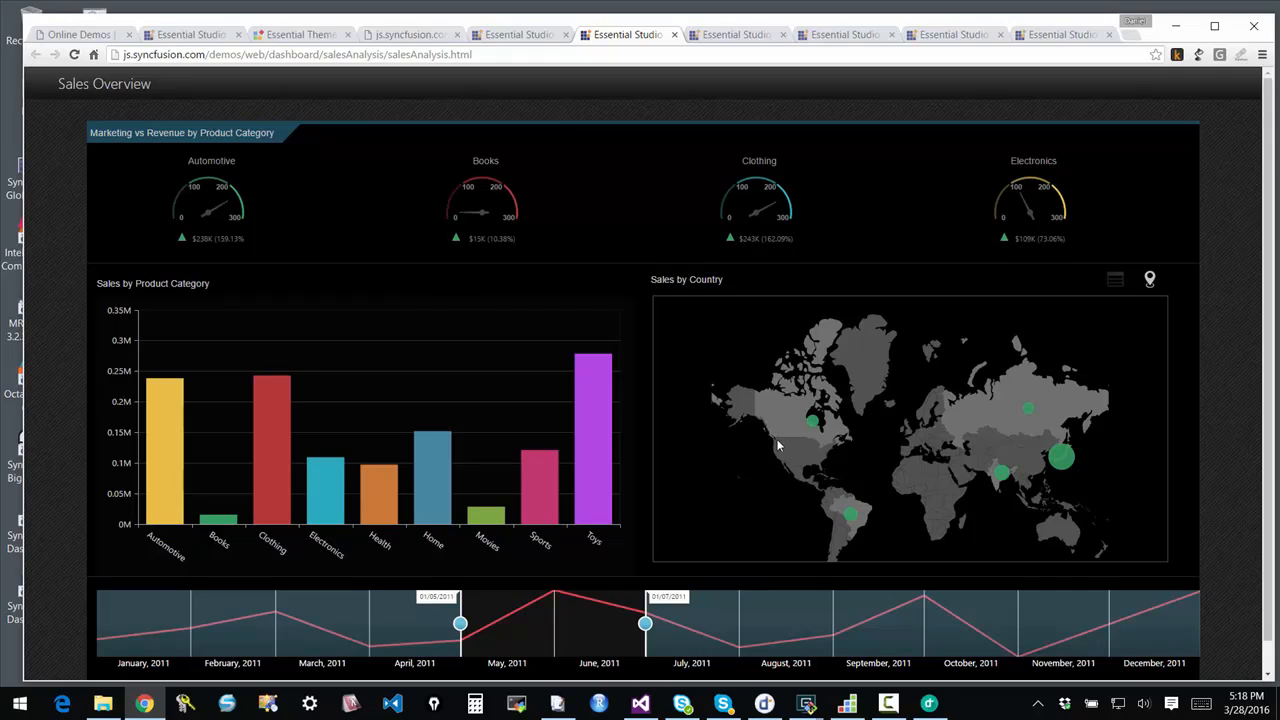
mouse_move(805, 500)
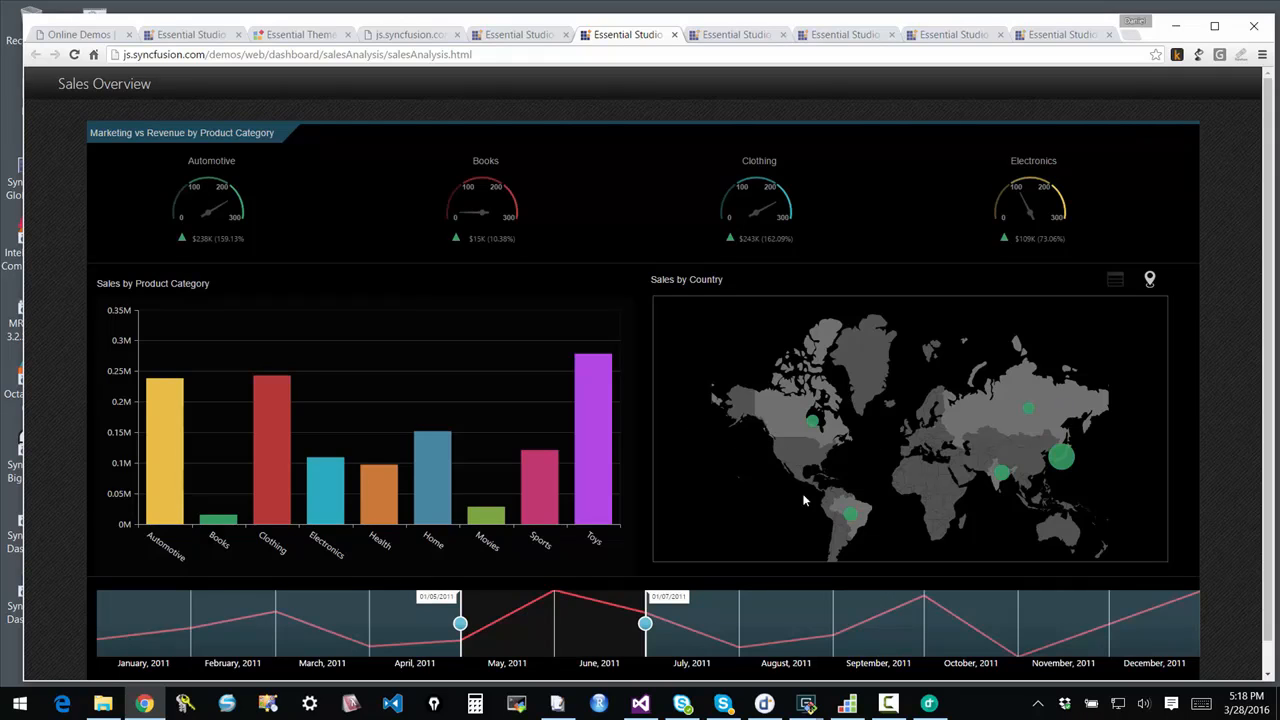
mouse_move(495, 643)
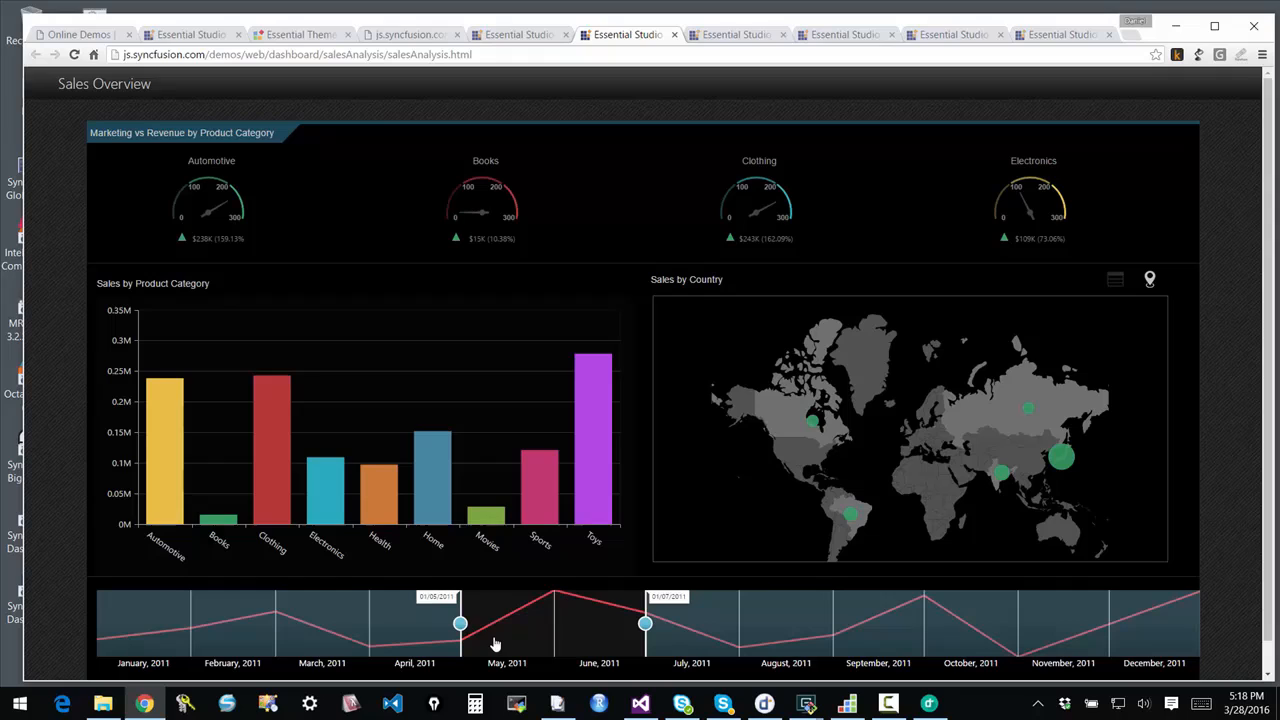
mouse_move(612, 643)
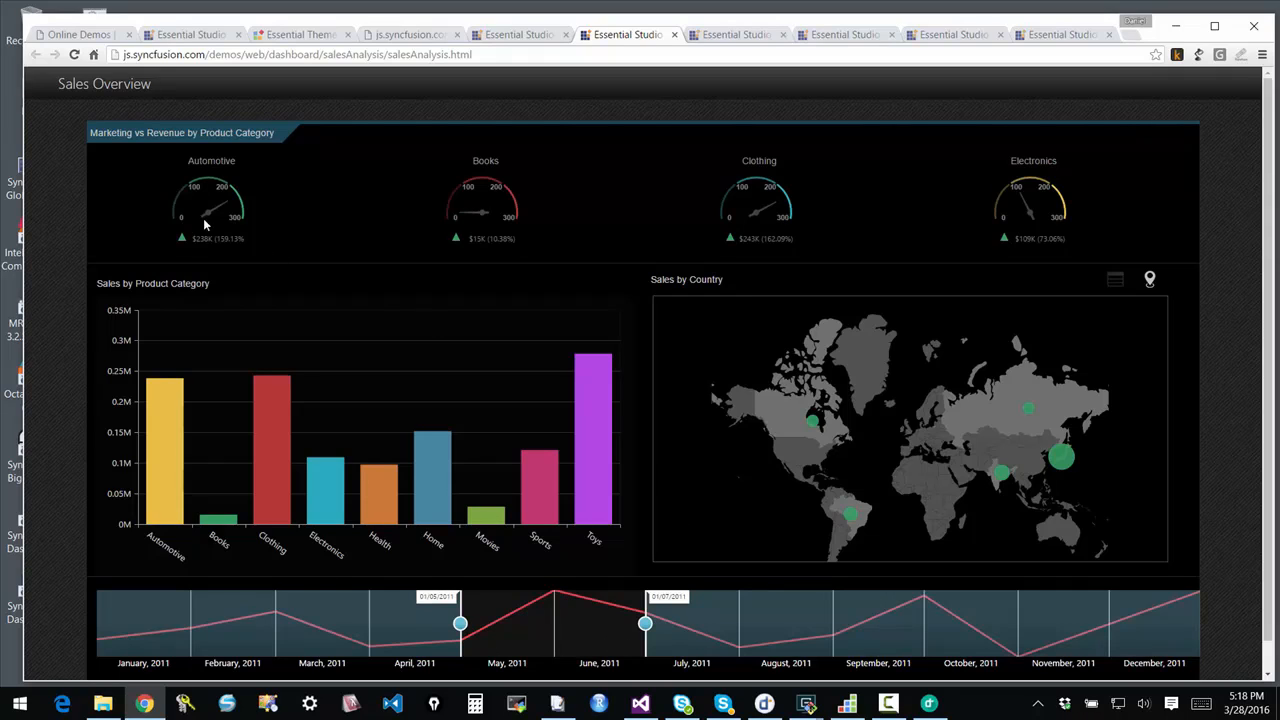
mouse_move(404, 241)
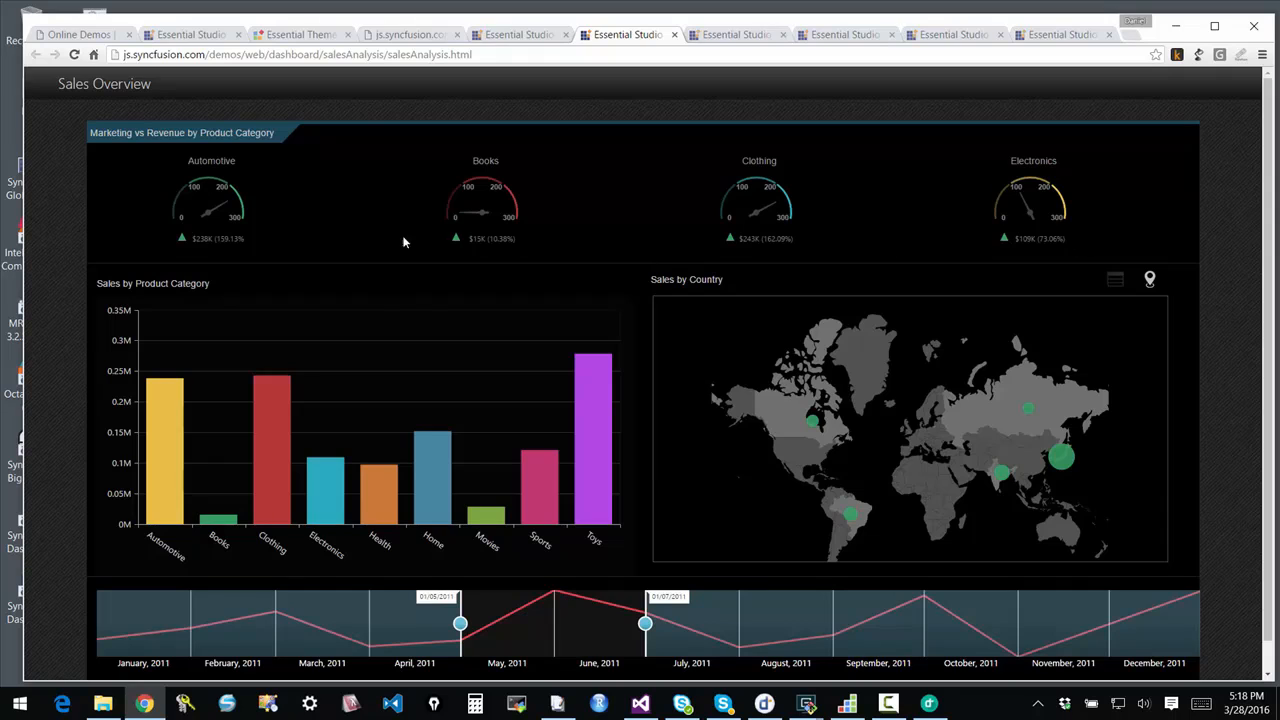
mouse_move(759, 53)
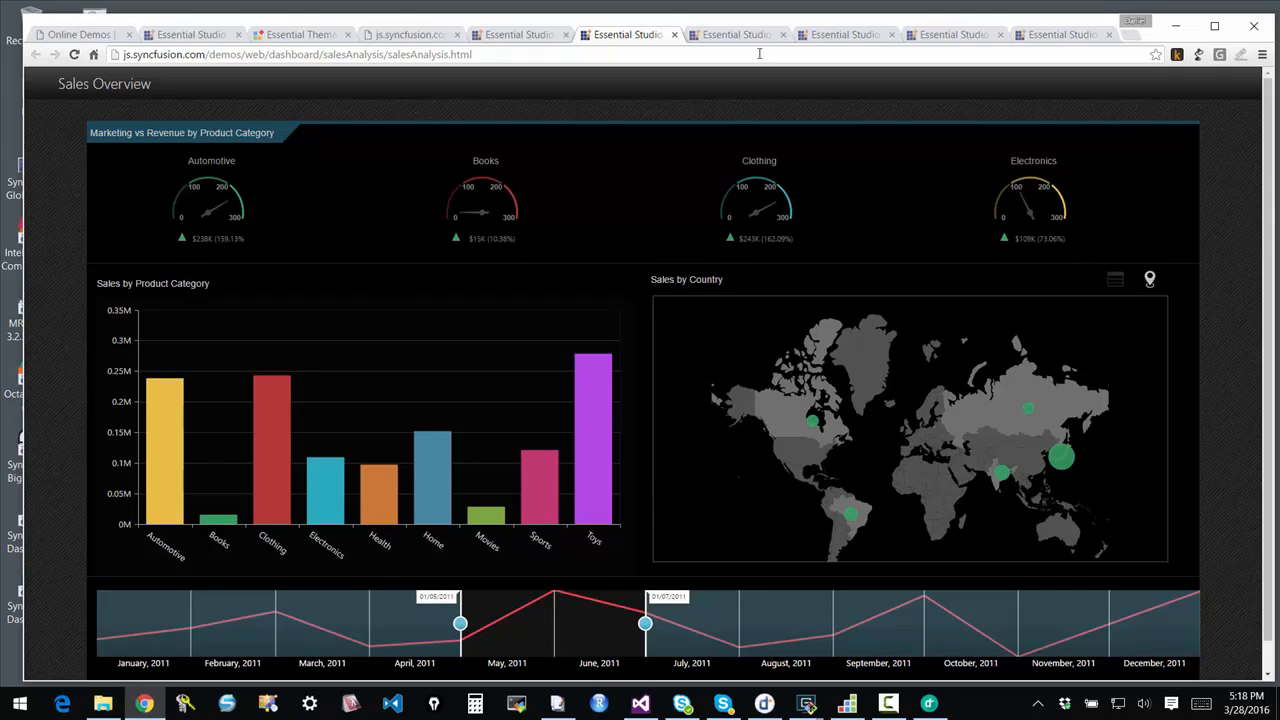
In Expense Analysis, change the Transactions month from March to February, then go to Diagram Builder
click(735, 34)
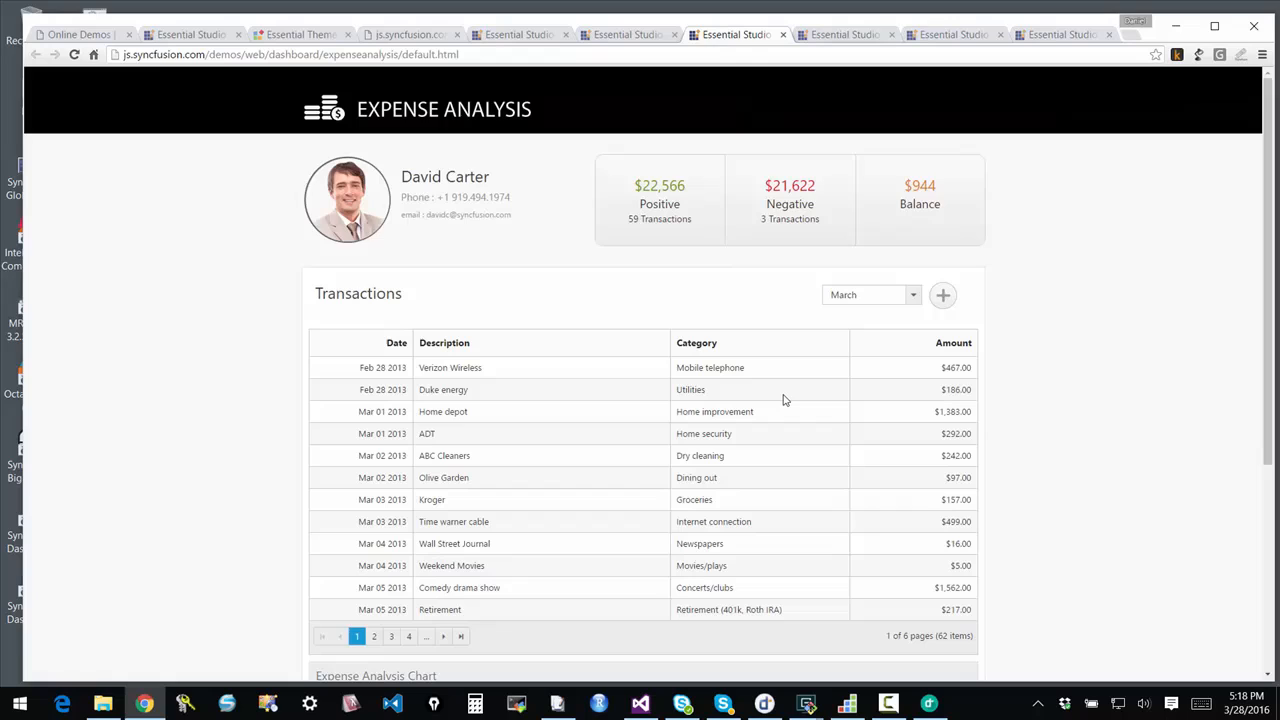
mouse_move(786, 386)
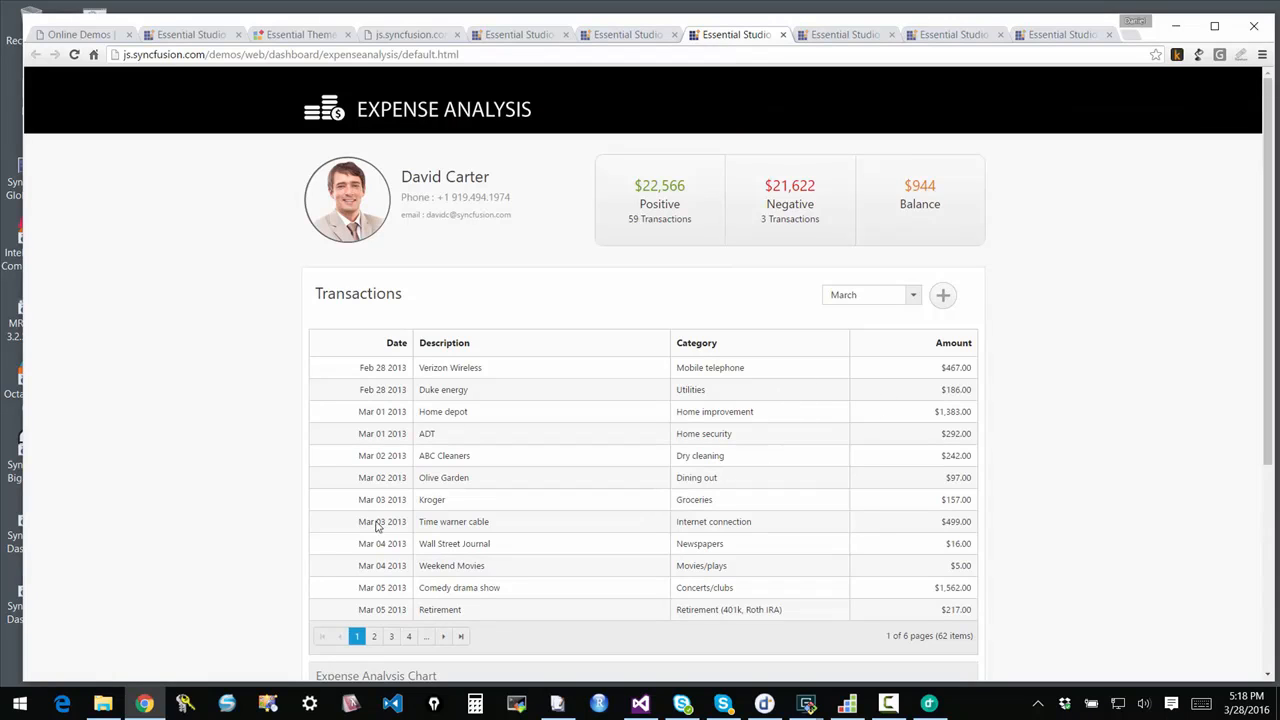
mouse_move(600, 538)
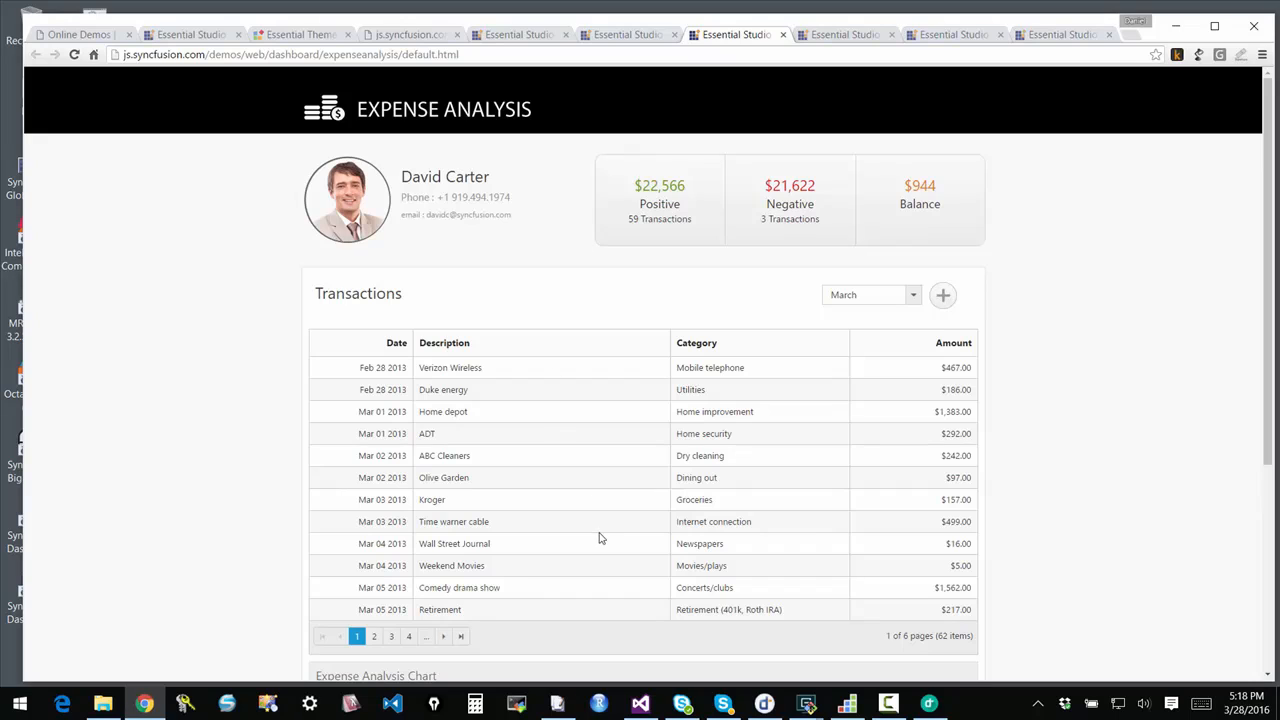
mouse_move(913, 318)
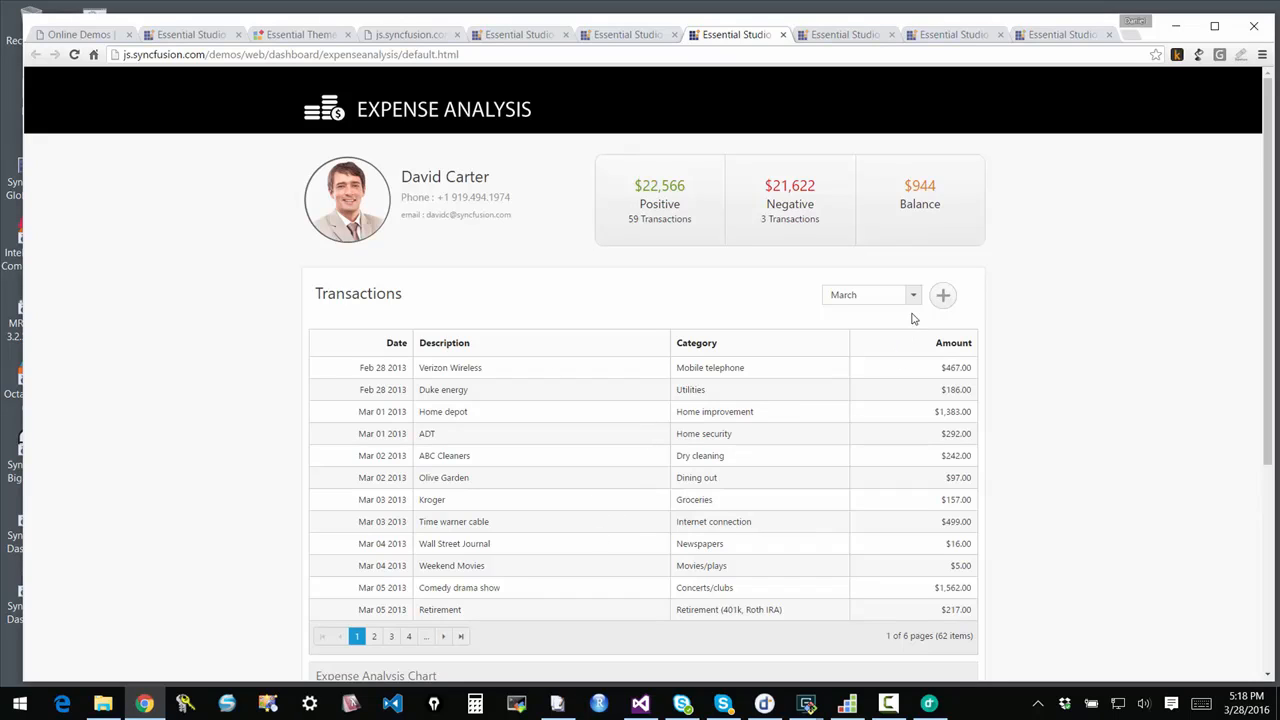
click(869, 294)
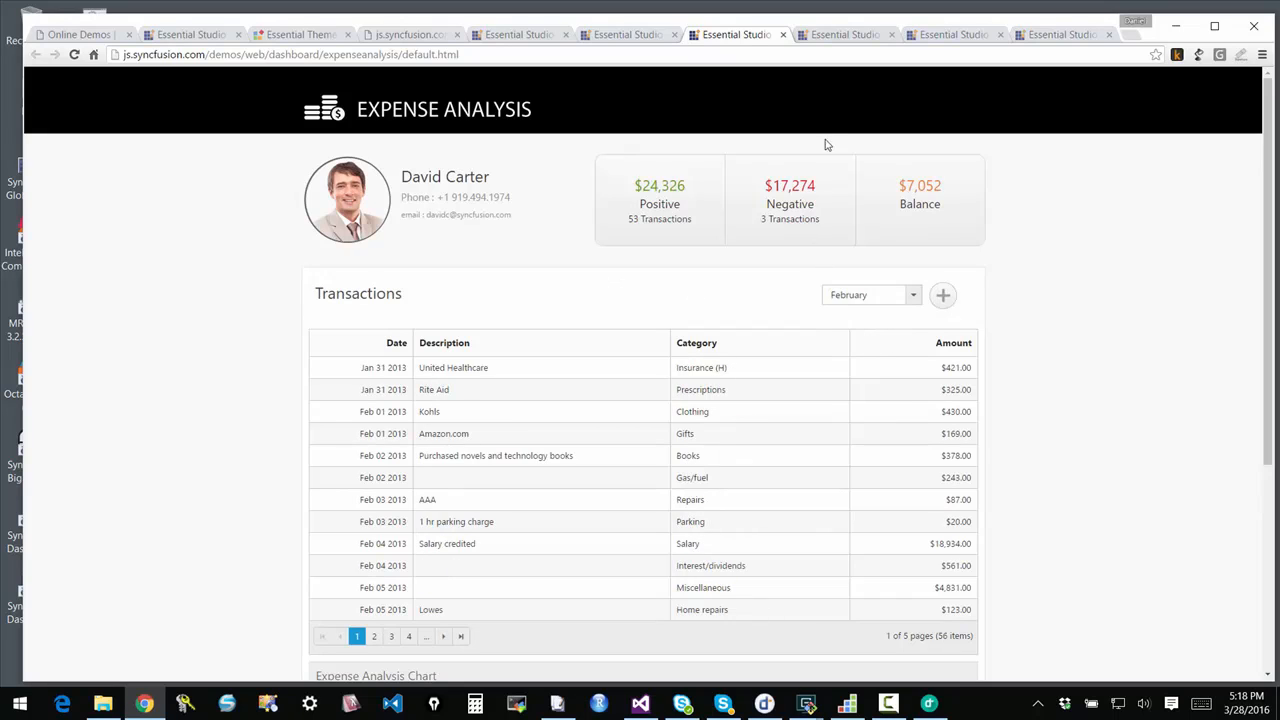
click(845, 34)
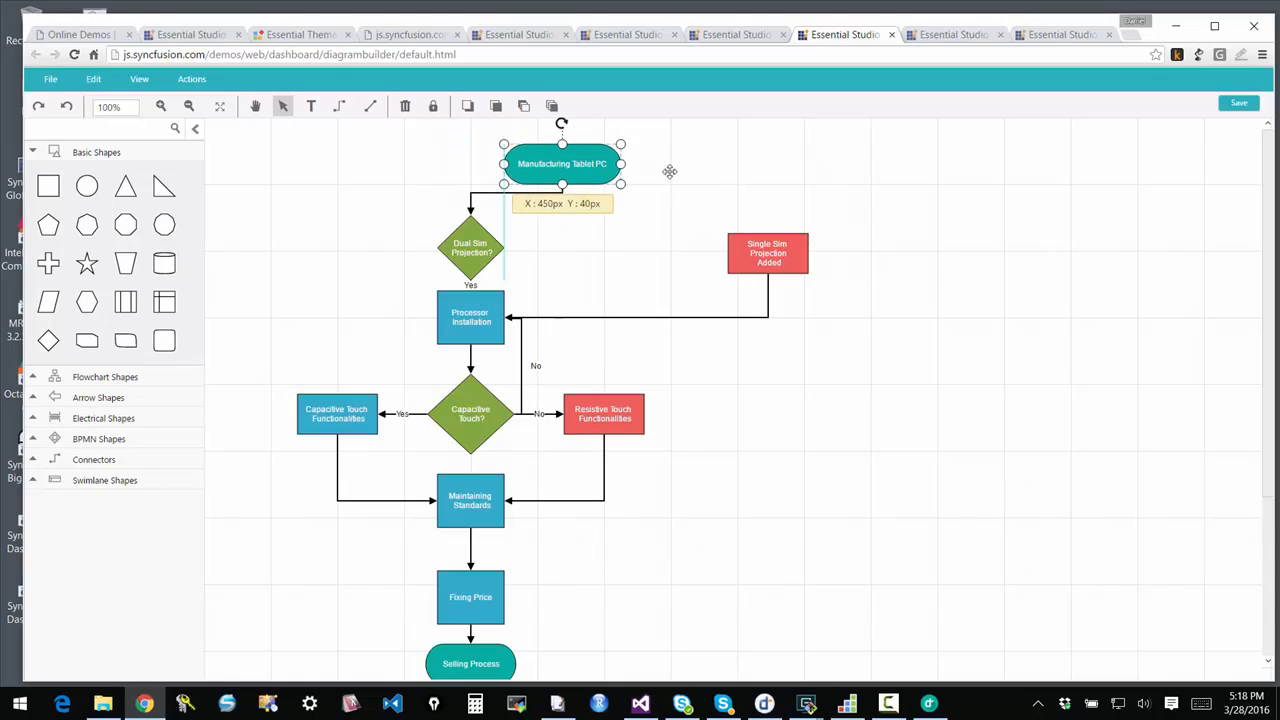
Move the Manufacturing Tablet PC and Single Sim Projection nodes, and expand Flowchart Shapes
drag(767, 253, 925, 393)
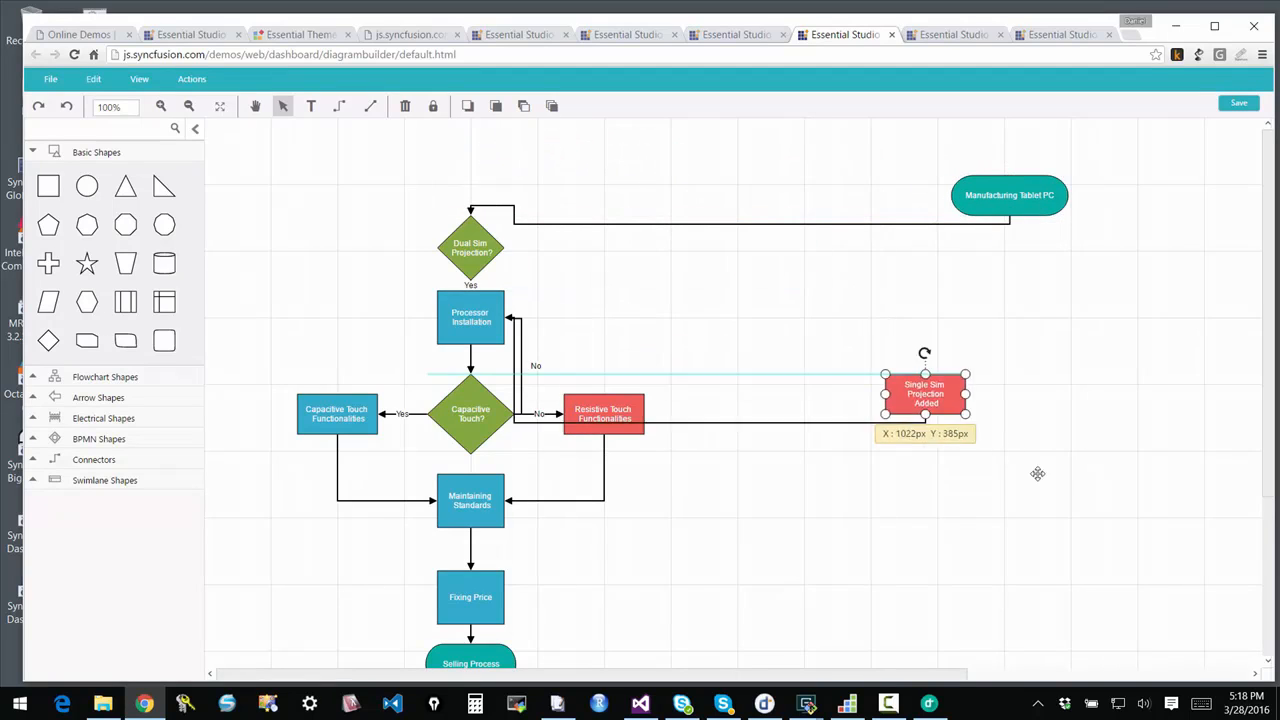
drag(924, 393, 1076, 481)
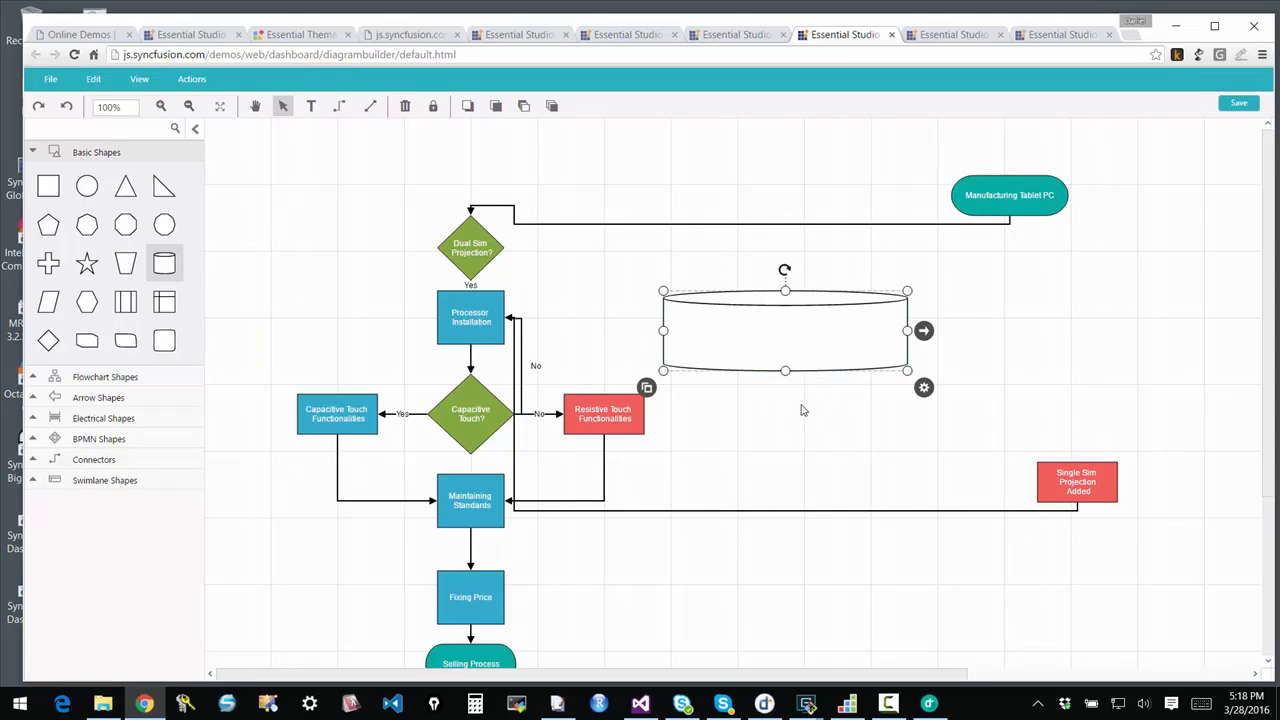
mouse_move(757, 440)
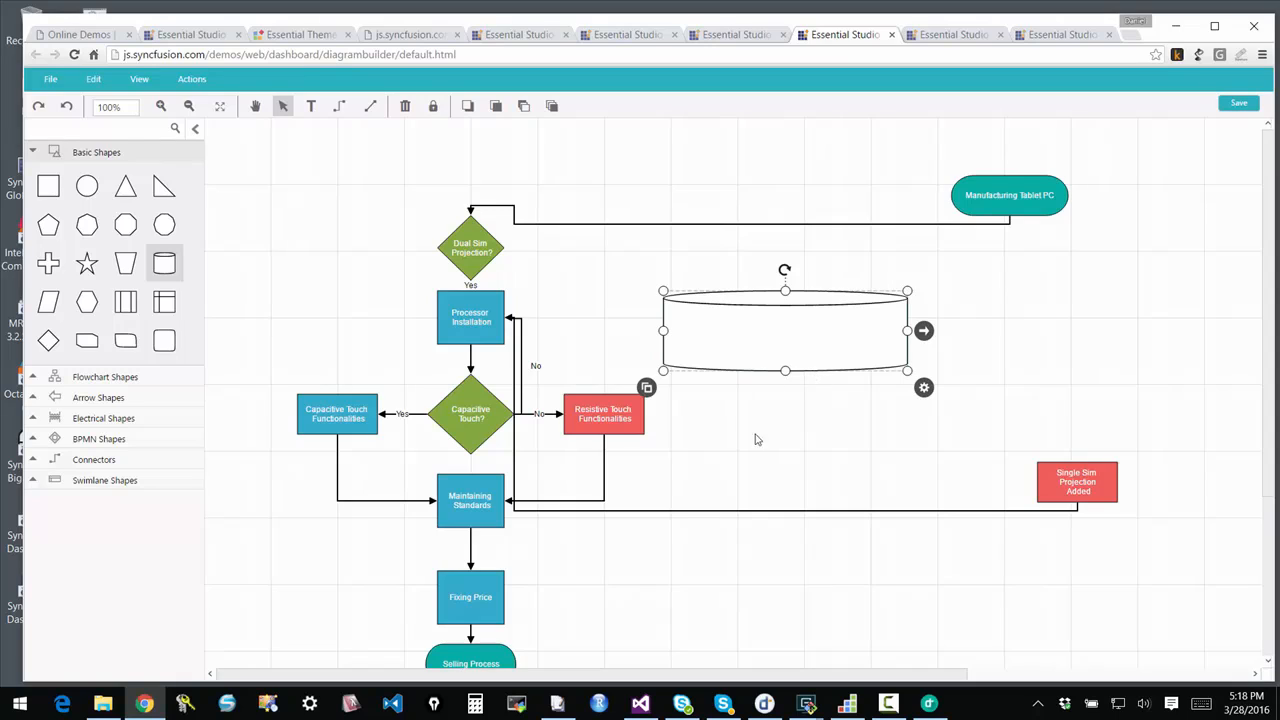
mouse_move(598, 346)
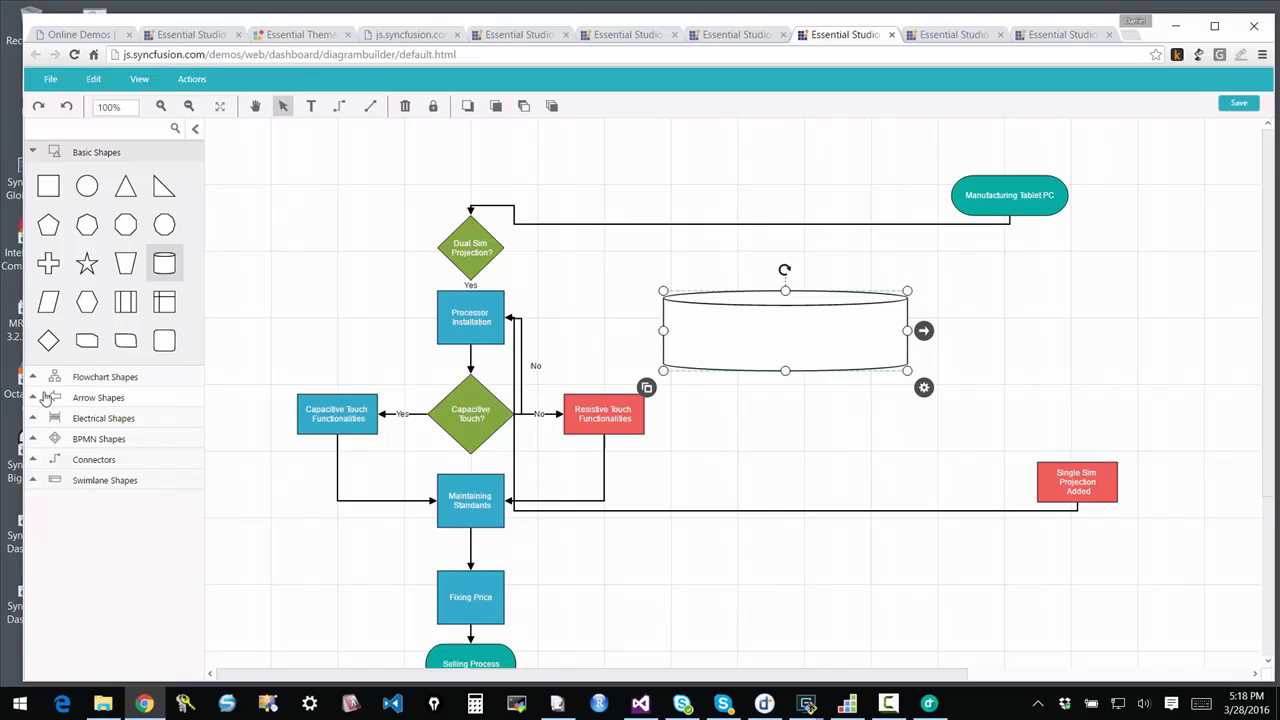
mouse_move(84, 414)
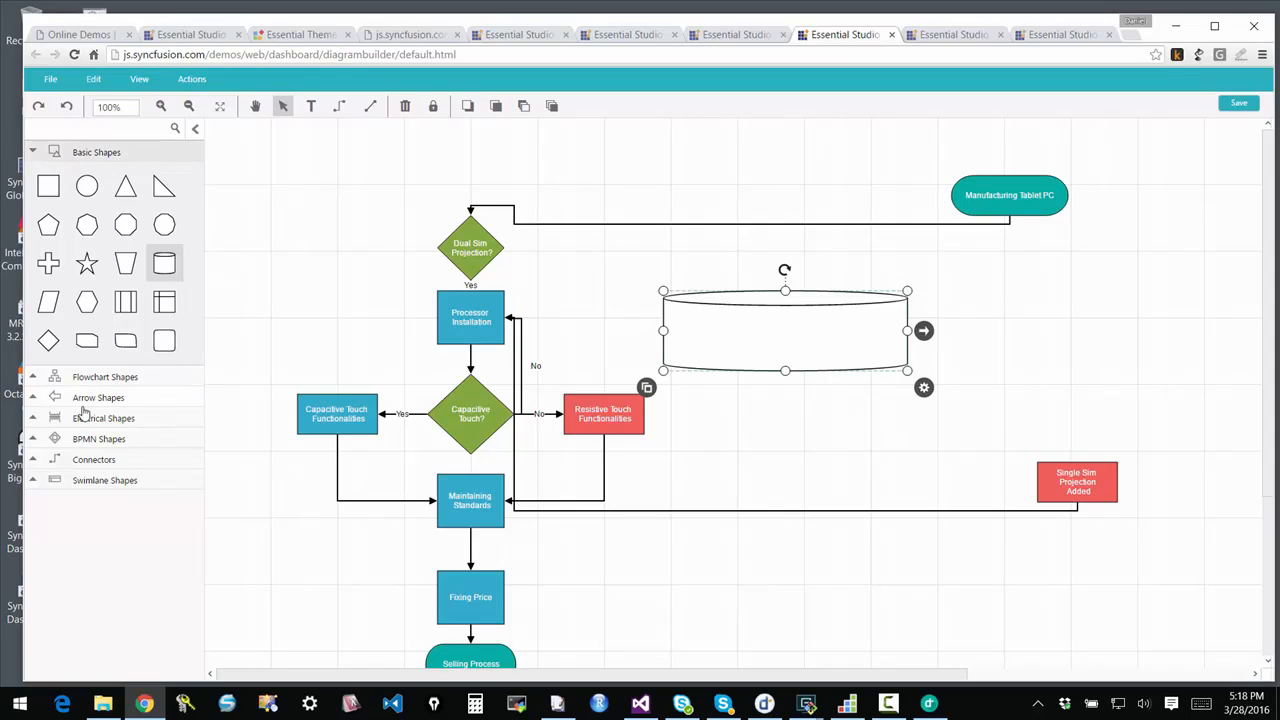
mouse_move(33, 490)
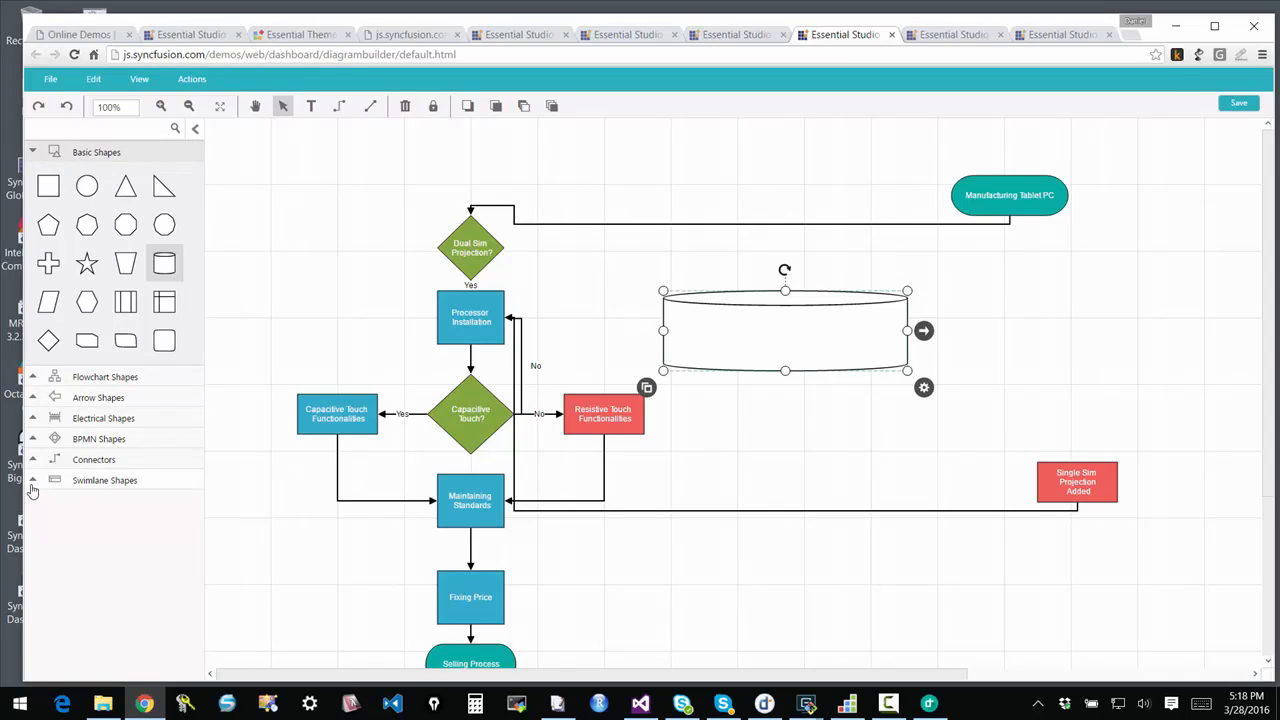
mouse_move(67, 476)
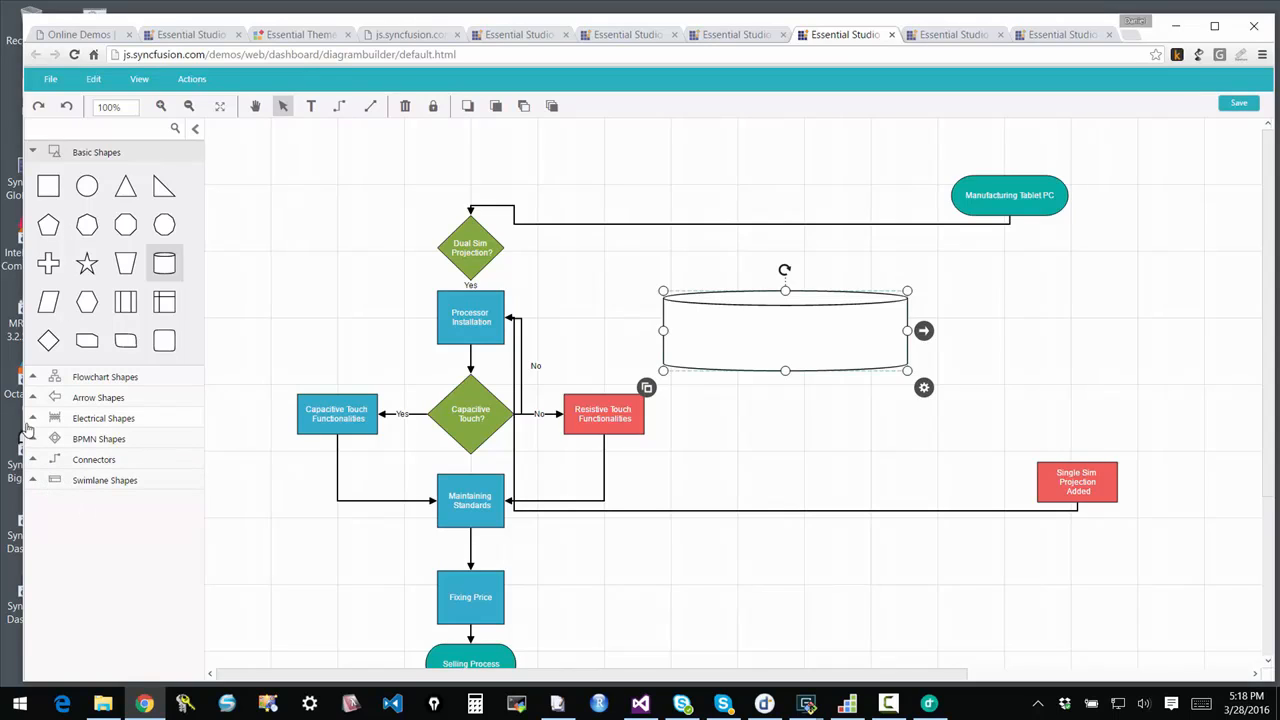
click(103, 418)
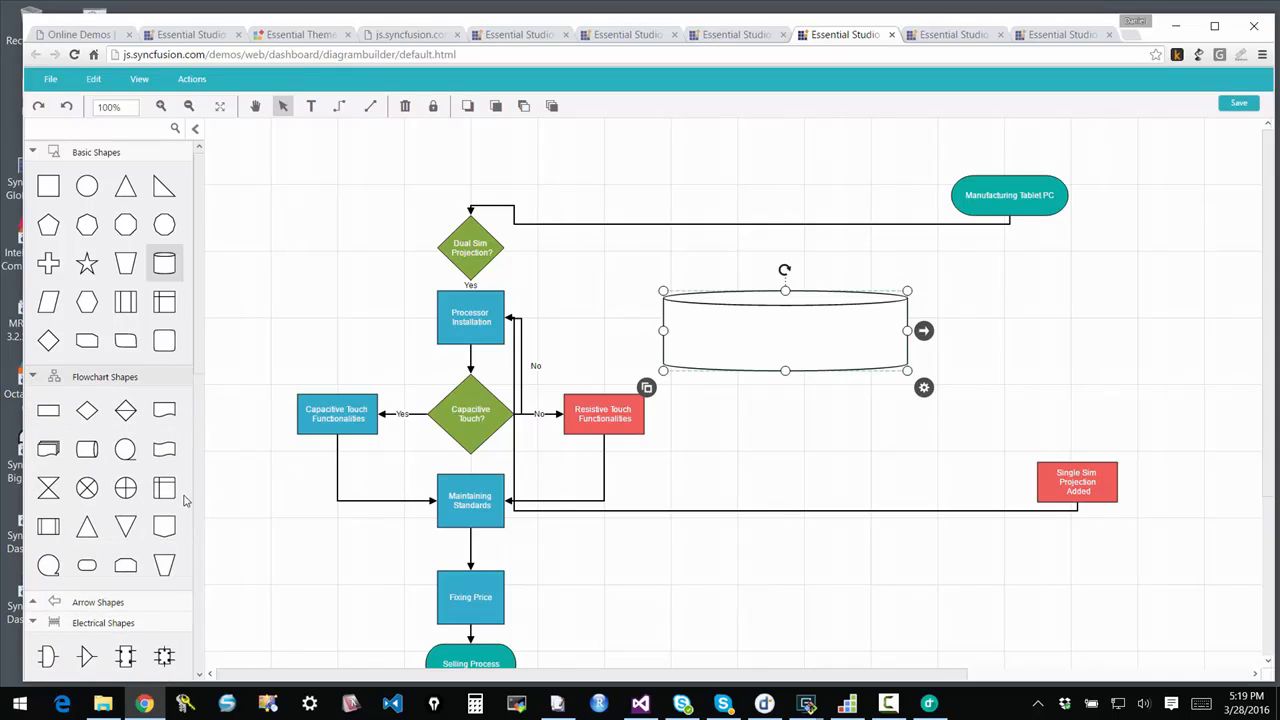
mouse_move(297, 347)
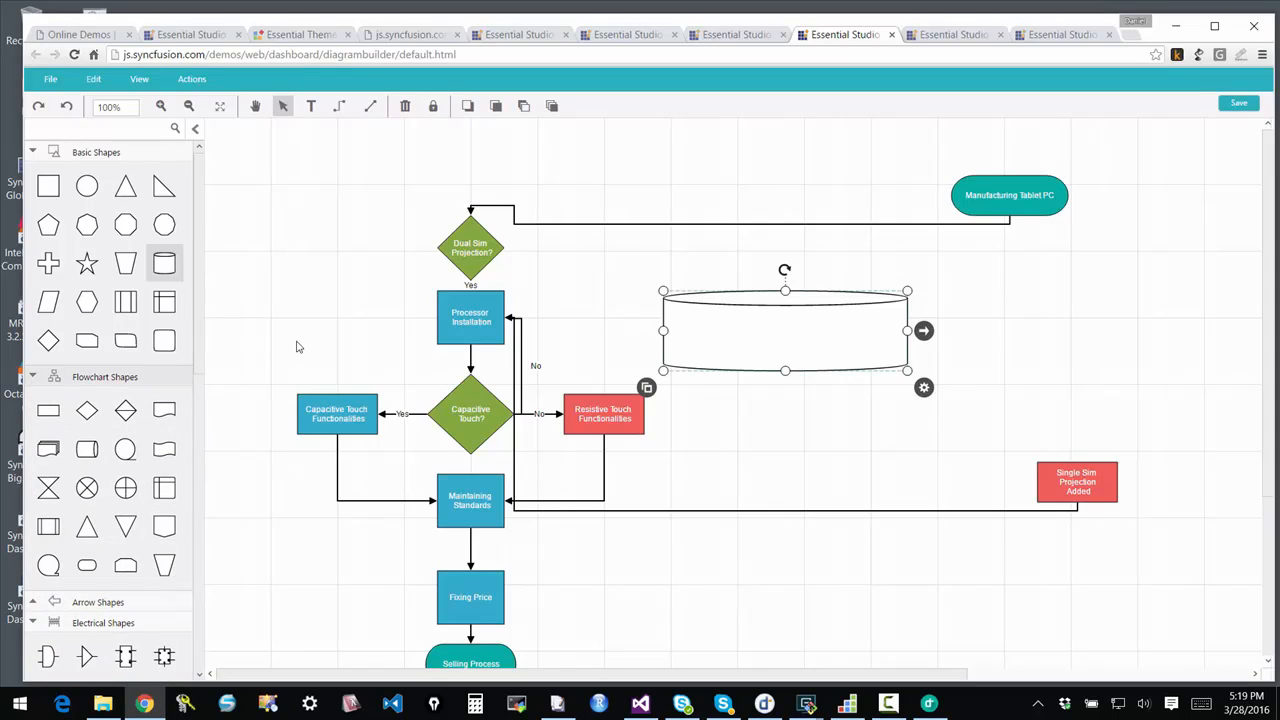
mouse_move(500, 412)
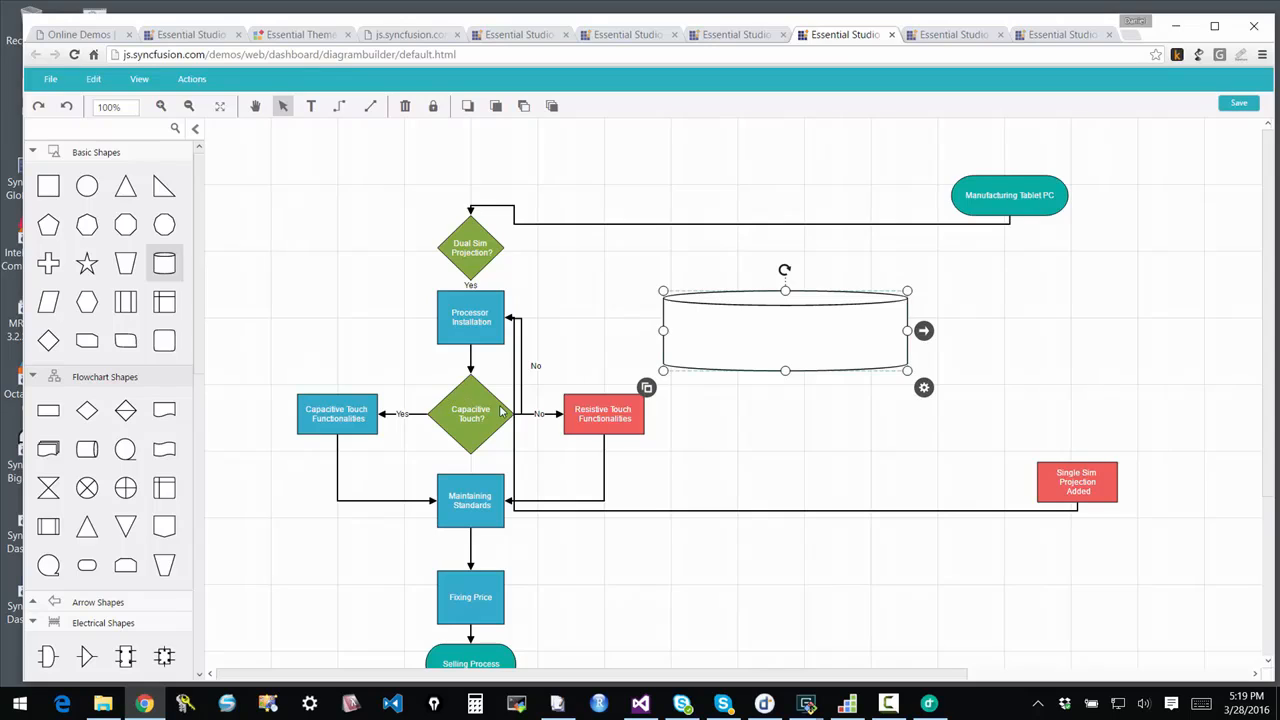
mouse_move(558, 365)
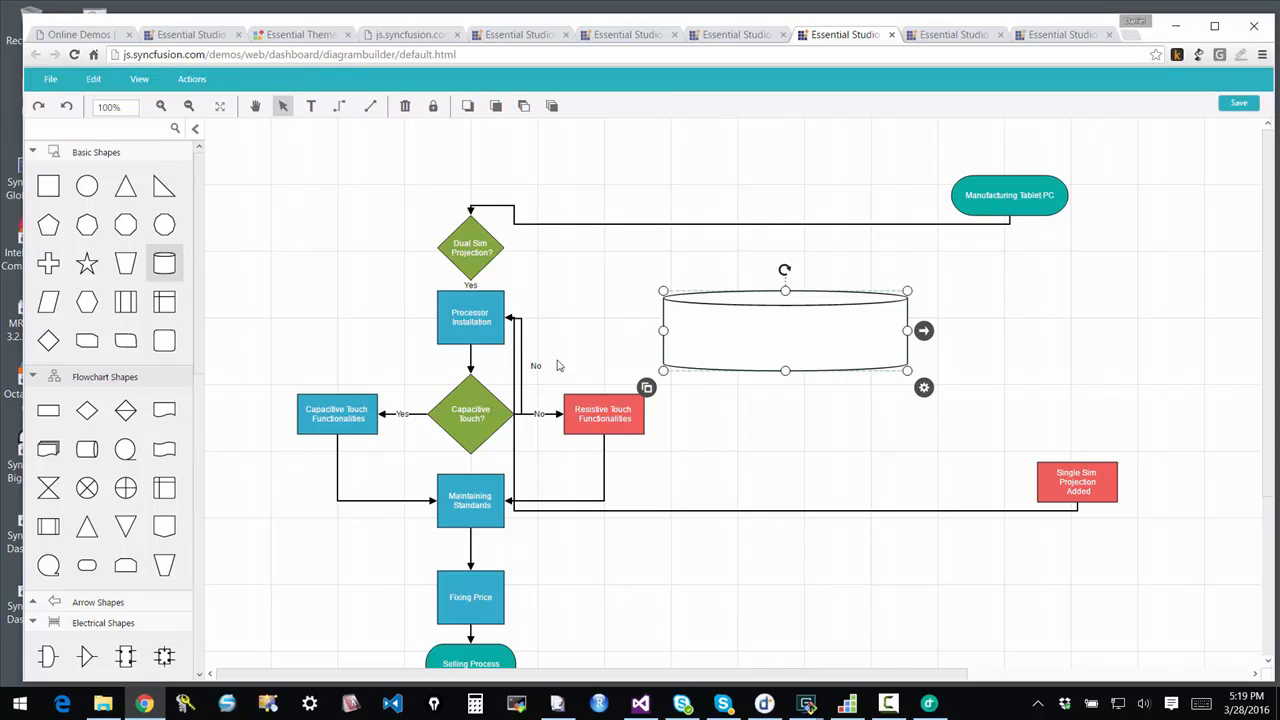
mouse_move(813, 386)
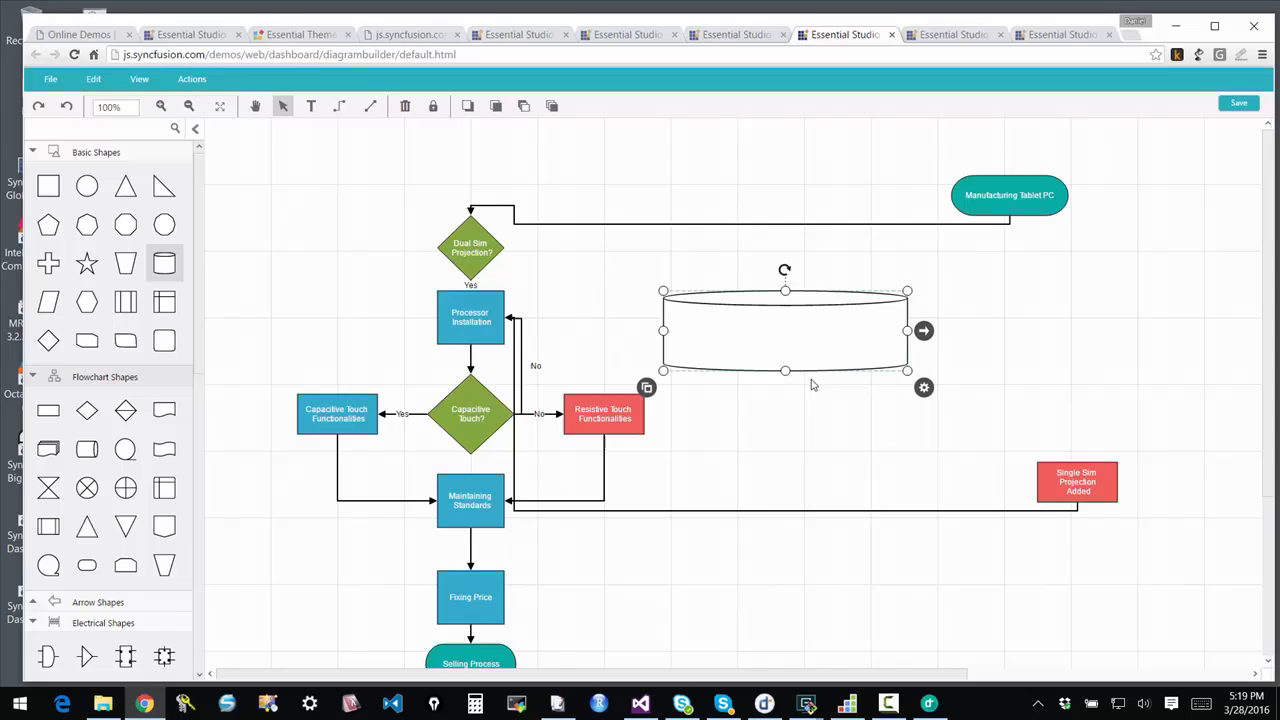
mouse_move(820, 499)
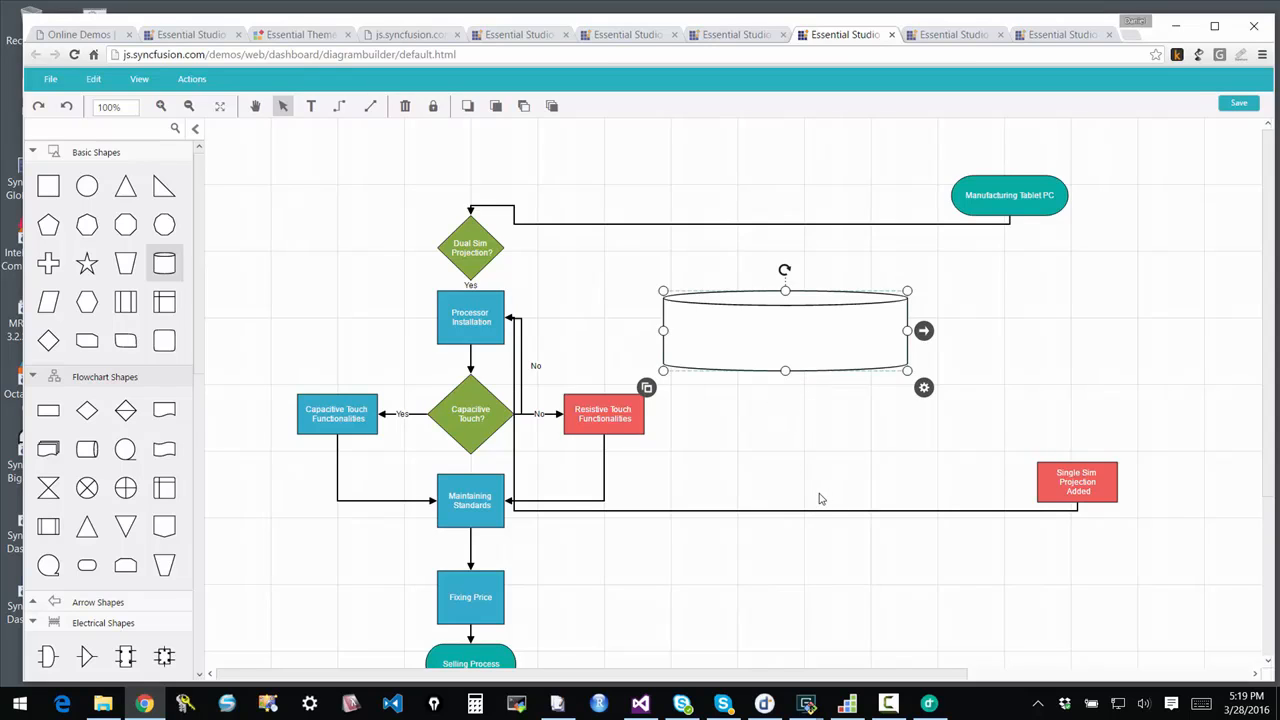
click(952, 34)
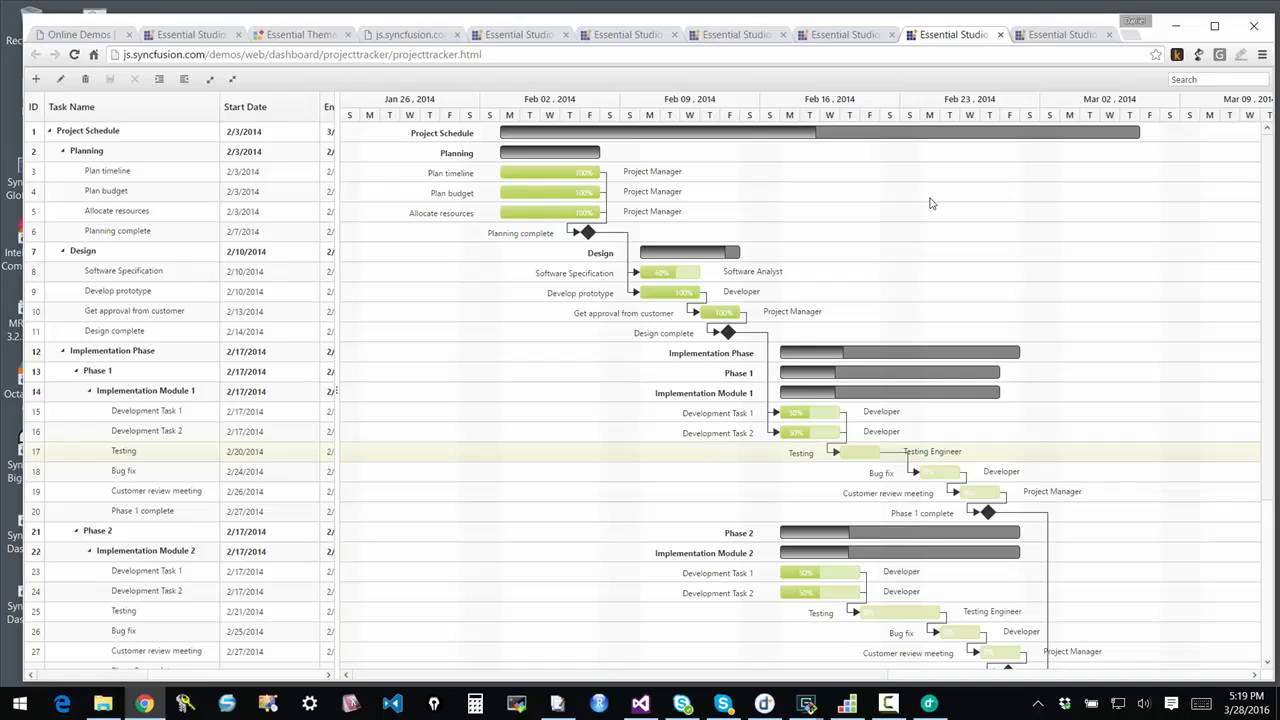
mouse_move(935, 205)
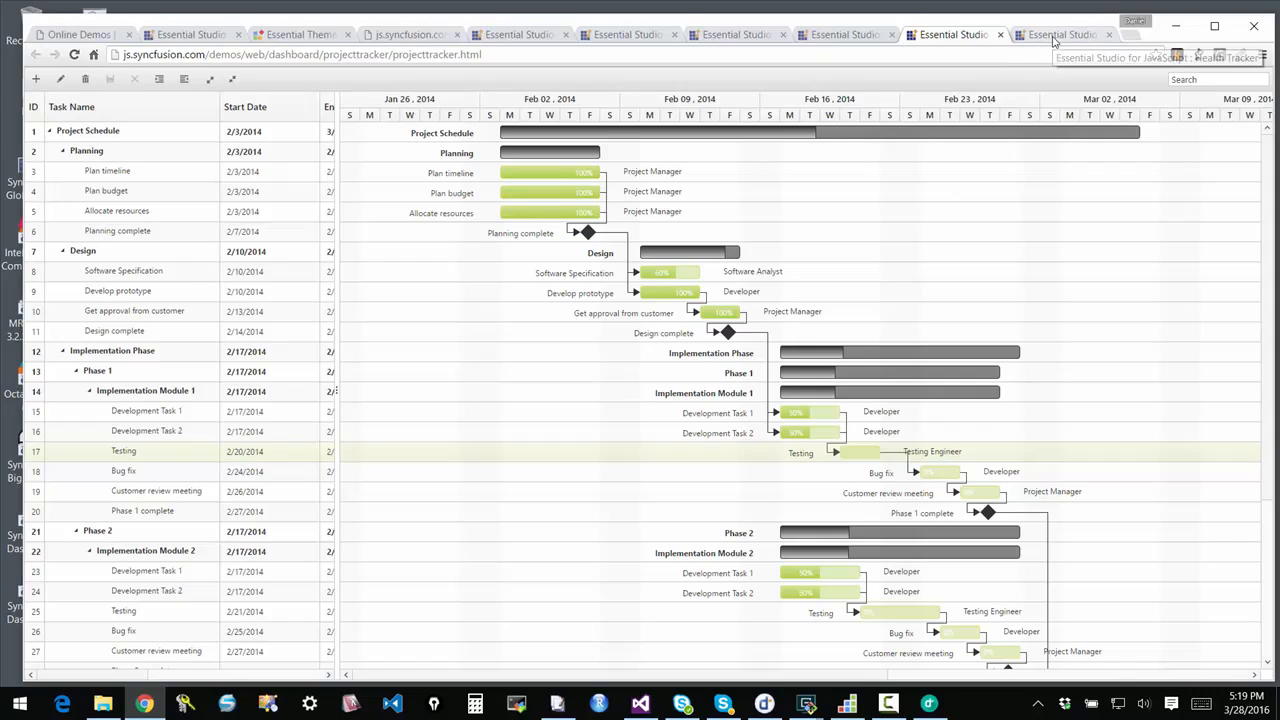
mouse_move(1060, 34)
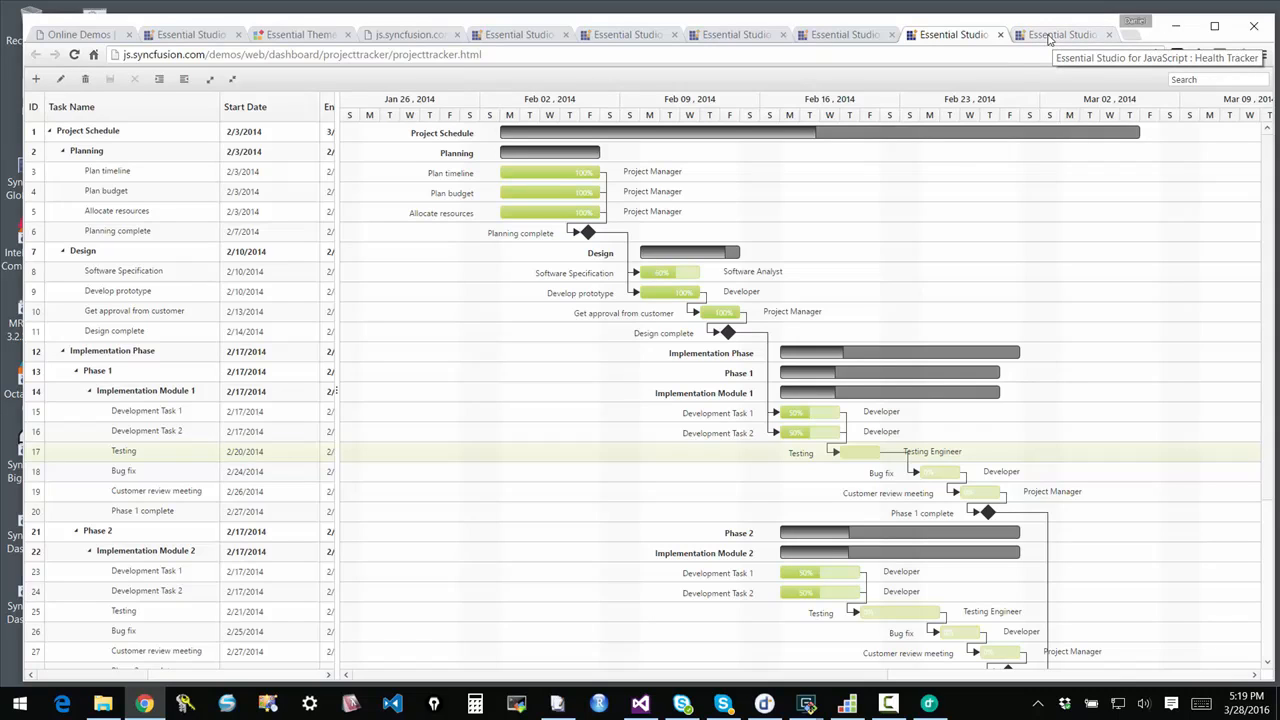
Switch to the Health Tracker tab and scroll down to the Meal Summary
click(1060, 34)
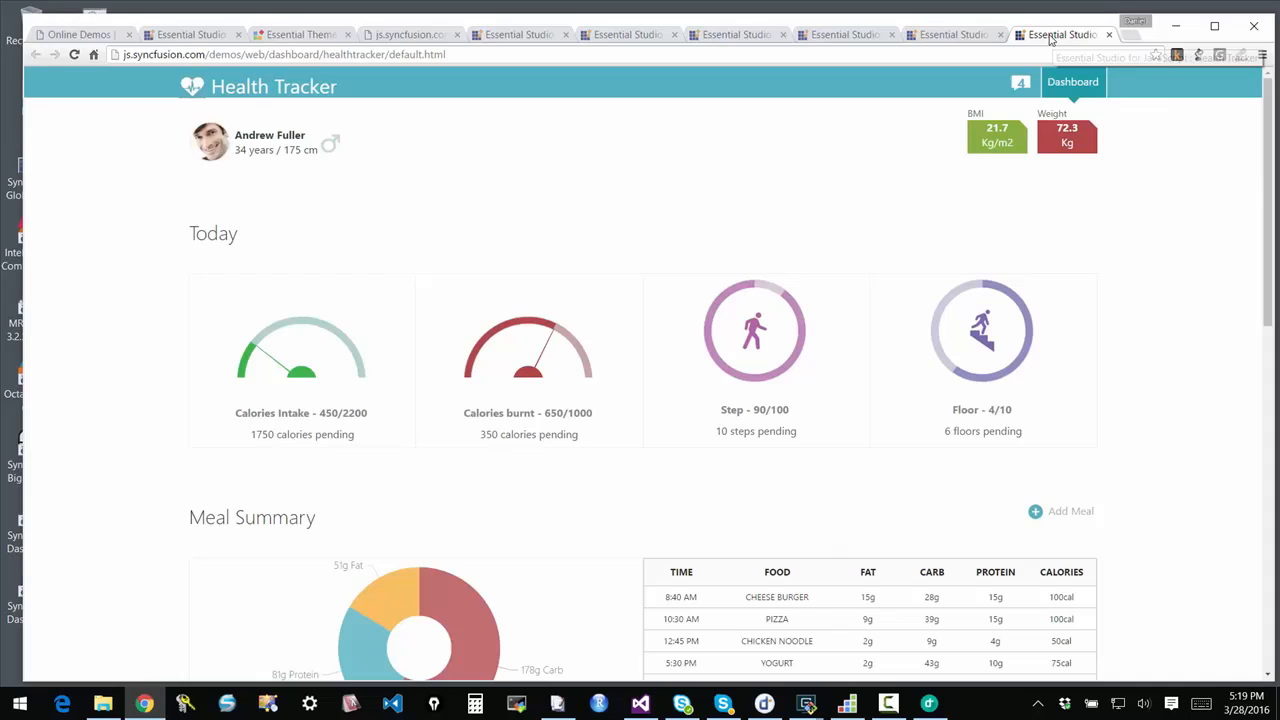
scroll(down, 3)
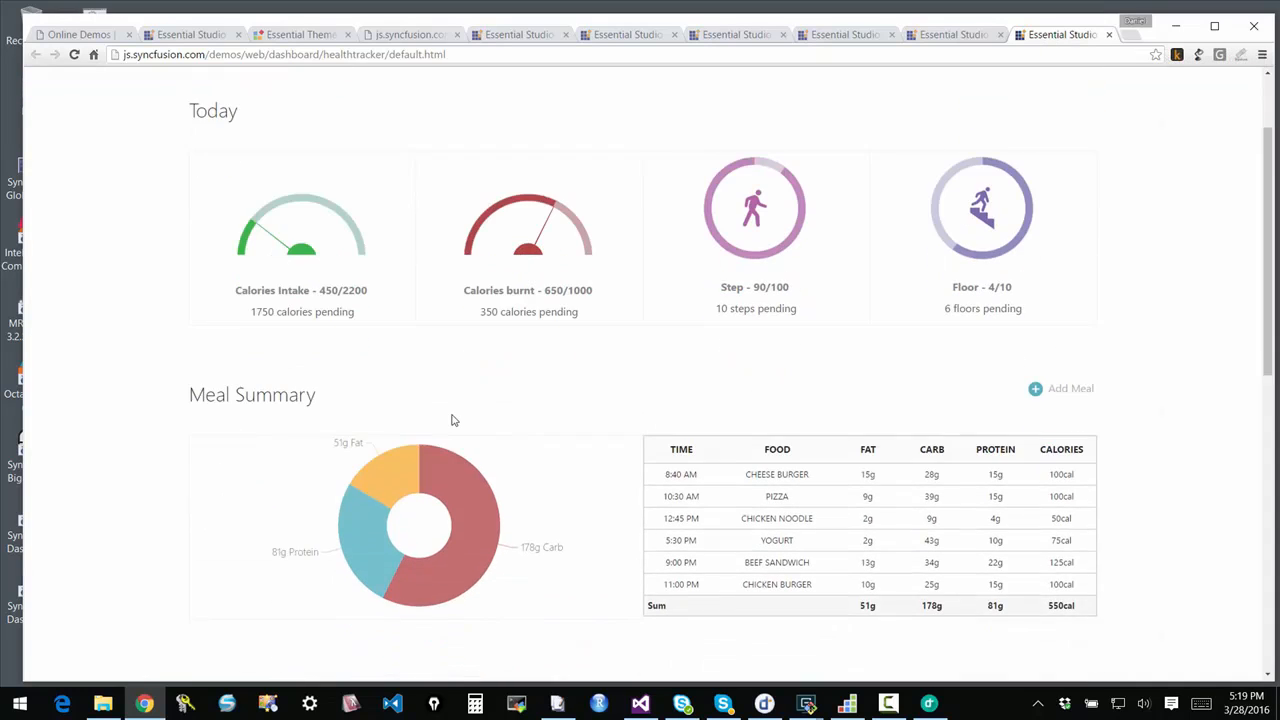
scroll(down, 3)
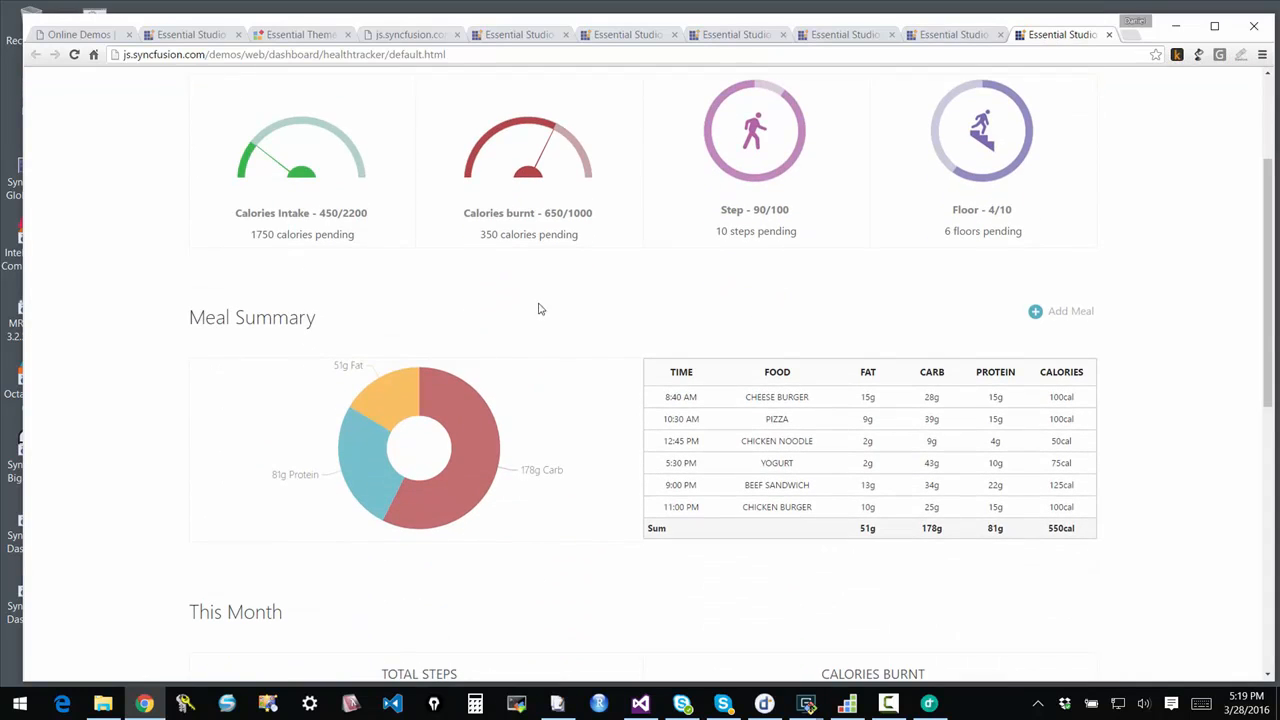
mouse_move(1080, 456)
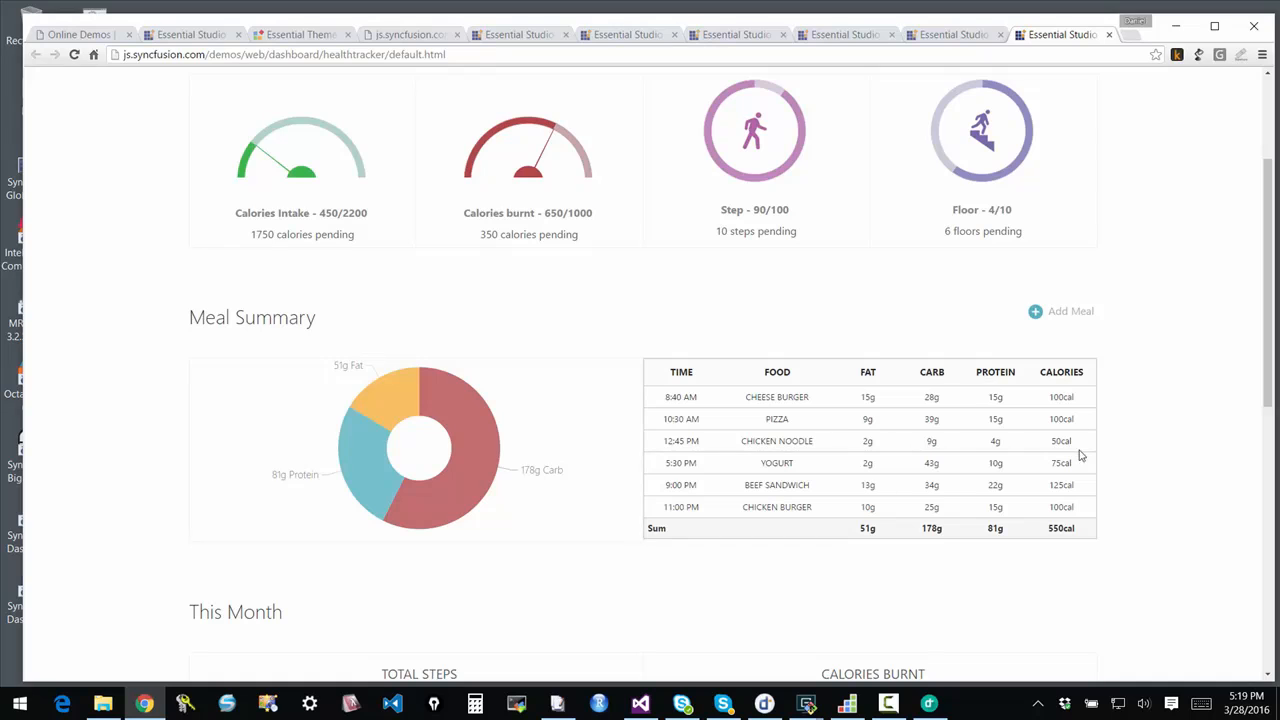
scroll(up, 3)
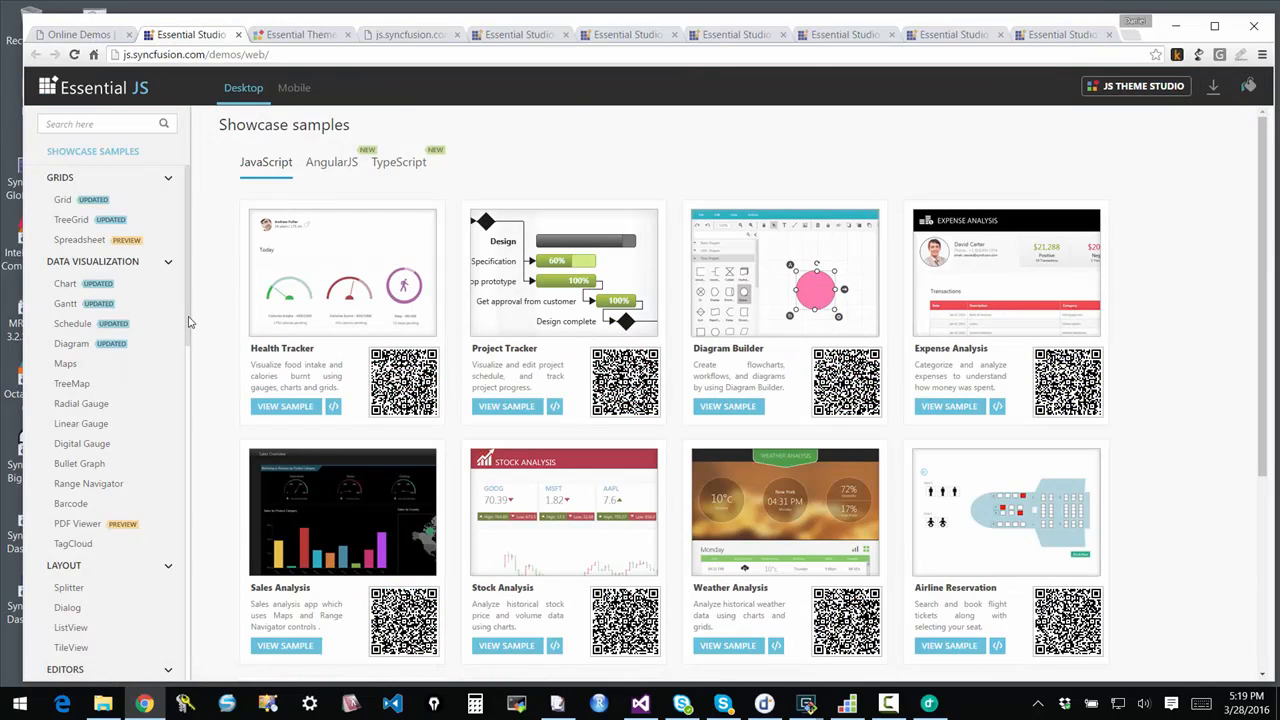
Open the remote data binding grid sample, then the custom command column sample
scroll(down, 3)
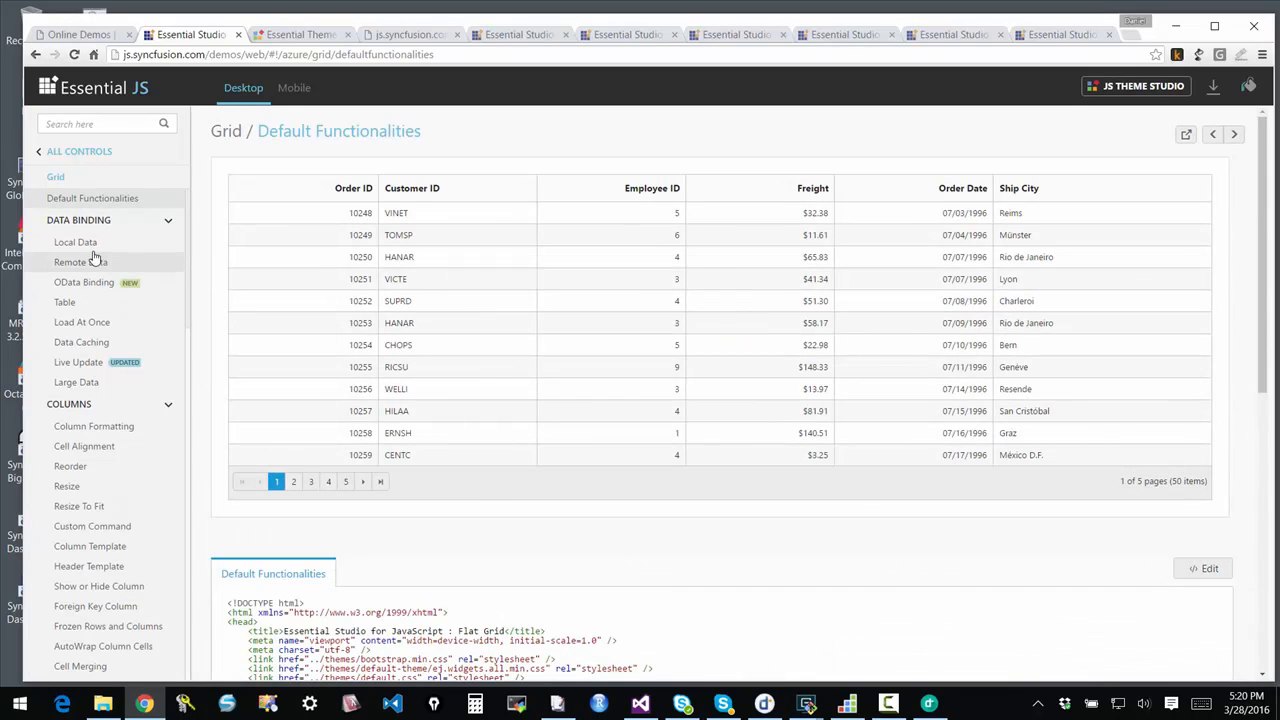
mouse_move(75, 248)
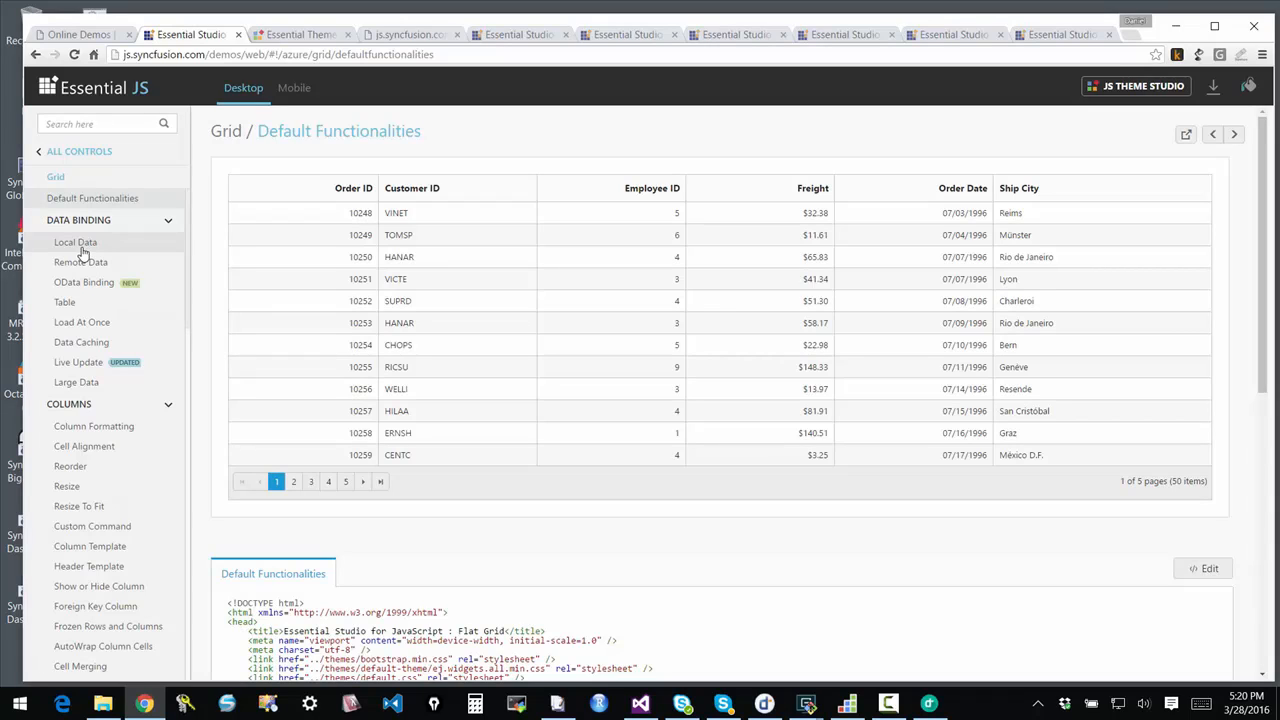
click(80, 262)
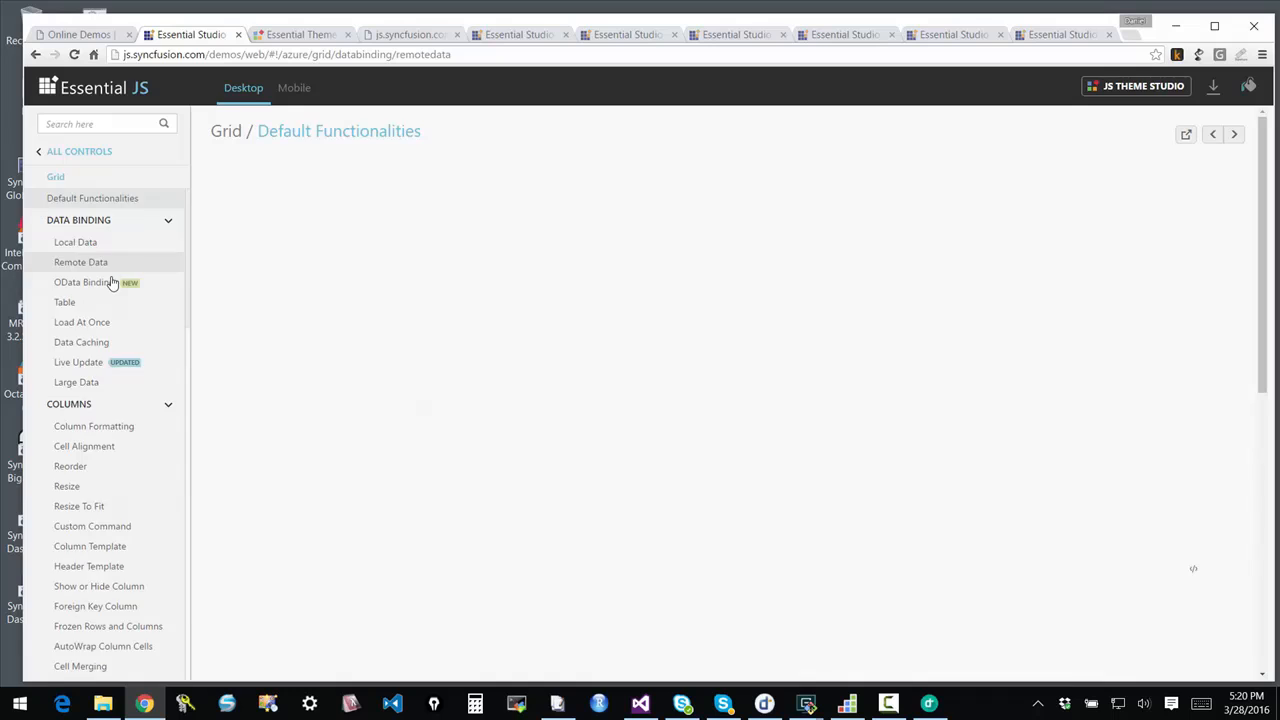
click(80, 262)
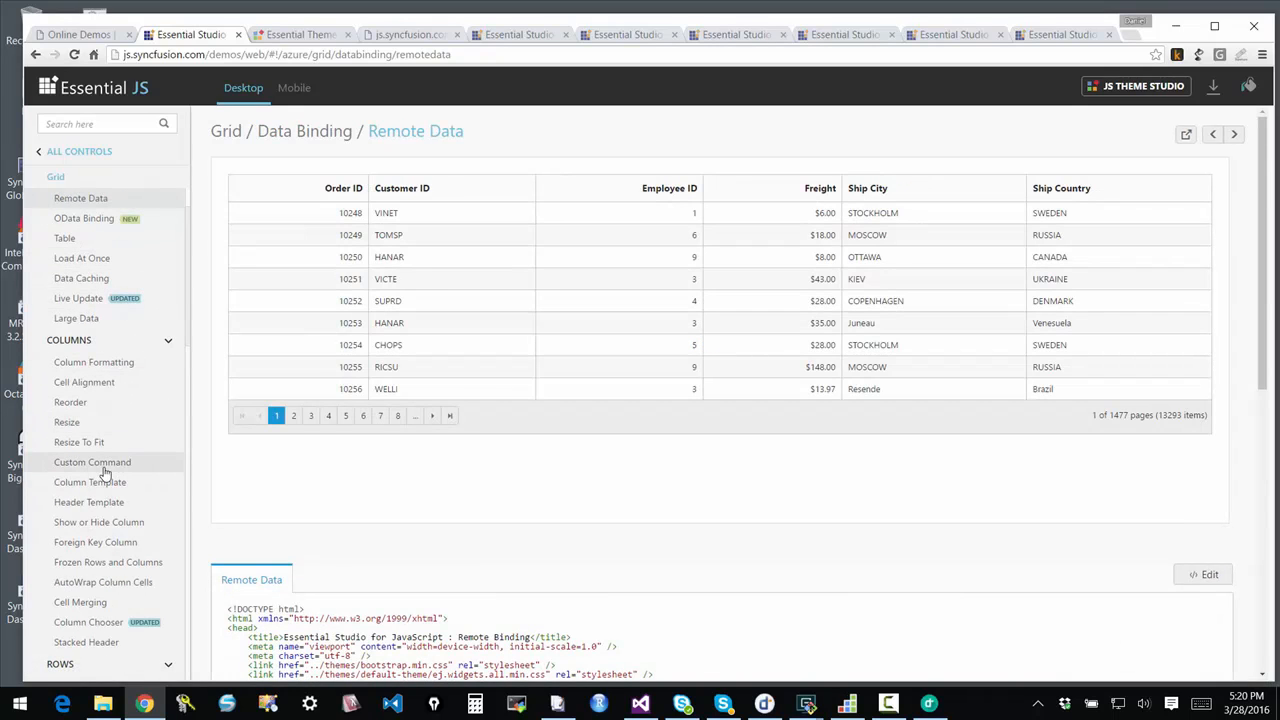
click(92, 462)
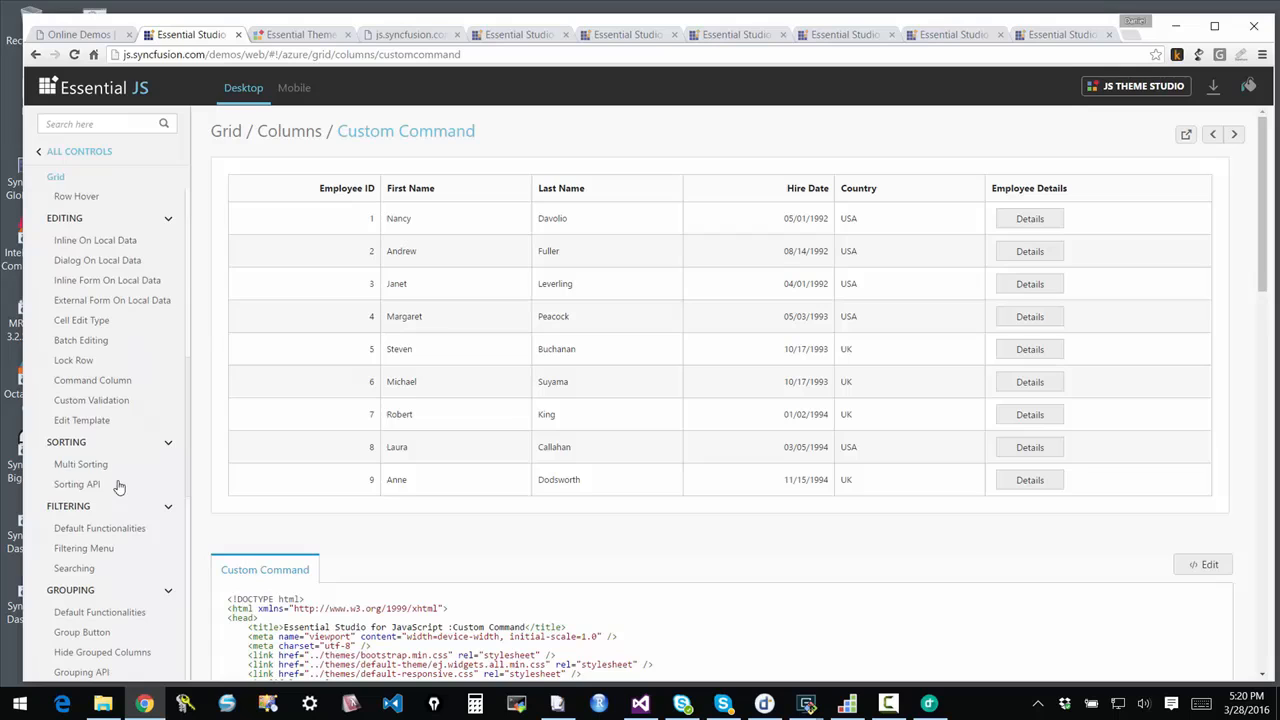
mouse_move(80, 464)
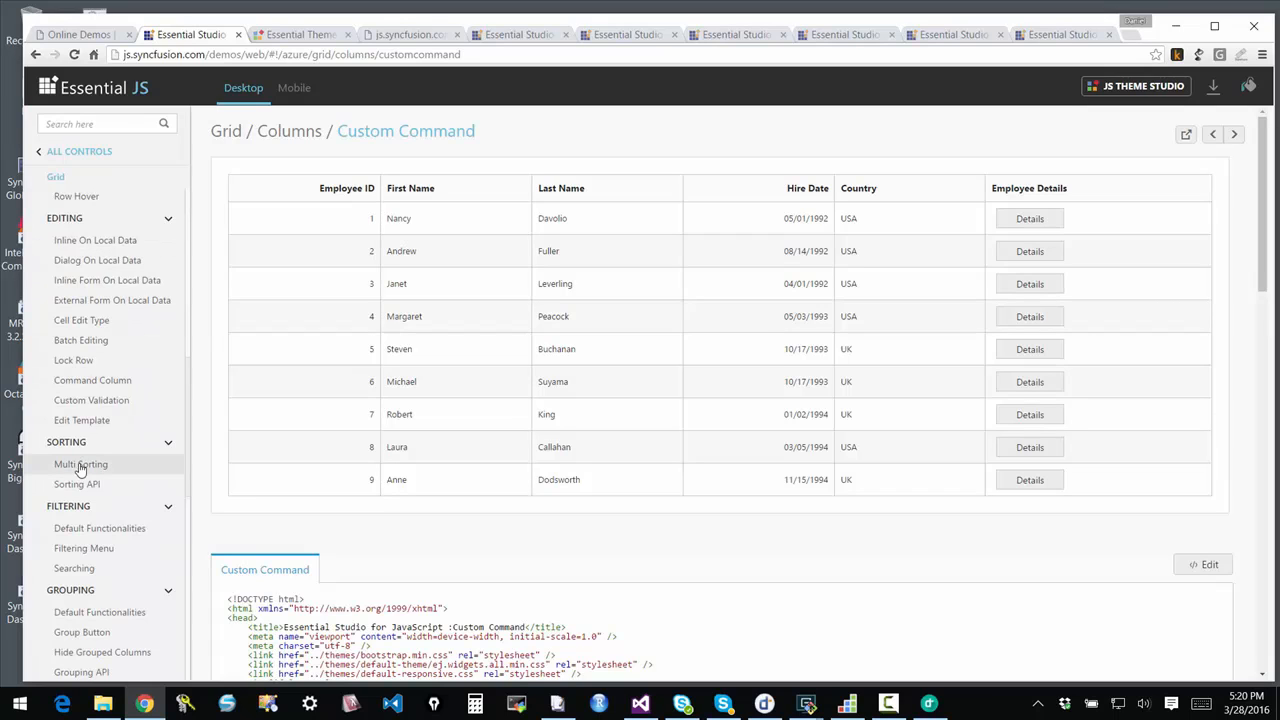
View the Multi Sorting and Master-Details grid samples, then go back to All Controls
click(81, 464)
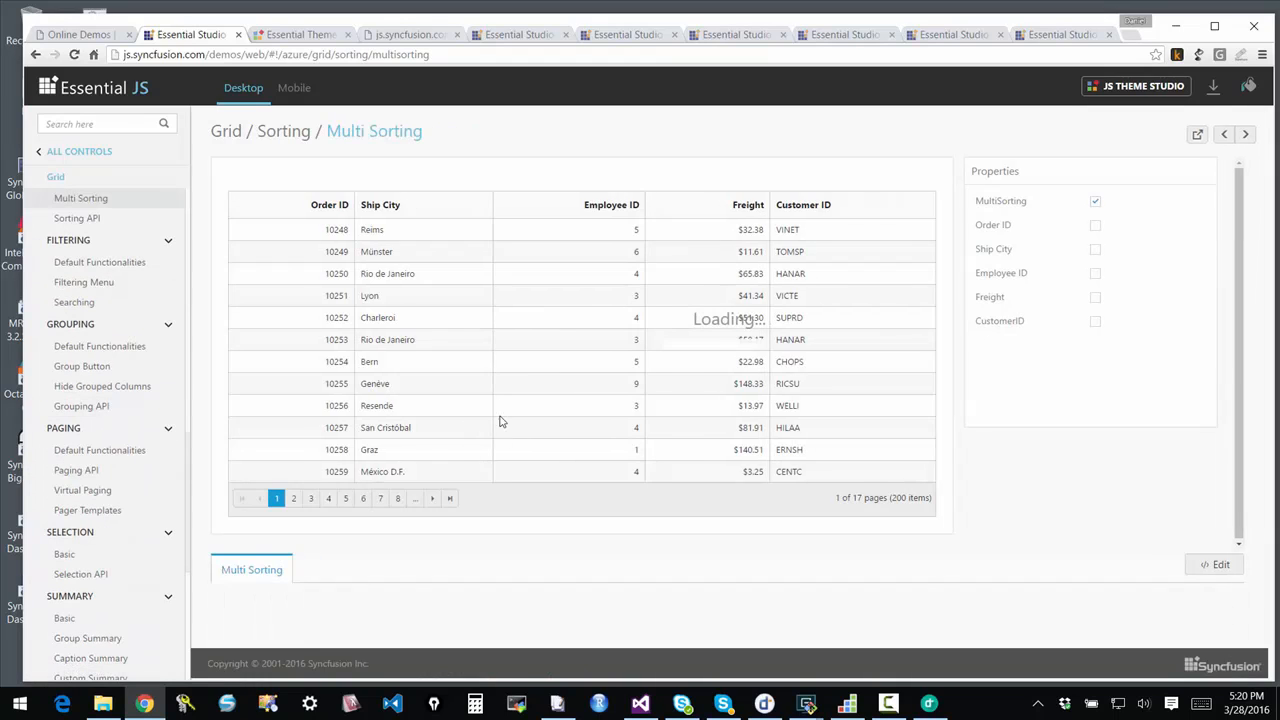
click(500, 427)
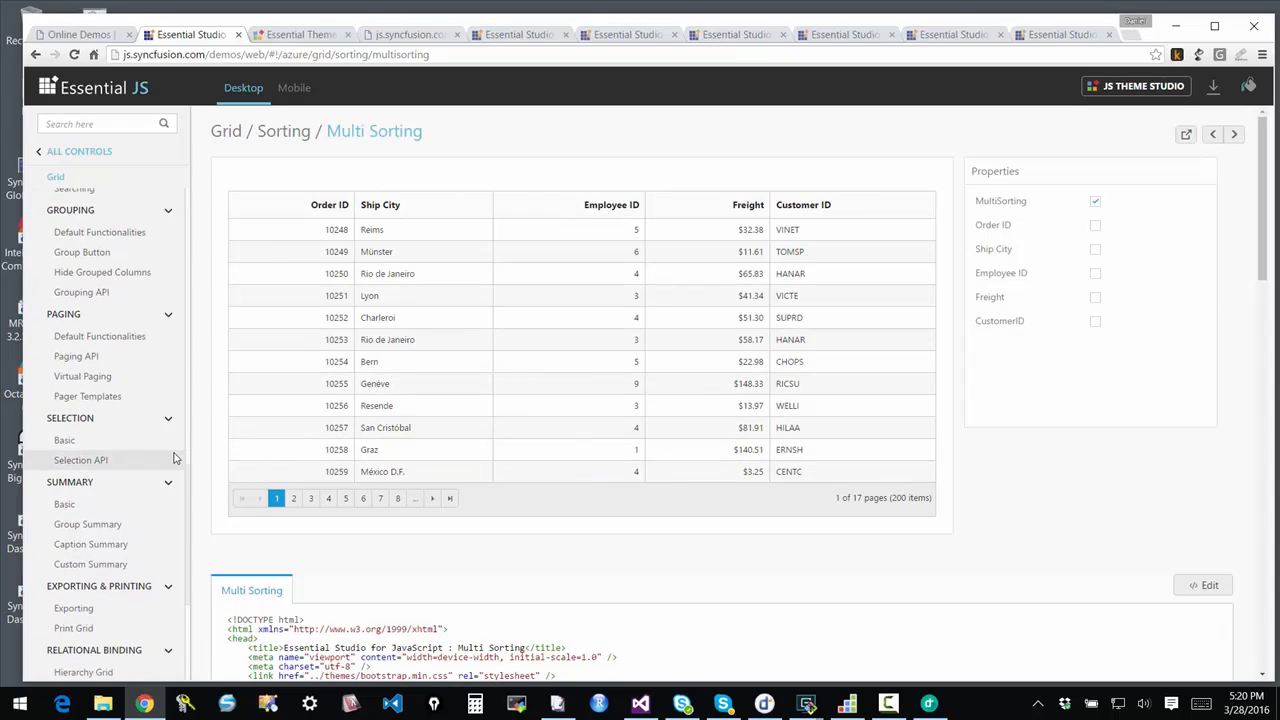
scroll(down, 3)
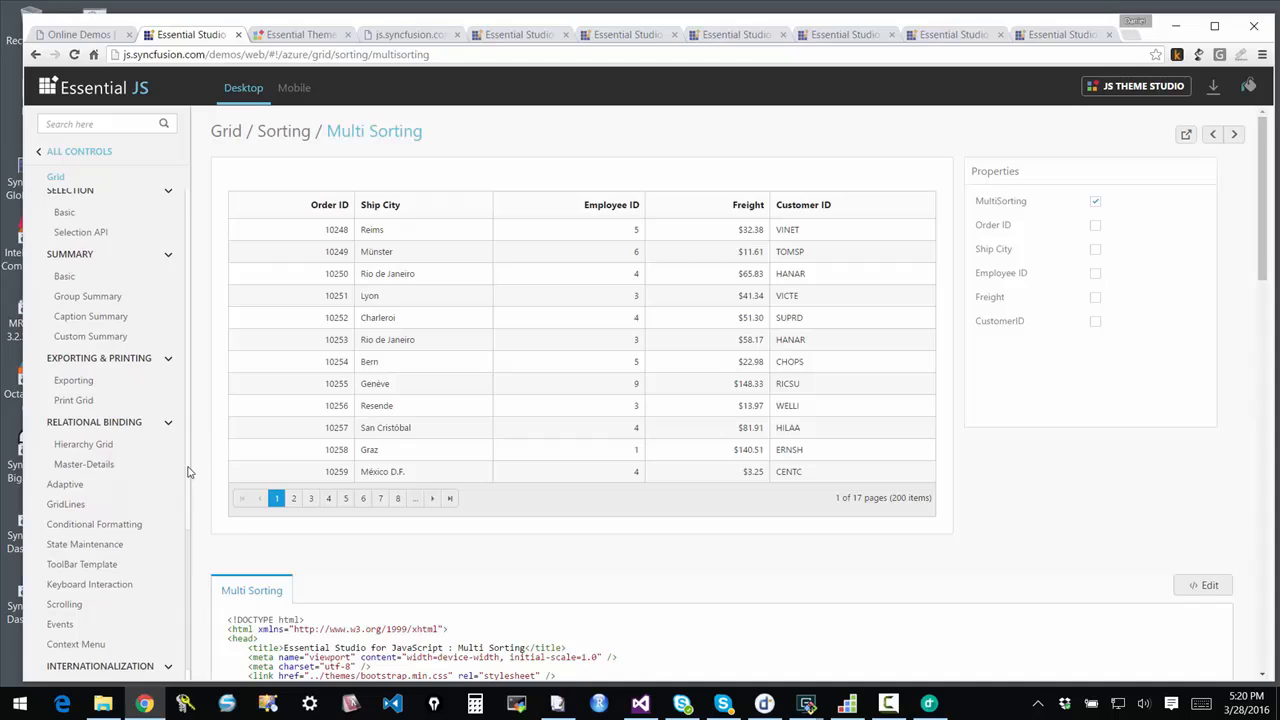
mouse_move(84, 464)
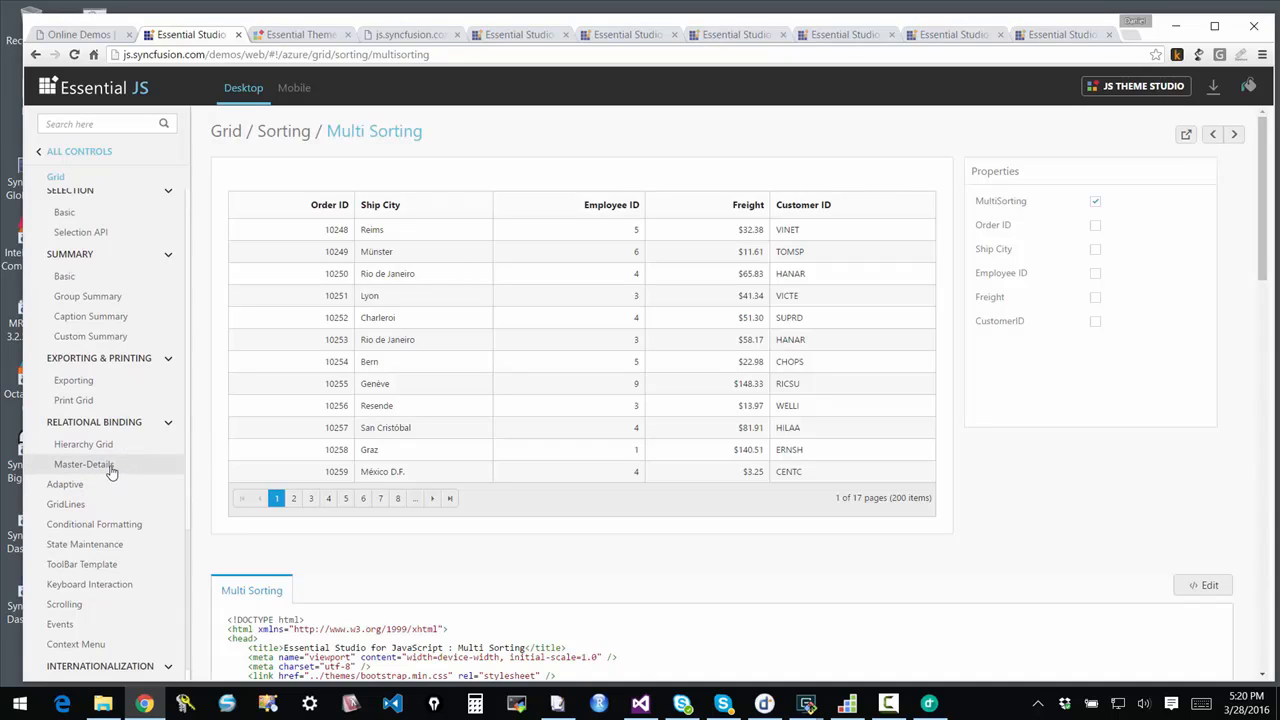
click(84, 464)
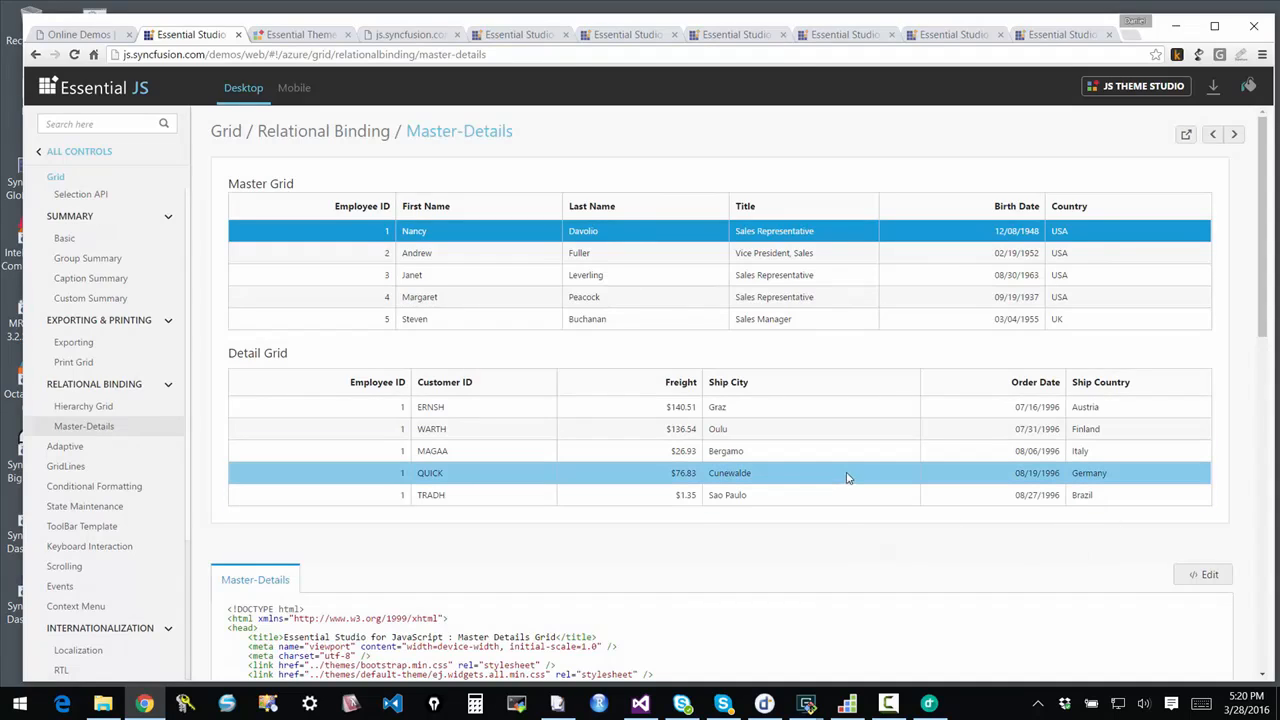
click(717, 407)
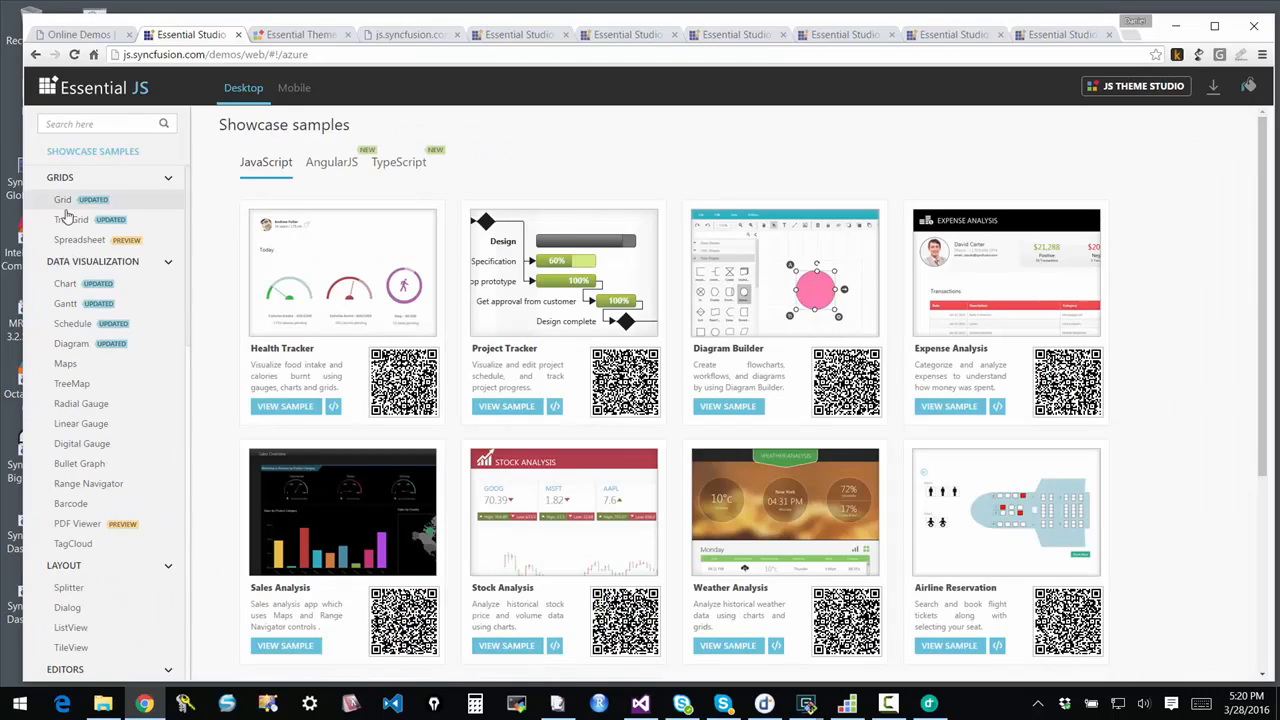
View the Spreadsheet sample, then the PDF Viewer getting-started sample with HTTP Succinctly
click(79, 239)
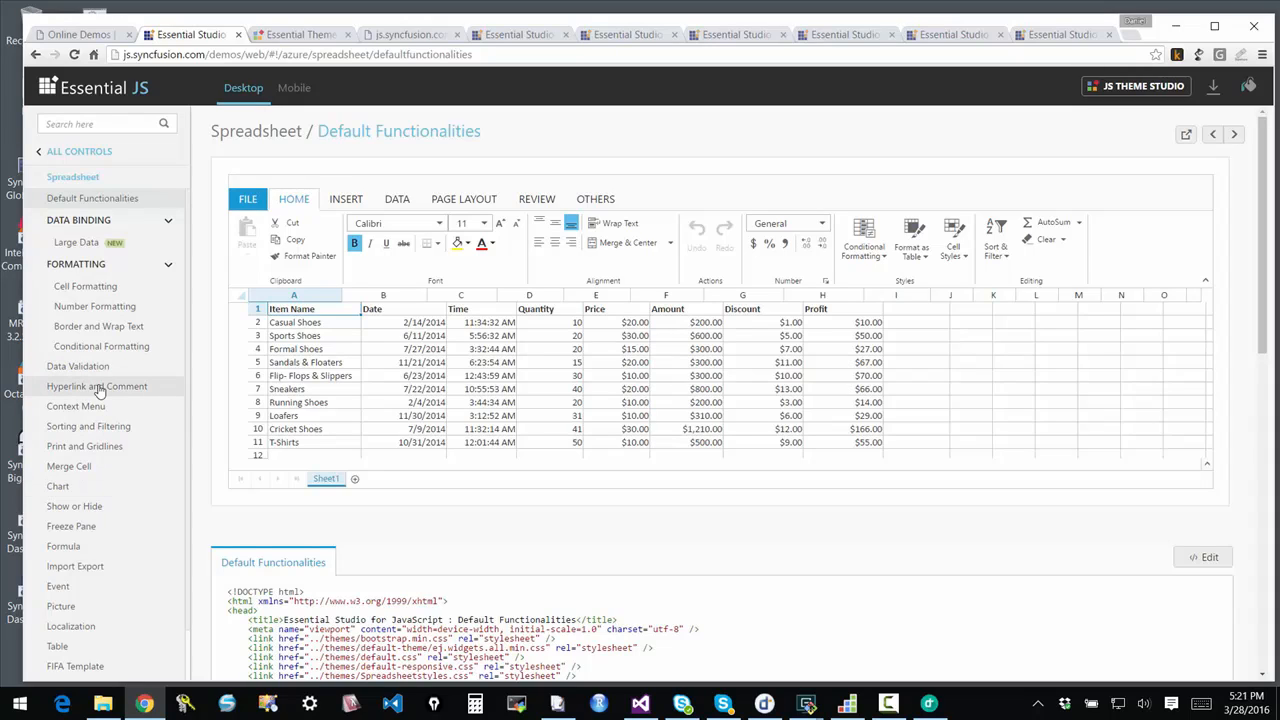
mouse_move(143, 466)
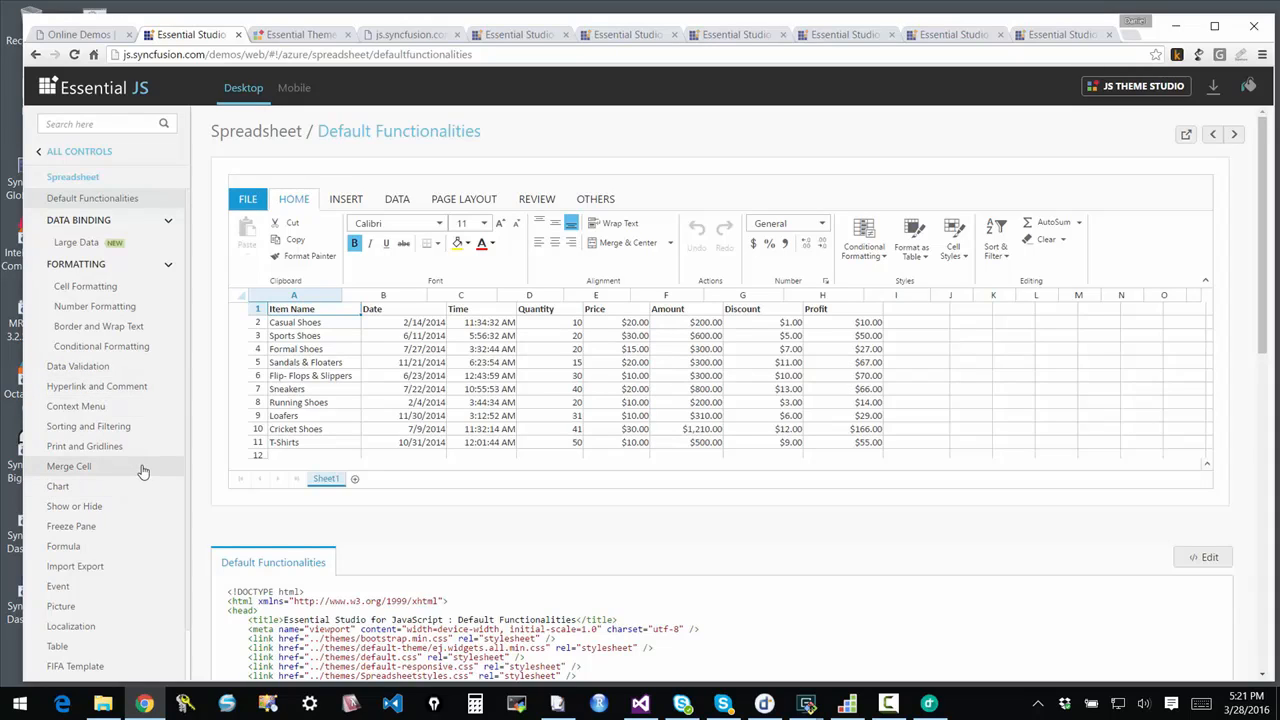
scroll(down, 3)
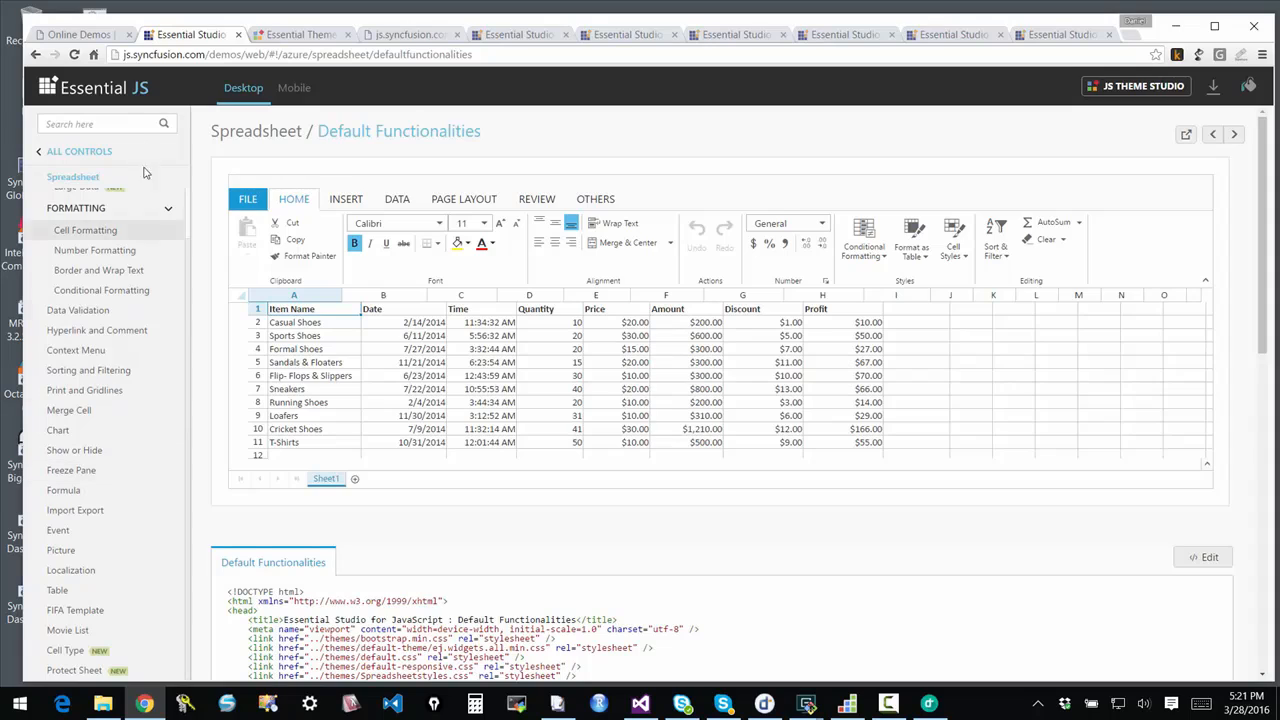
mouse_move(127, 354)
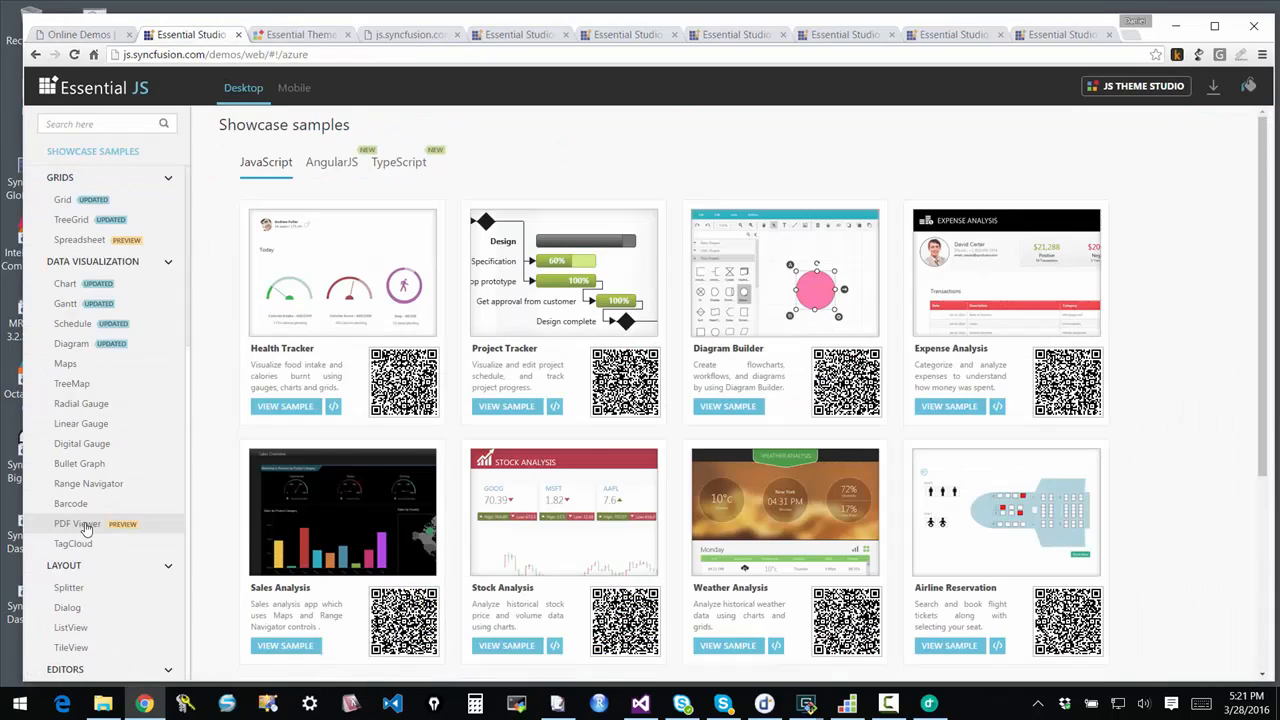
click(73, 523)
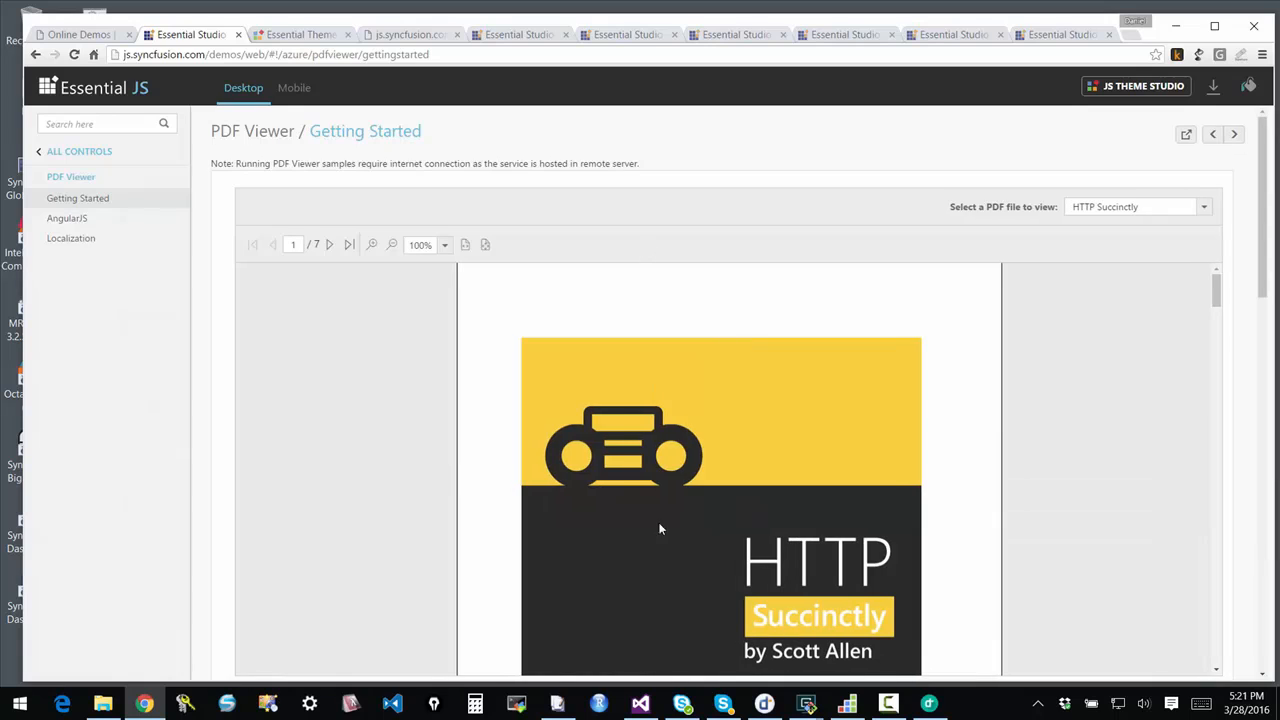
scroll(down, 3)
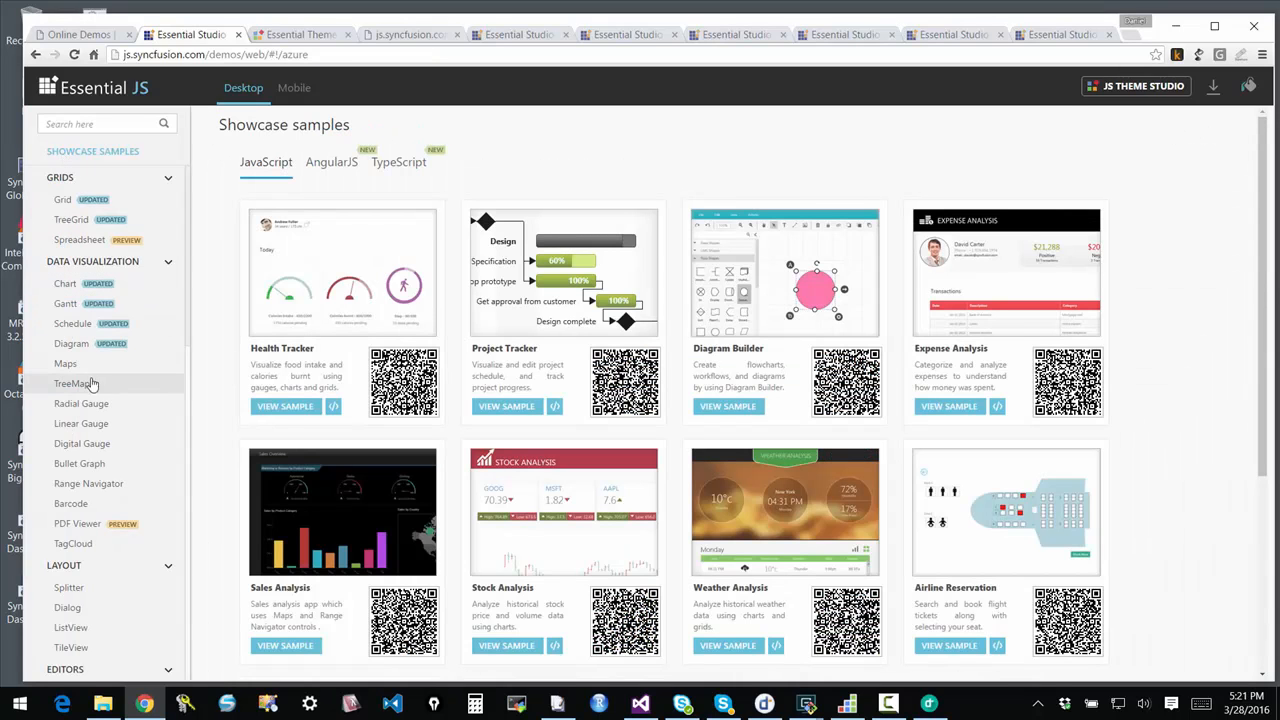
mouse_move(70, 343)
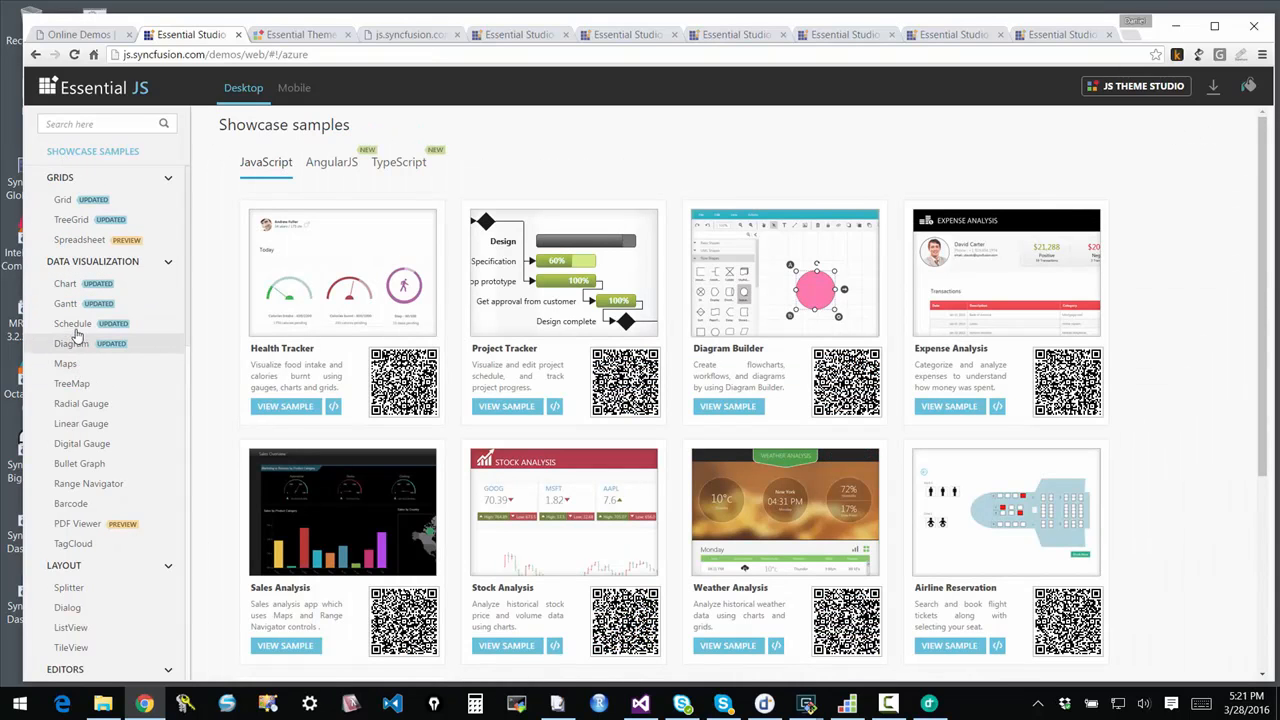
View the Schedule sample, go back, and open the Chart Line sample
click(72, 323)
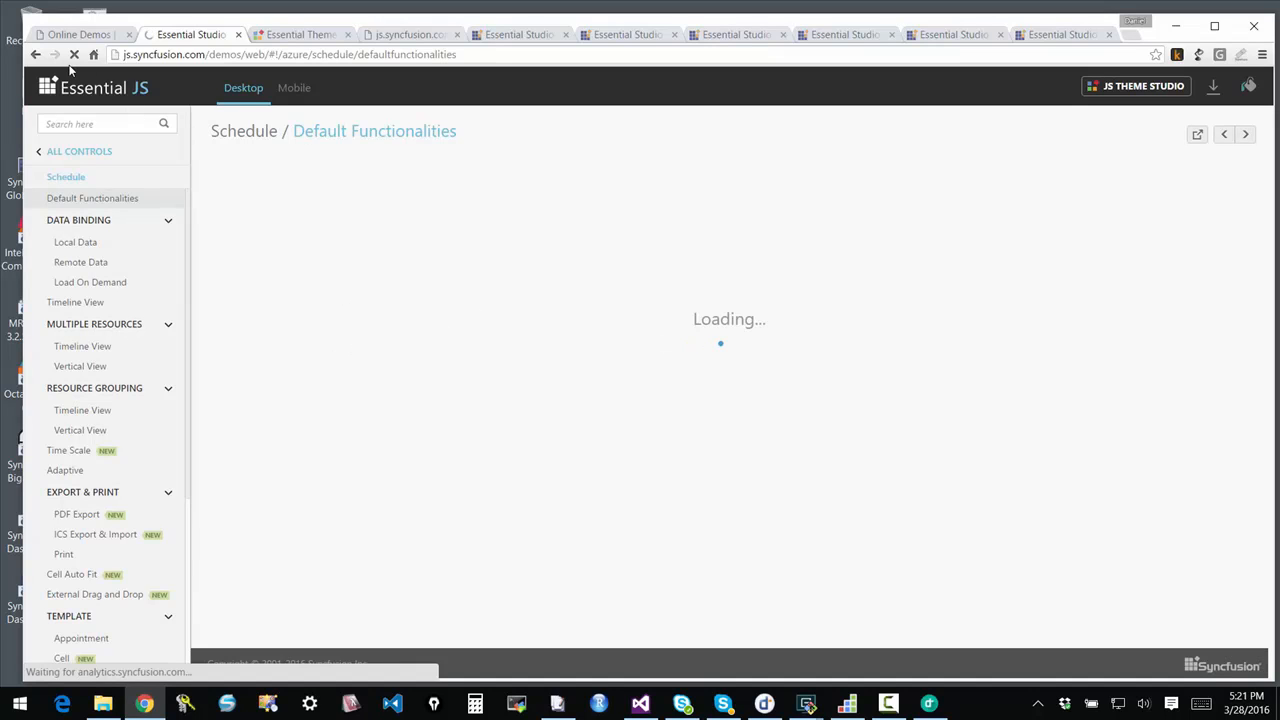
click(36, 54)
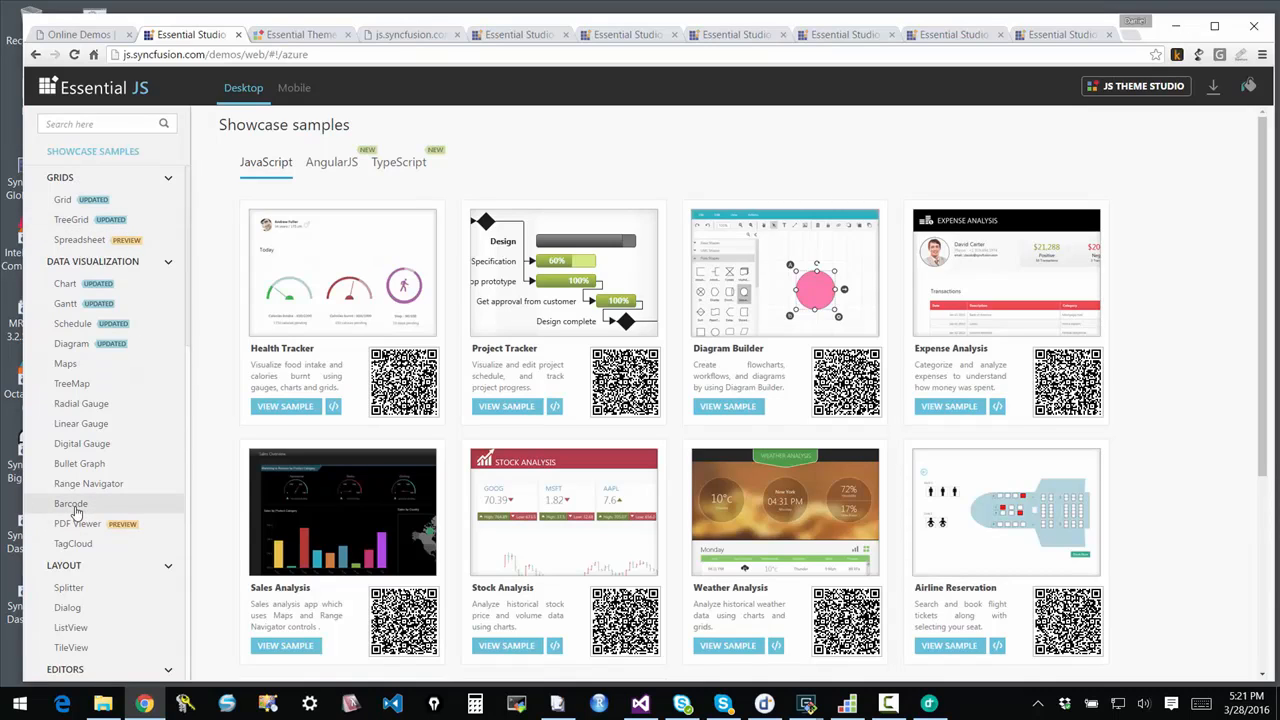
click(70, 503)
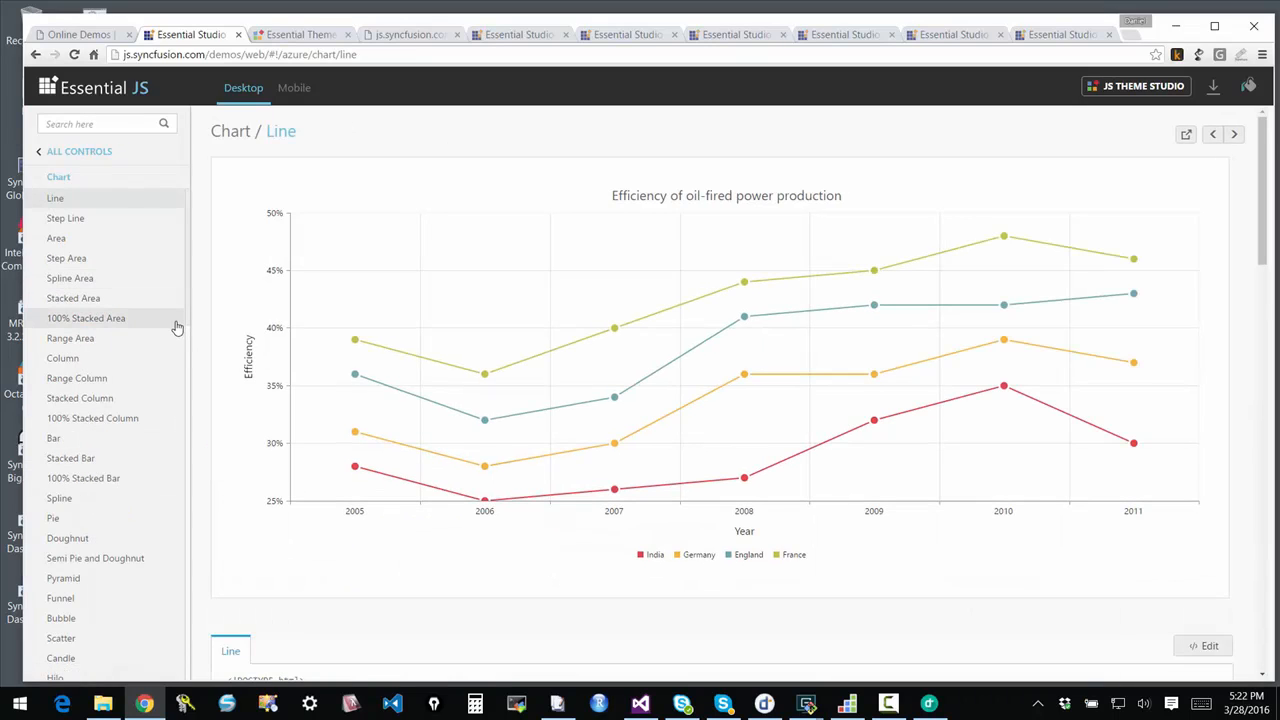
mouse_move(160, 397)
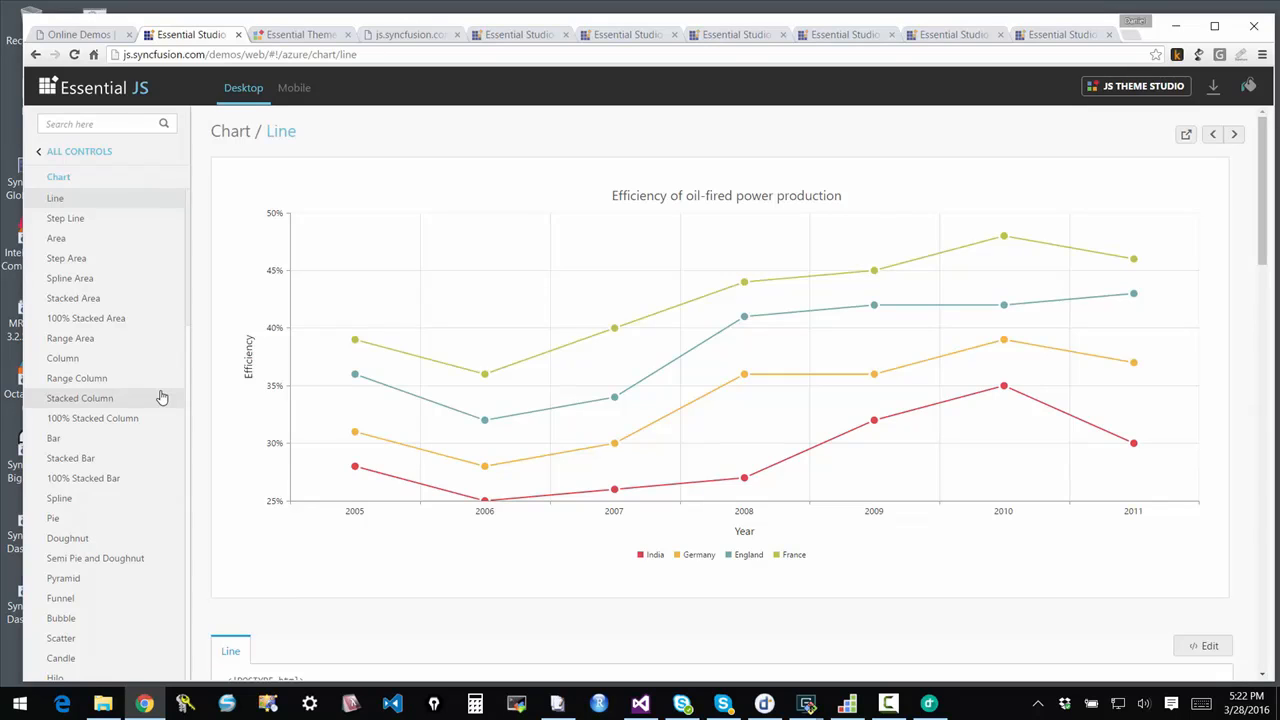
Open the Bollinger Band technical indicator chart, then return to the showcase samples
scroll(down, 3)
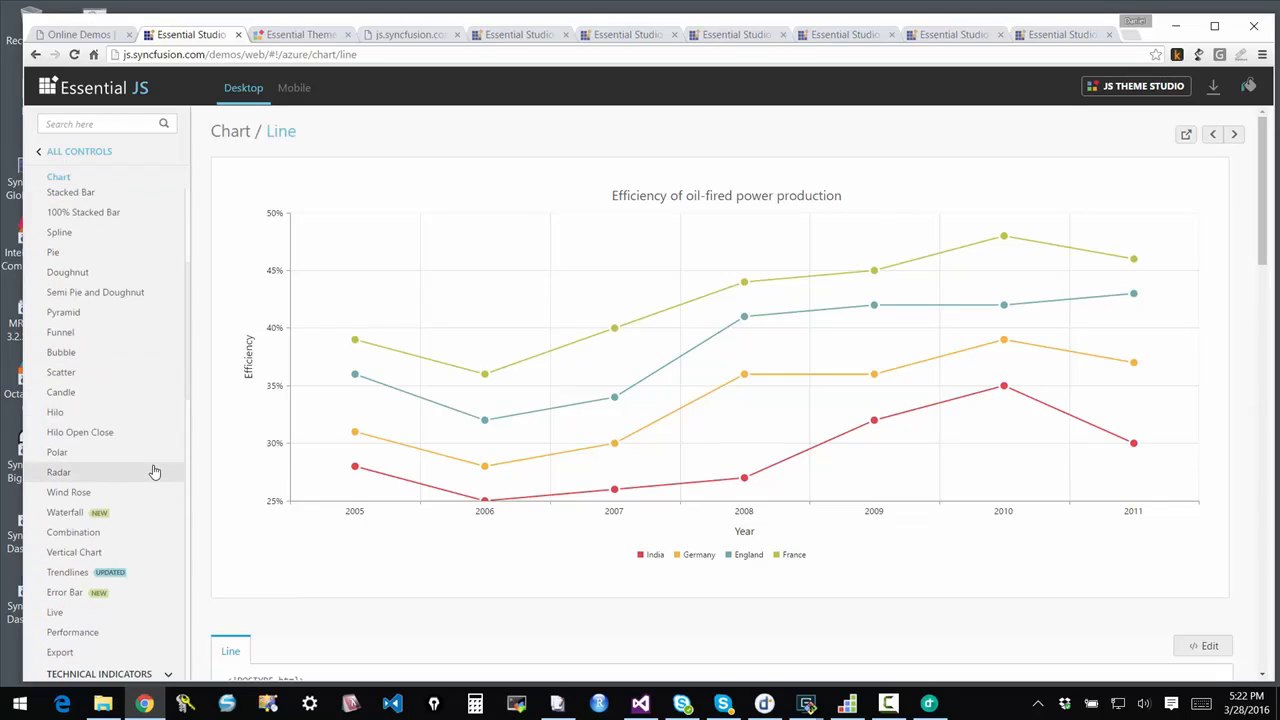
click(84, 356)
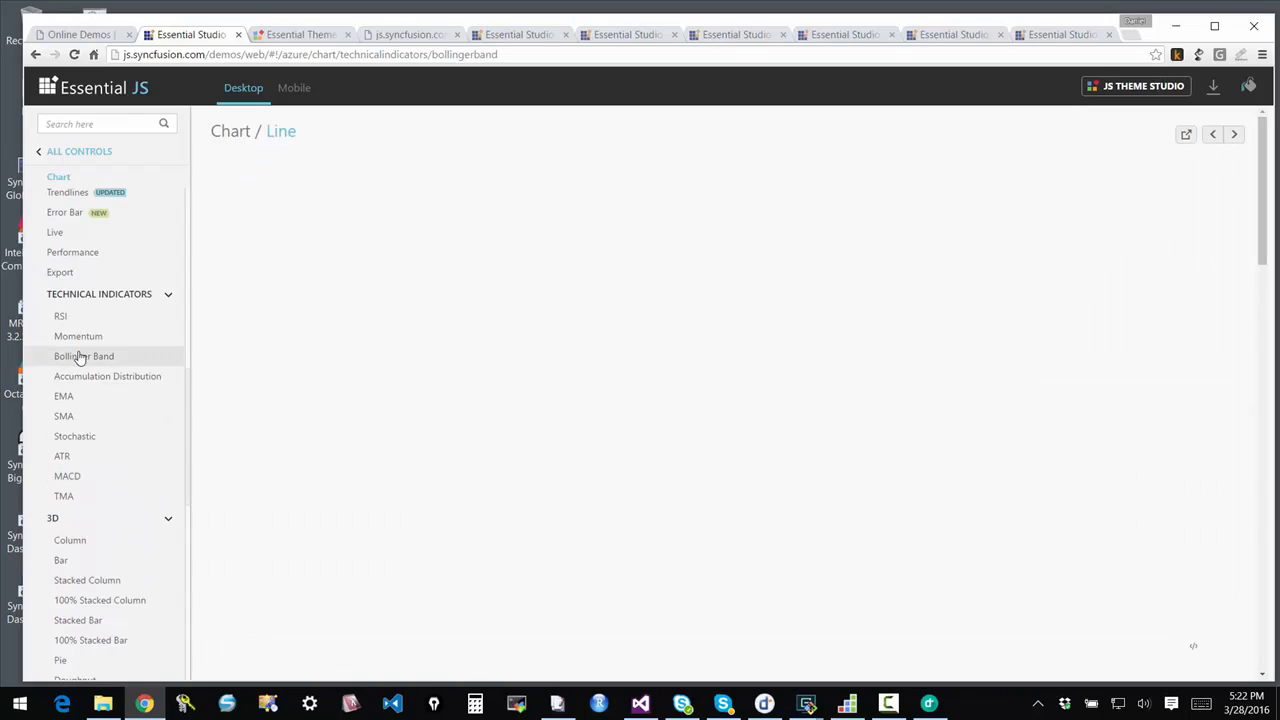
click(84, 356)
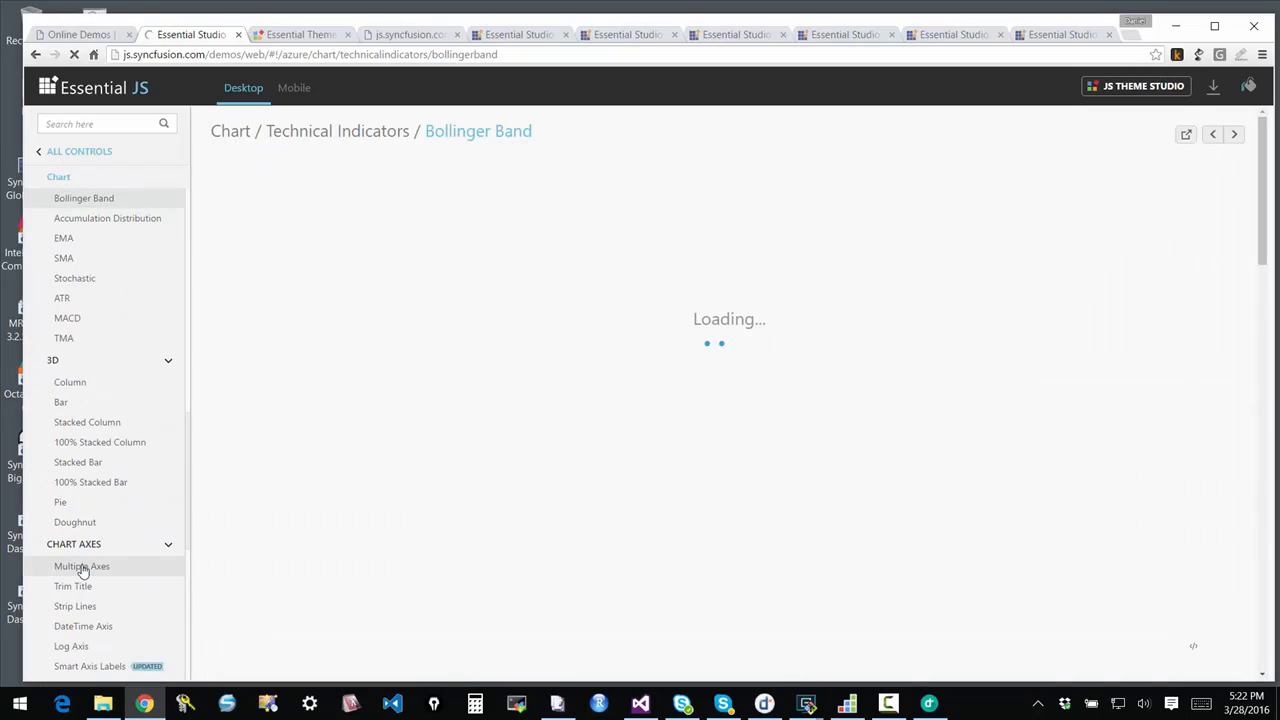
click(82, 566)
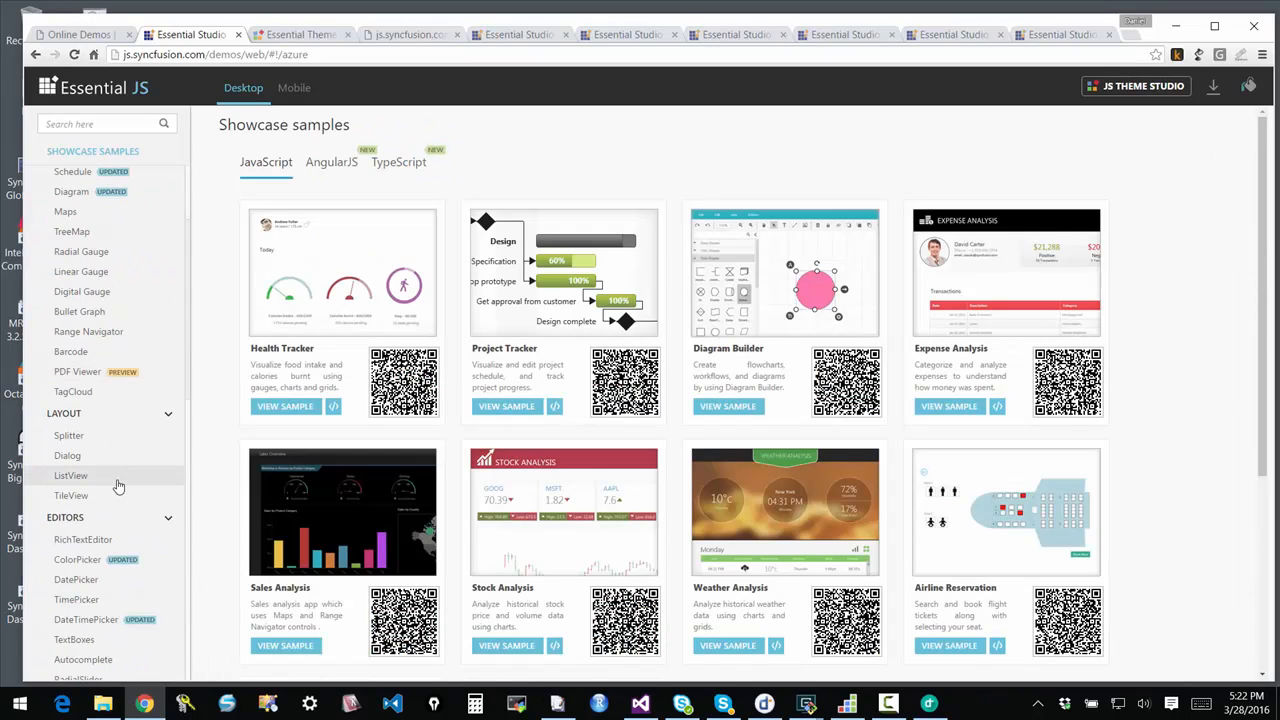
Open the RichTextEditor sample, bold its description text, and return to All Controls
scroll(down, 3)
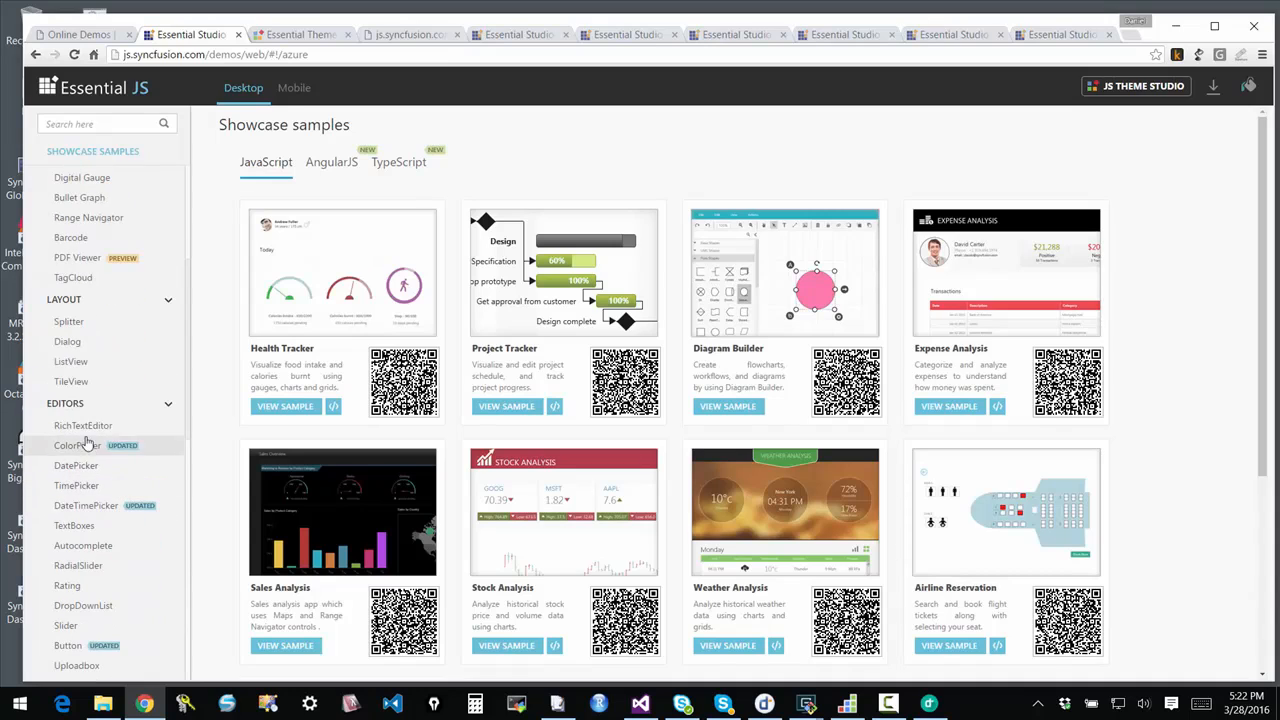
click(83, 425)
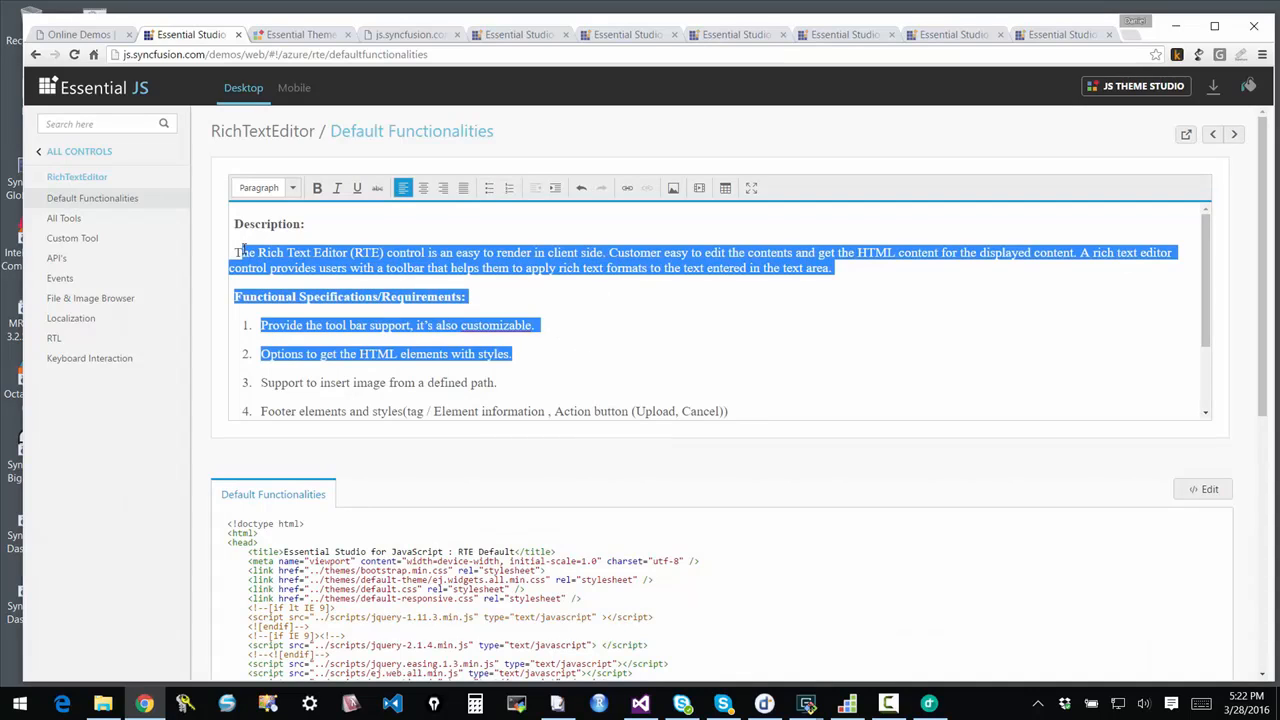
click(317, 188)
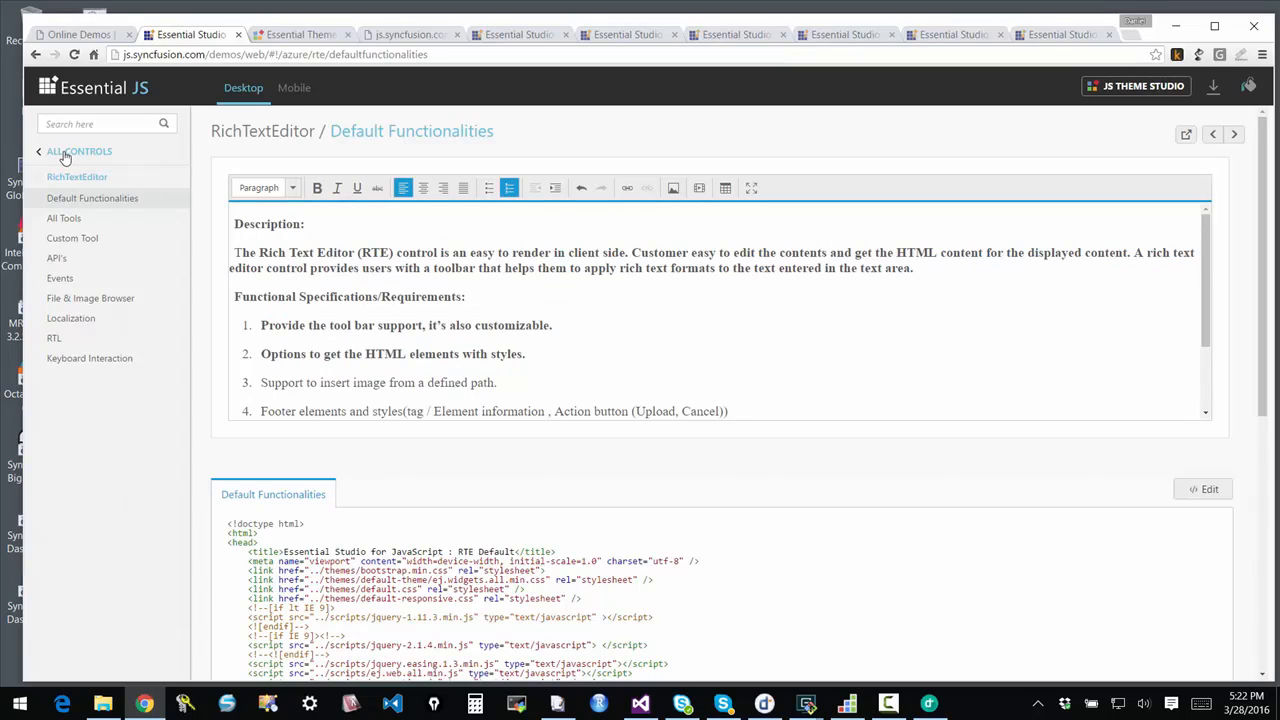
click(40, 151)
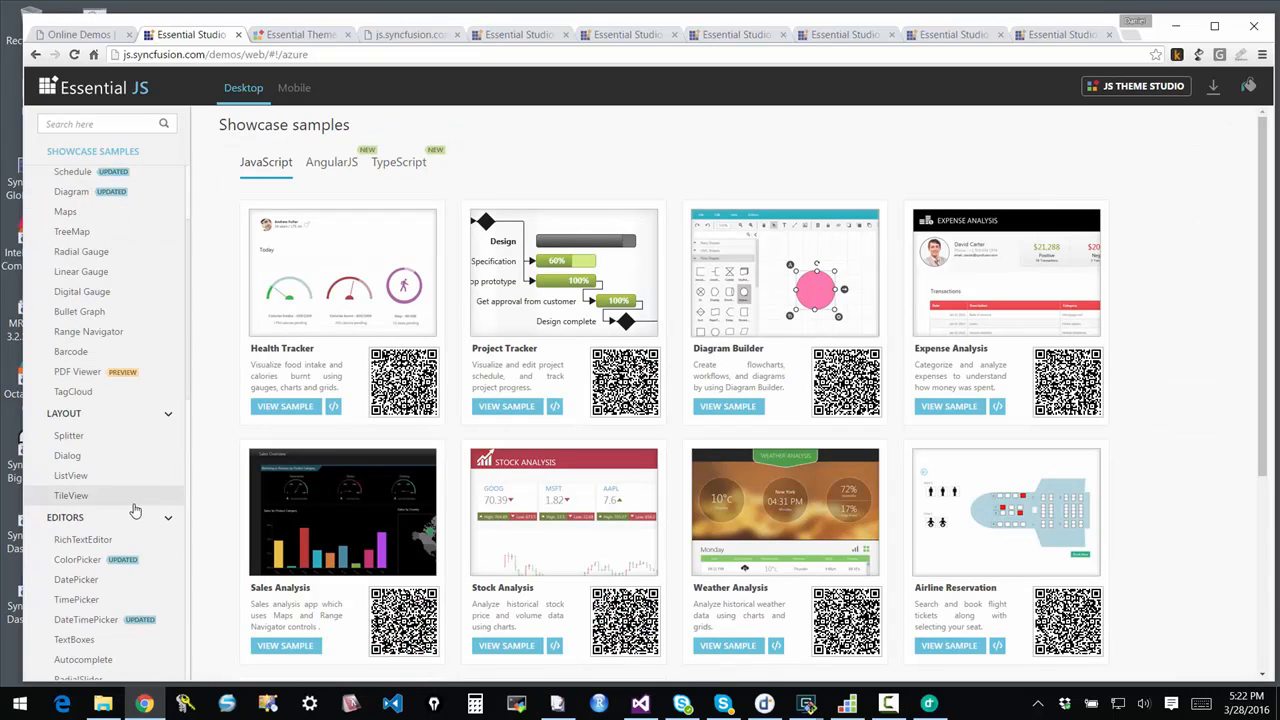
Open the relational PivotGrid Getting Started sample from Business Intelligence, then go back
scroll(down, 3)
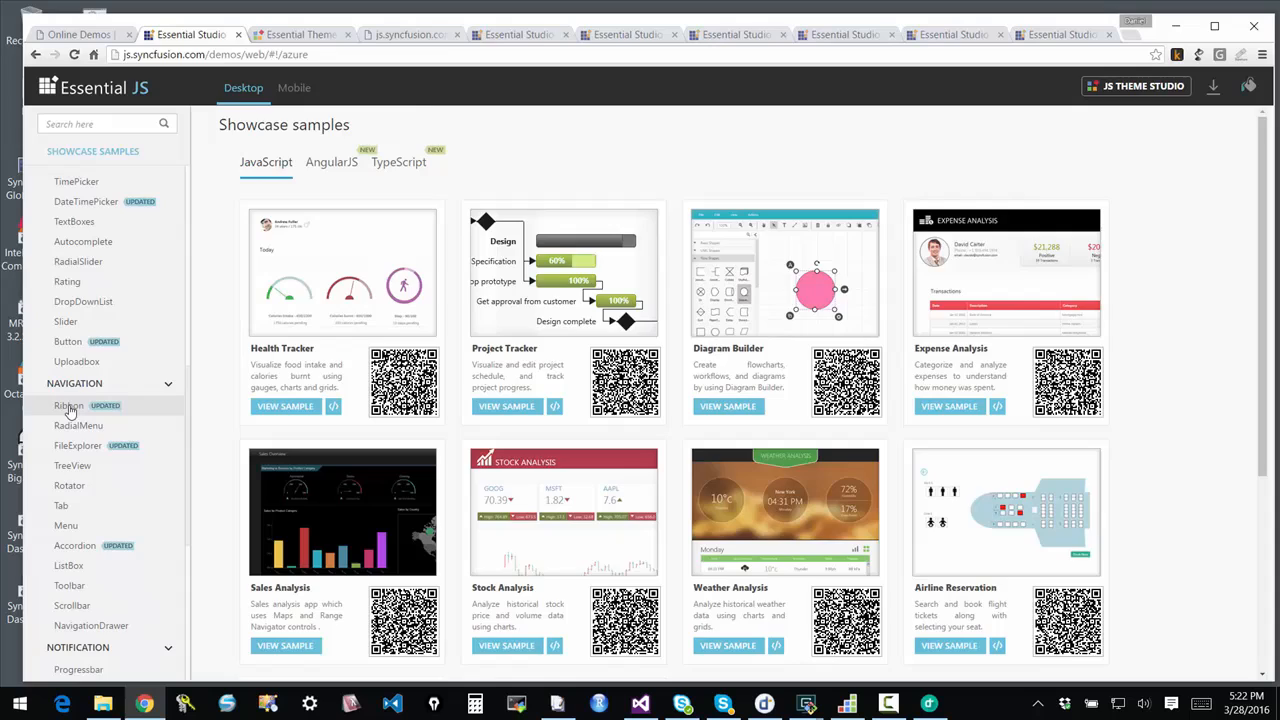
click(67, 405)
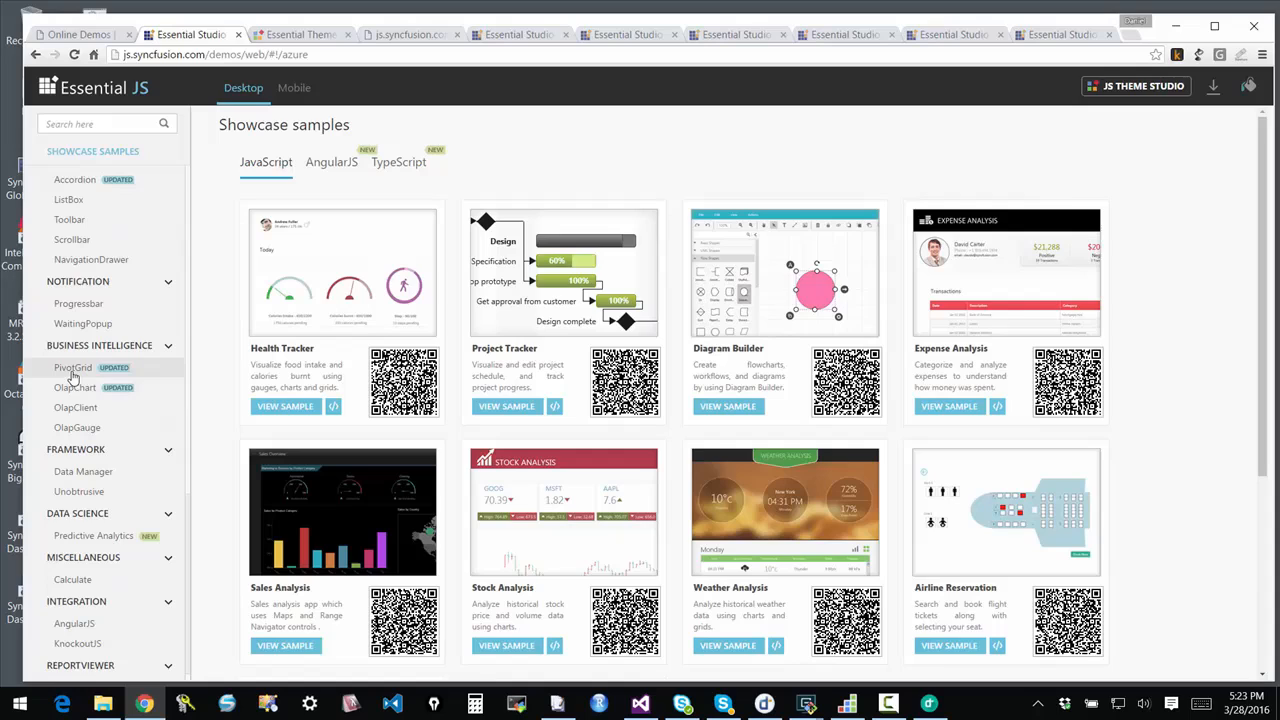
mouse_move(77, 433)
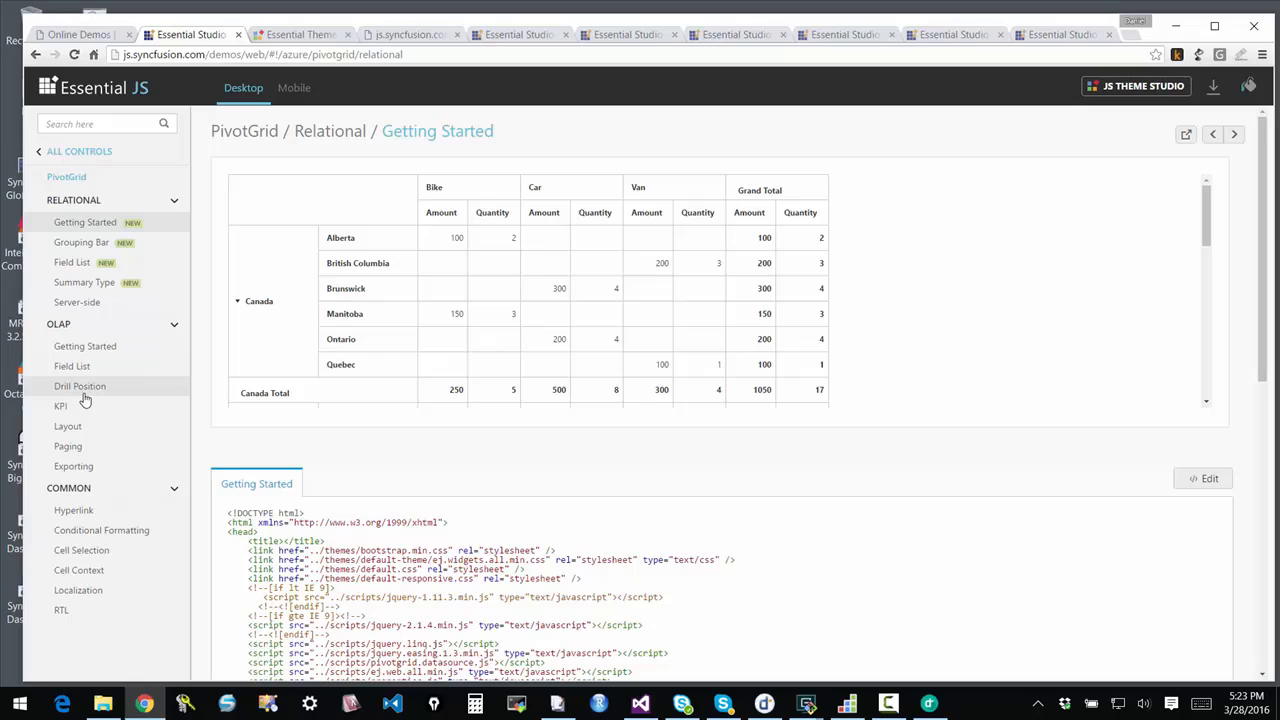
click(79, 386)
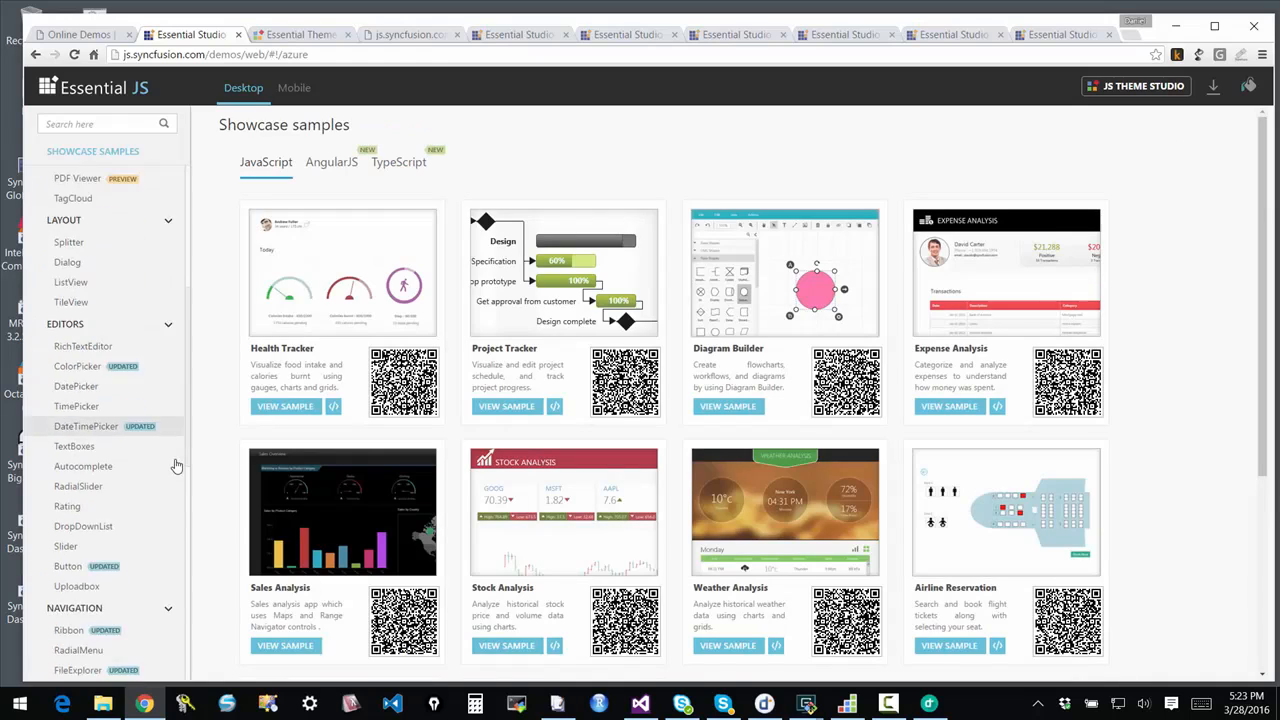
scroll(down, 3)
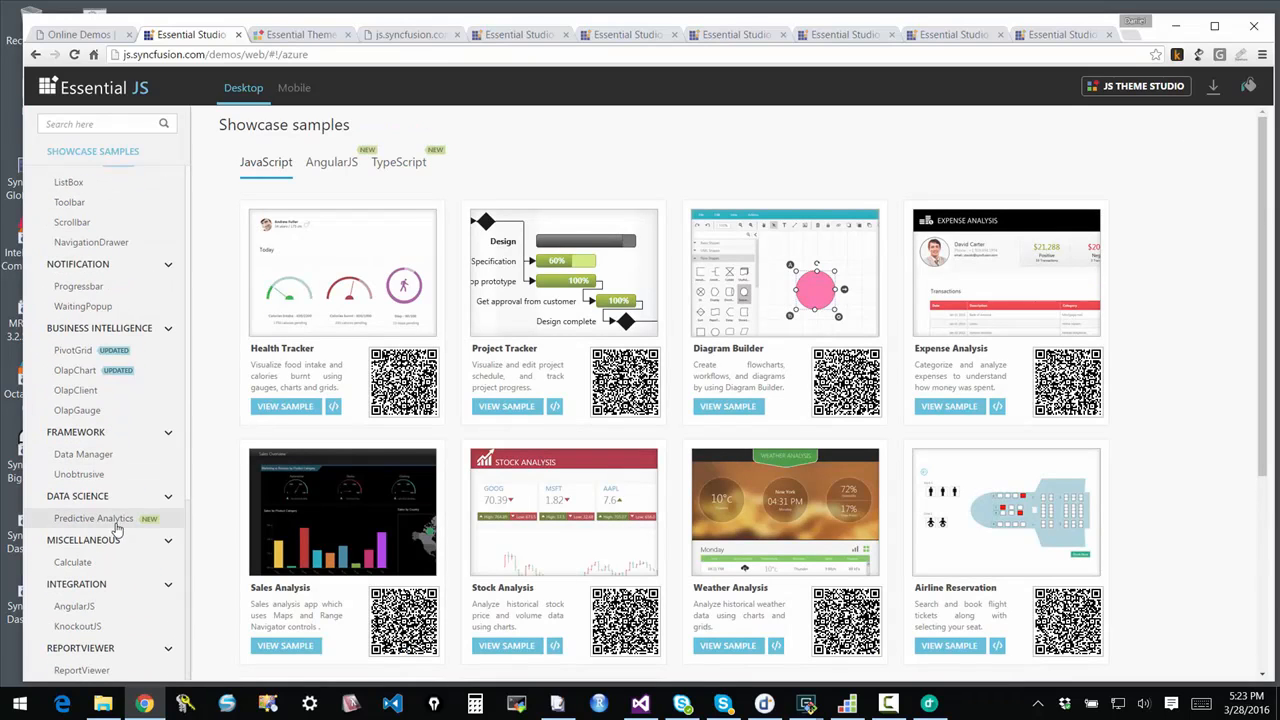
mouse_move(83, 454)
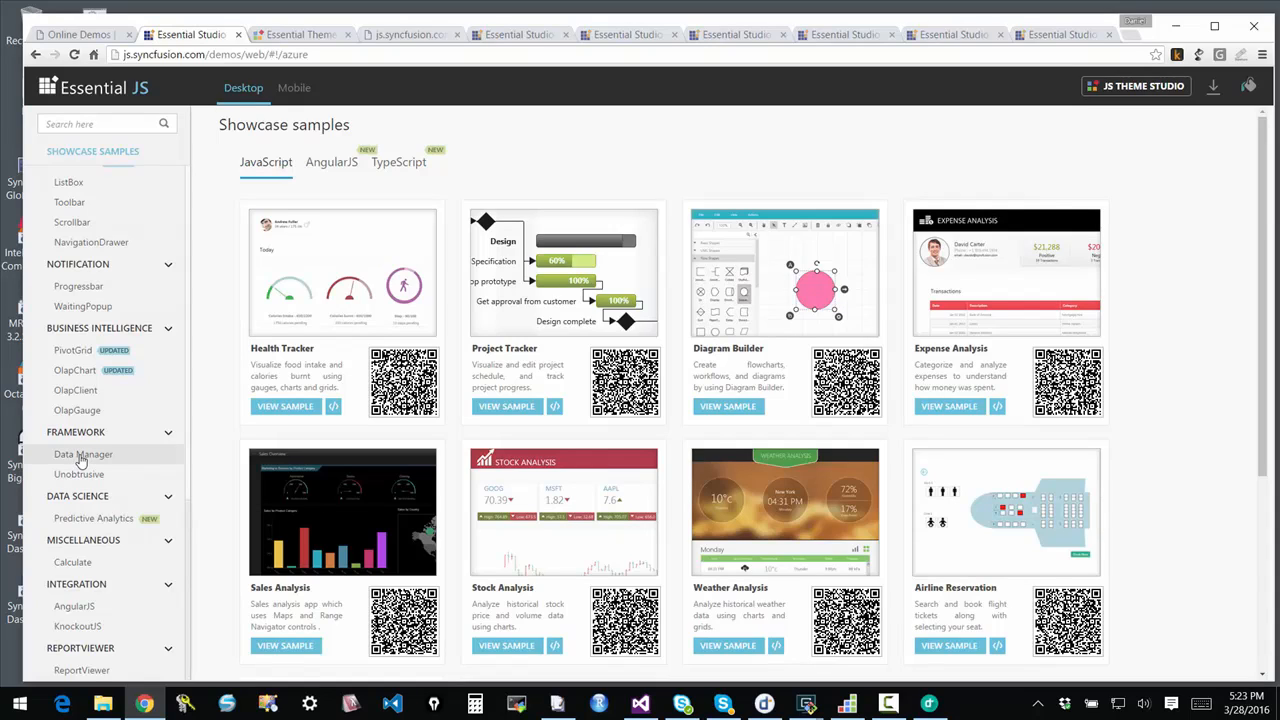
mouse_move(80, 463)
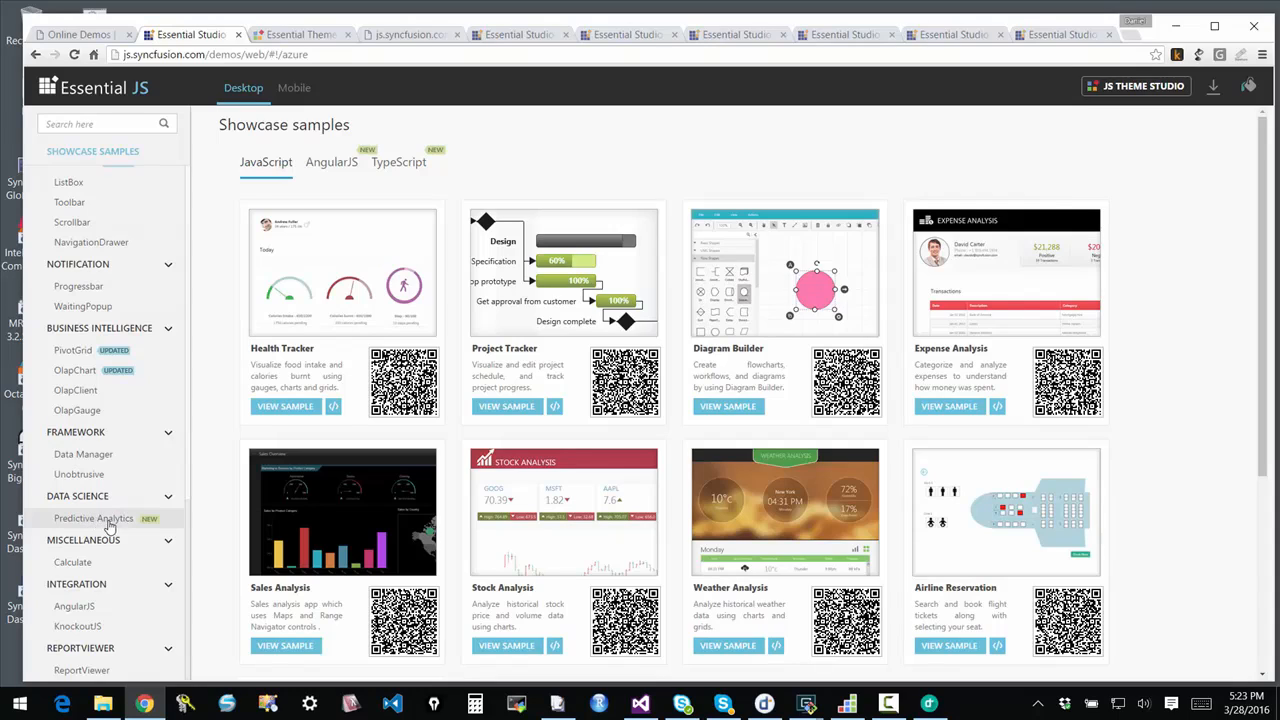
mouse_move(105, 525)
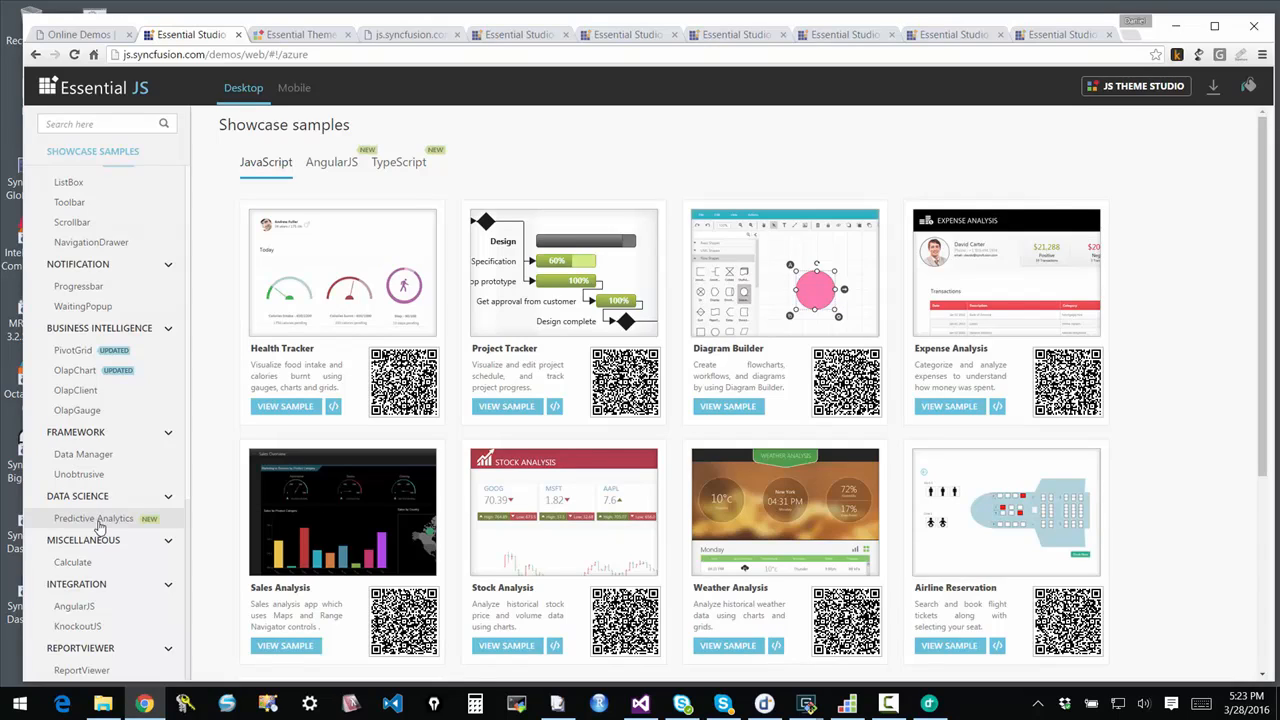
mouse_move(127, 535)
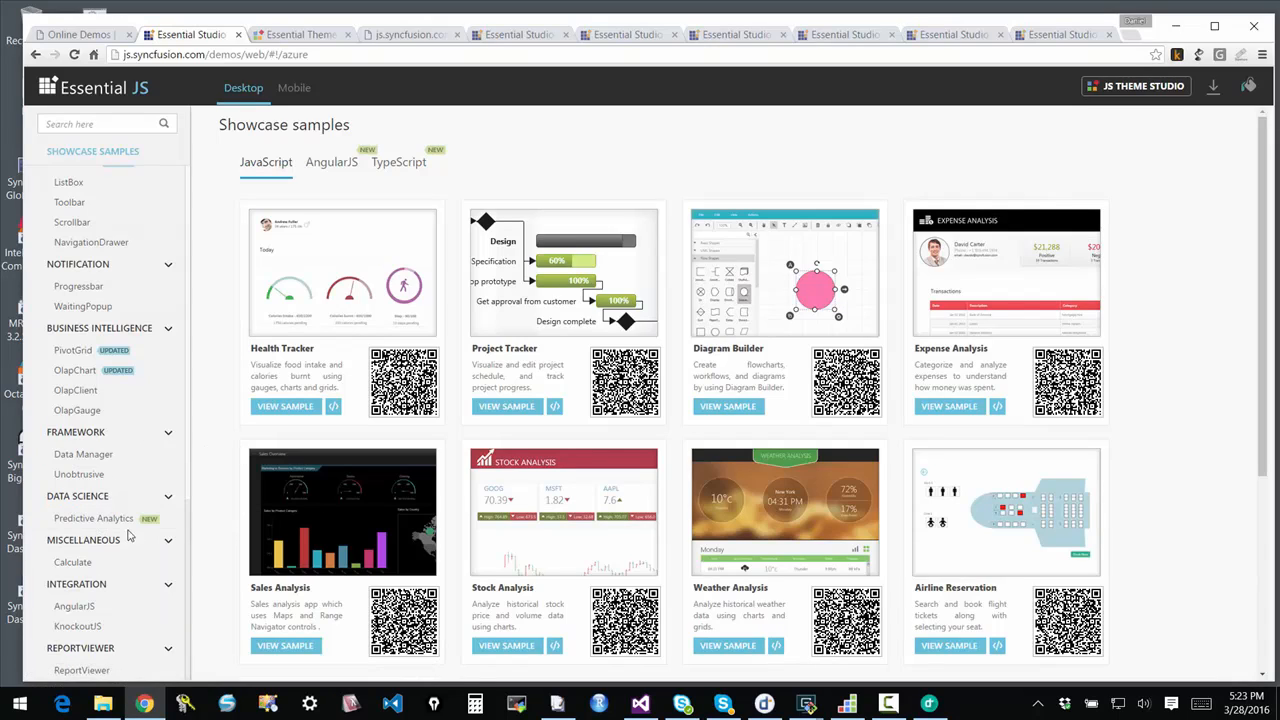
mouse_move(94, 518)
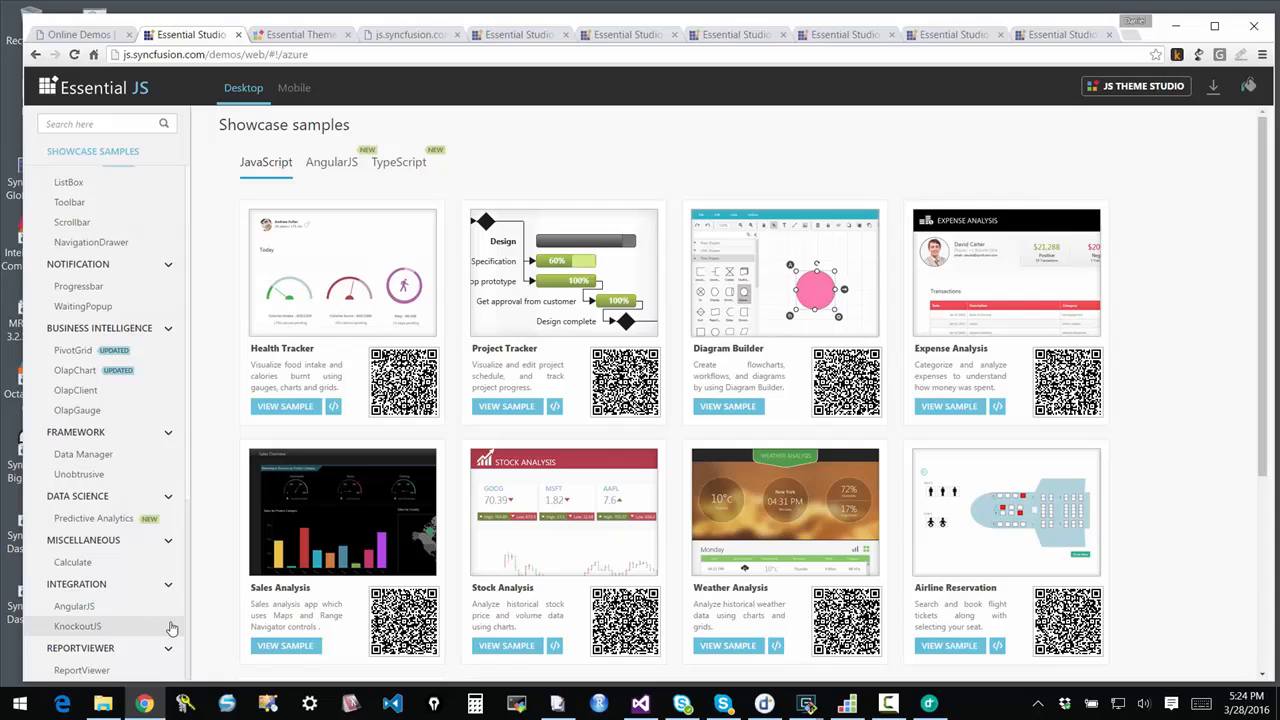
click(74, 606)
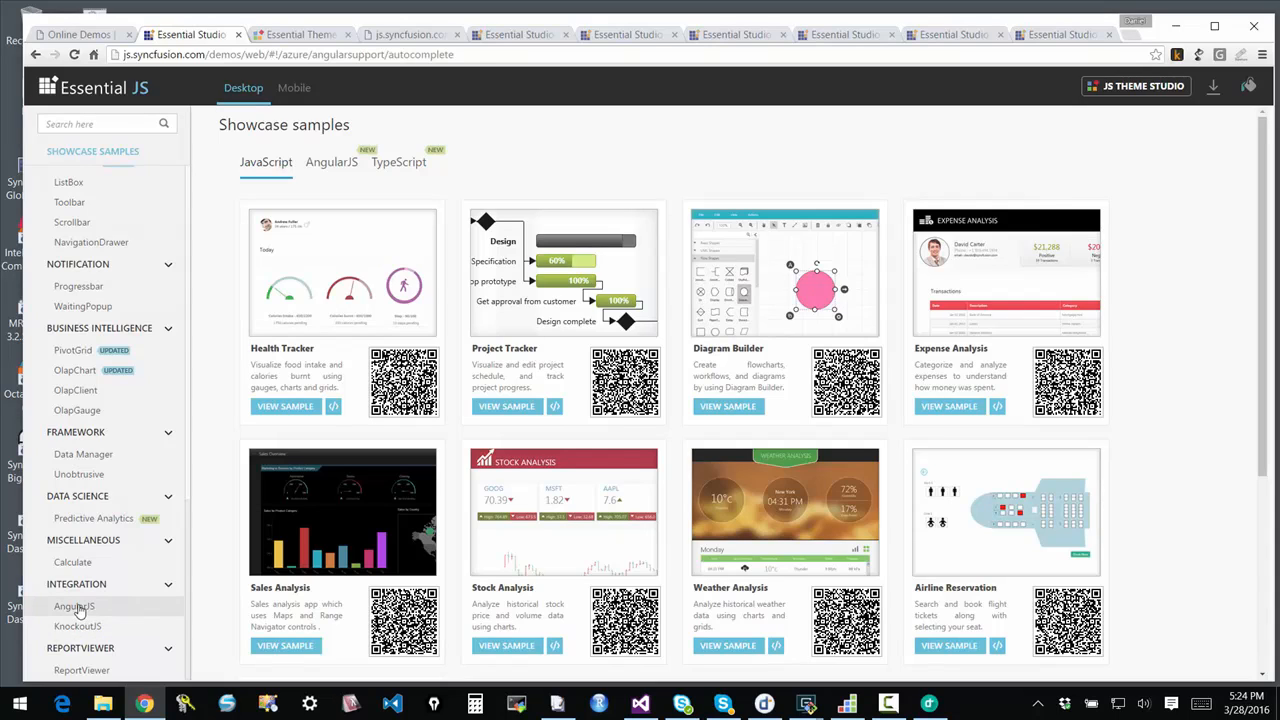
click(74, 606)
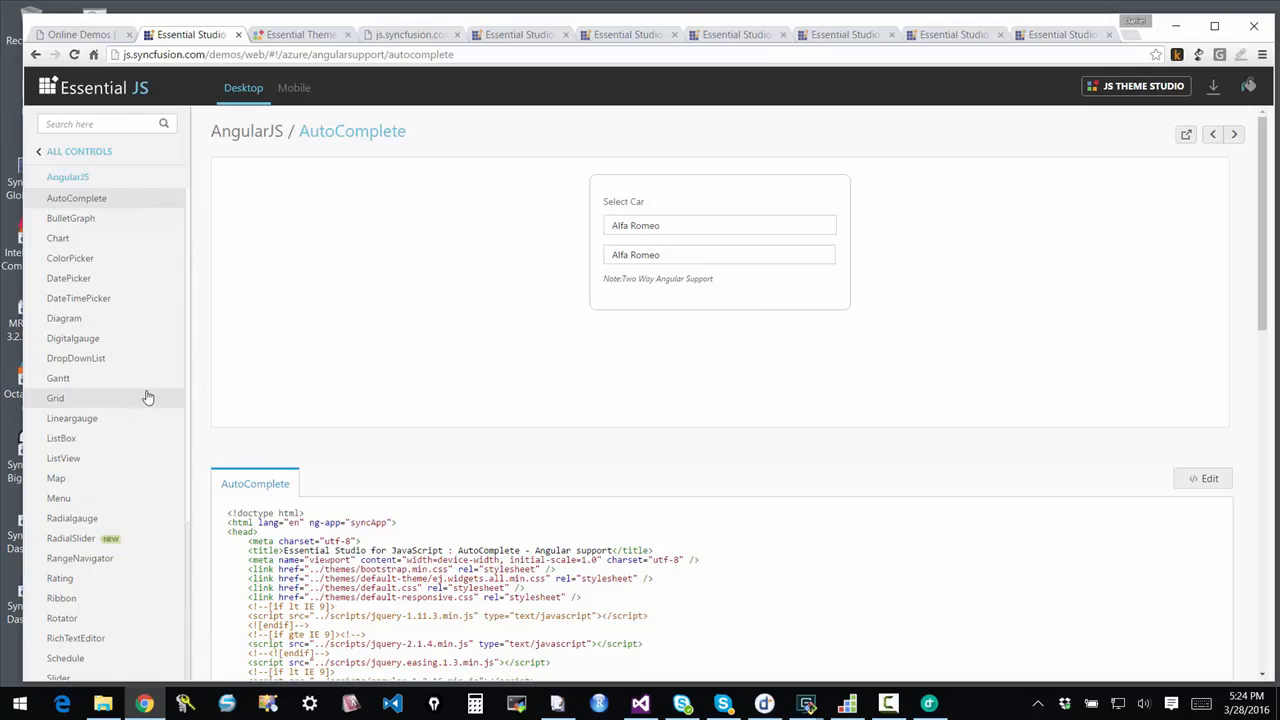
click(55, 398)
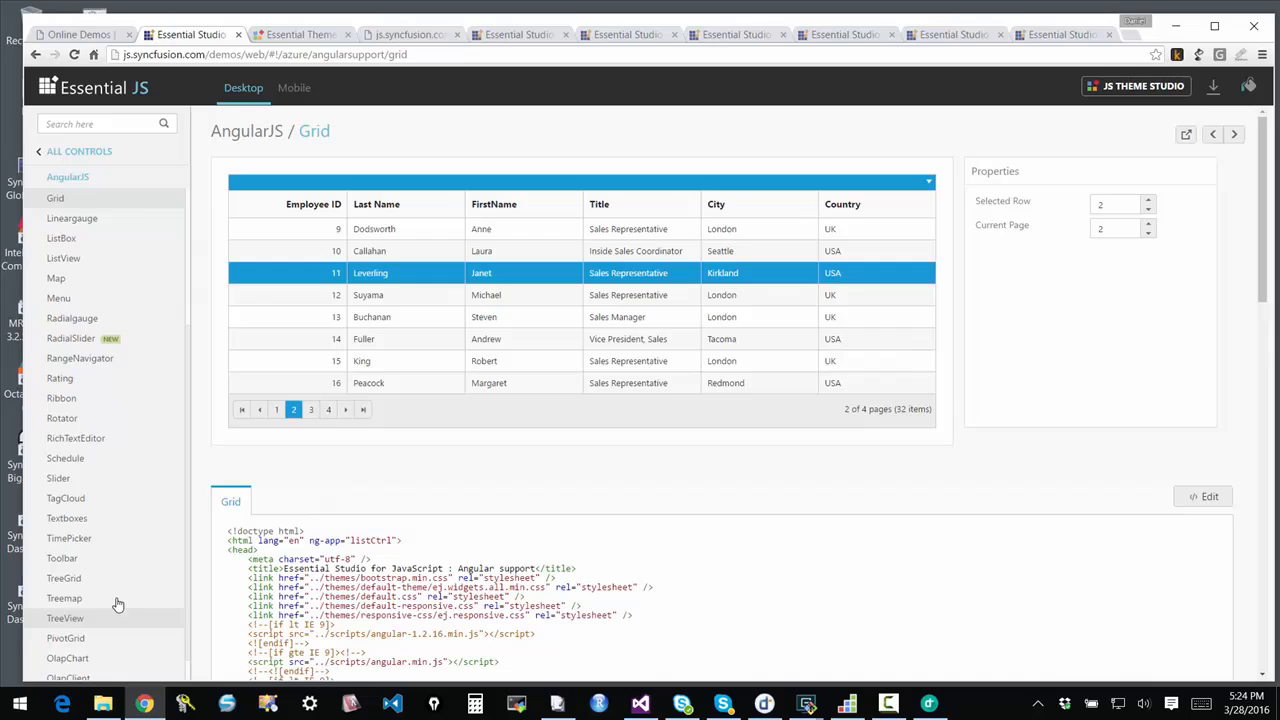
mouse_move(120, 410)
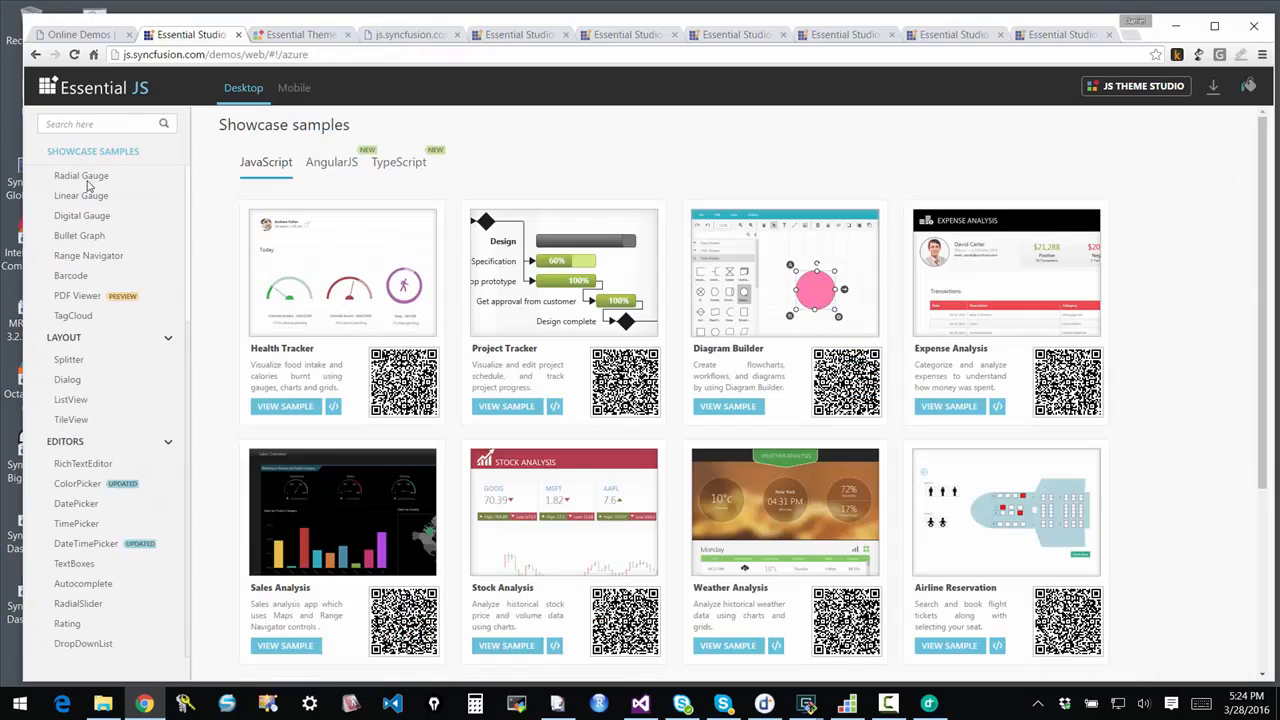
scroll(down, 3)
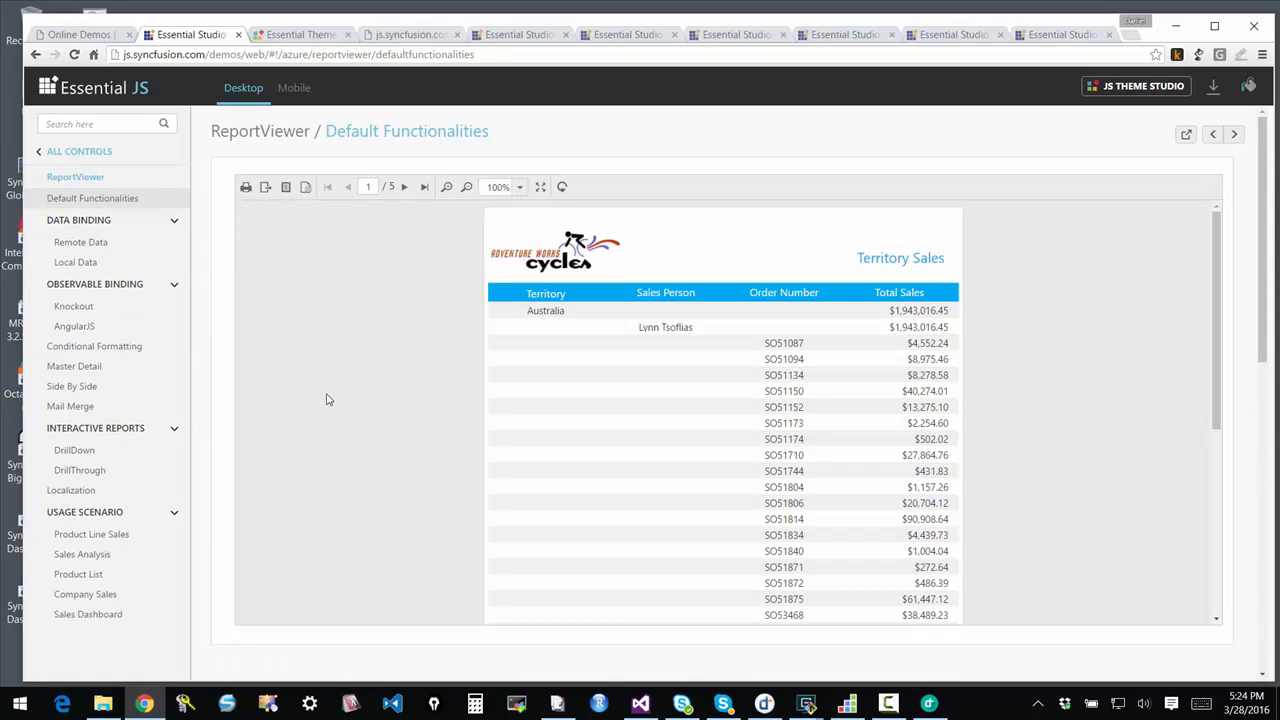
mouse_move(280, 224)
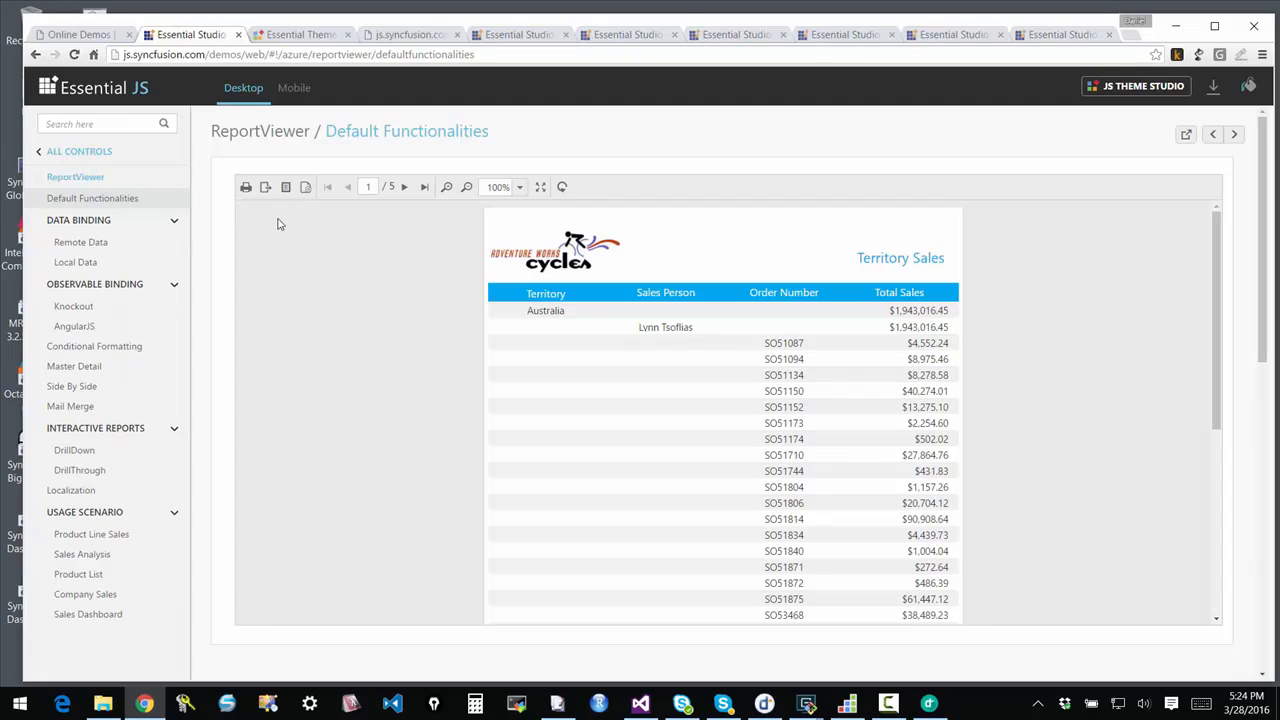
mouse_move(733, 540)
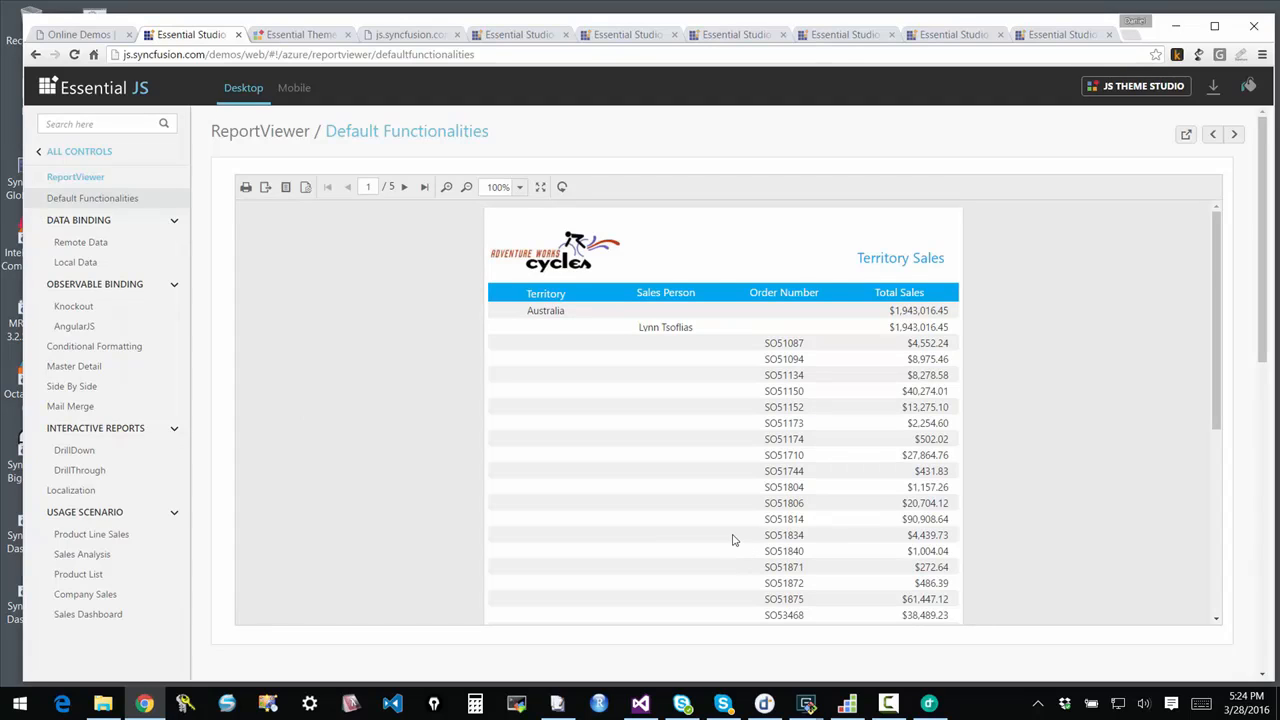
mouse_move(333, 488)
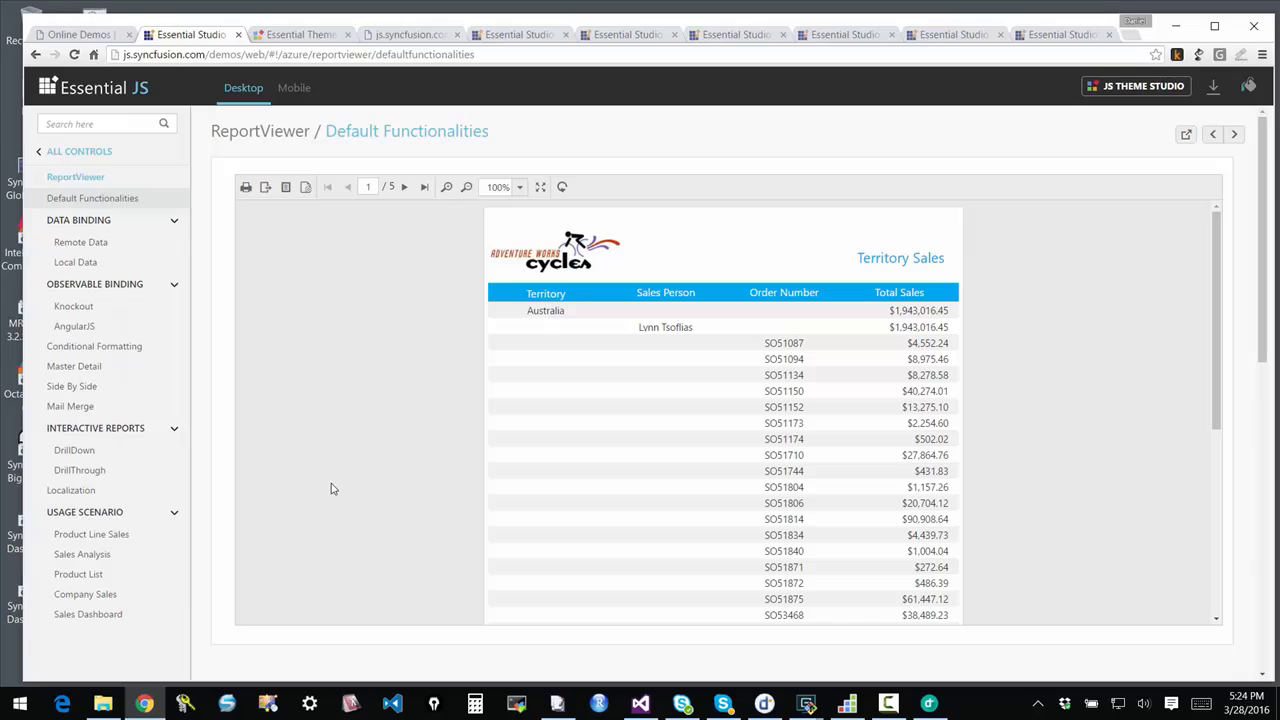
mouse_move(213, 334)
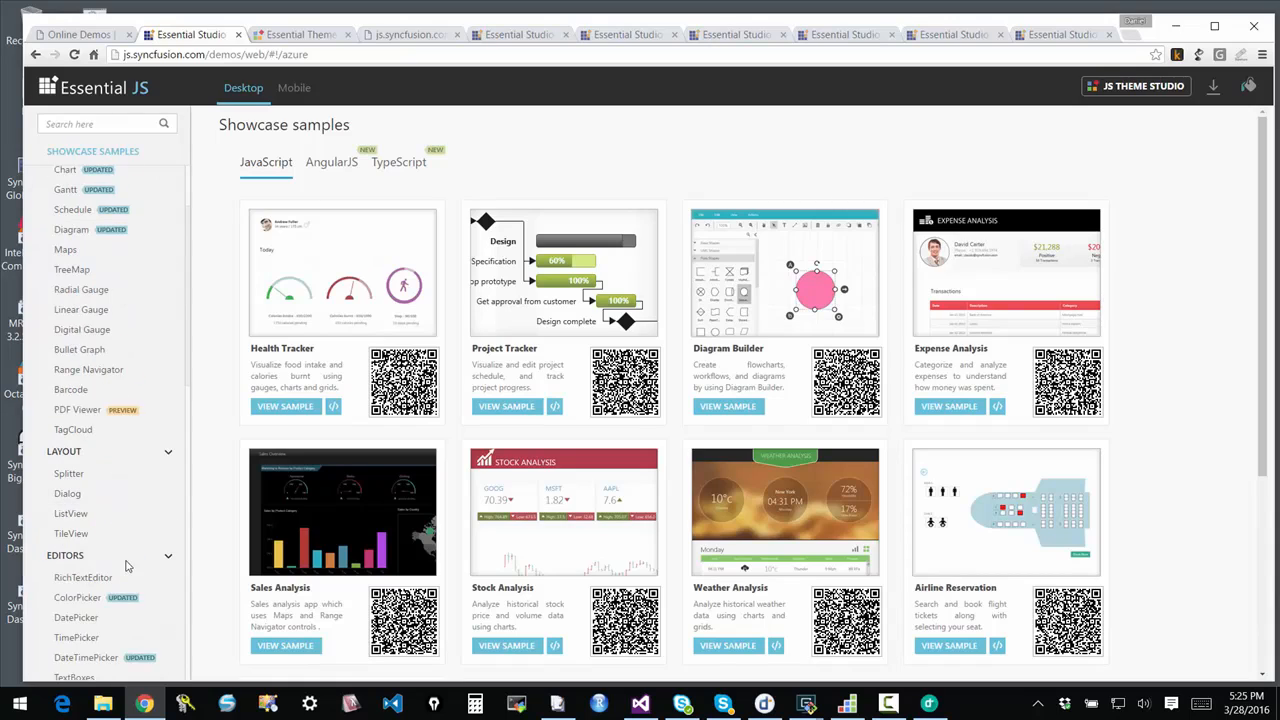
View Essential JS Theme Studio's themed widget gallery, then return to the online demos overview
scroll(down, 3)
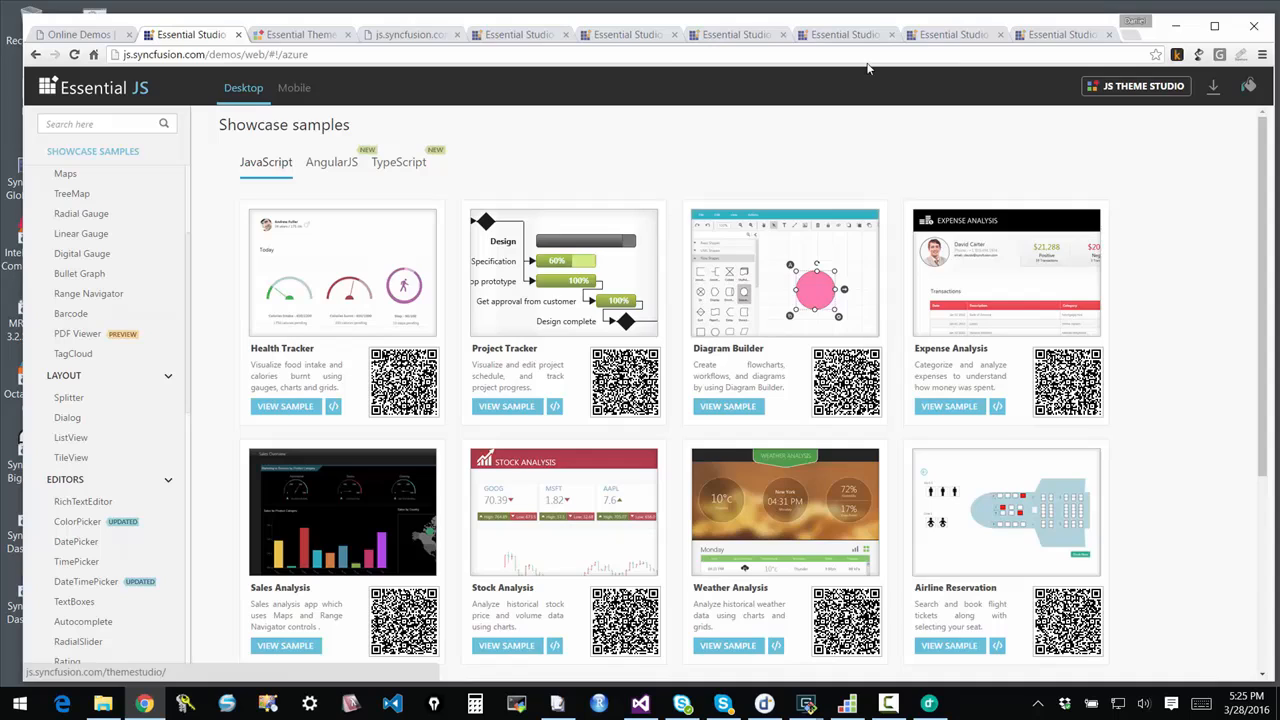
click(300, 34)
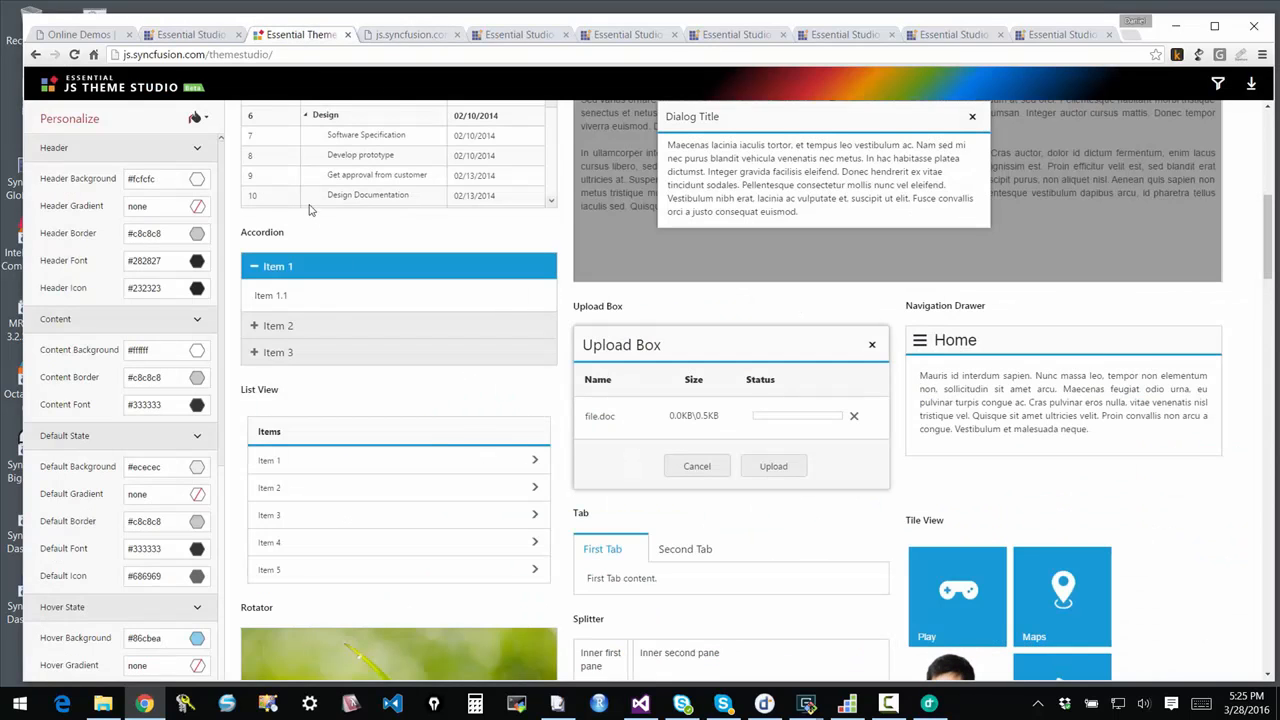
mouse_move(365, 398)
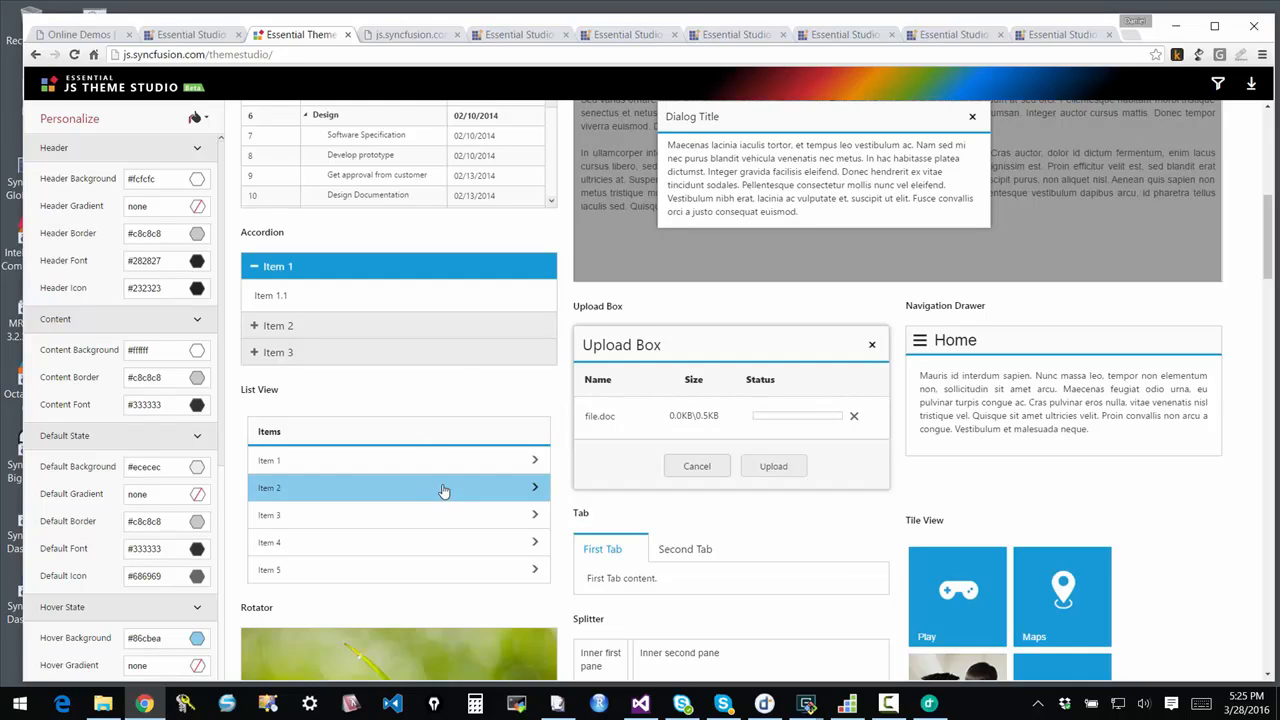
mouse_move(928, 225)
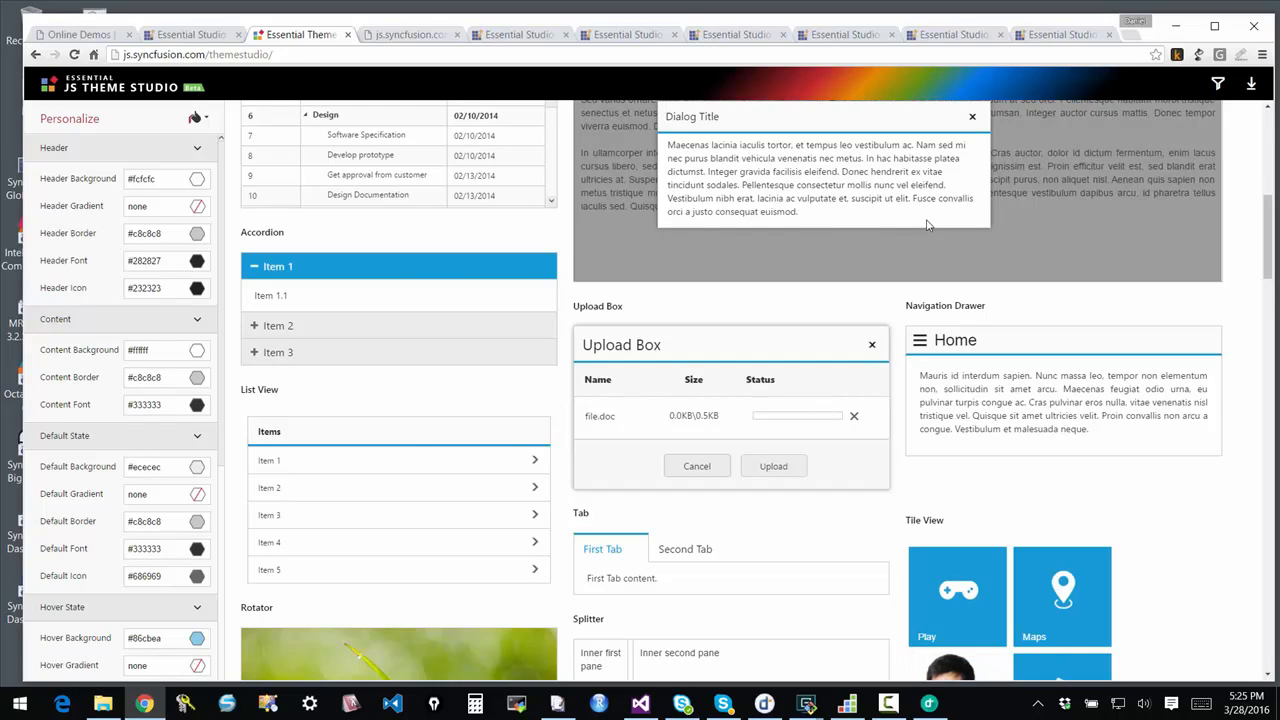
mouse_move(975, 285)
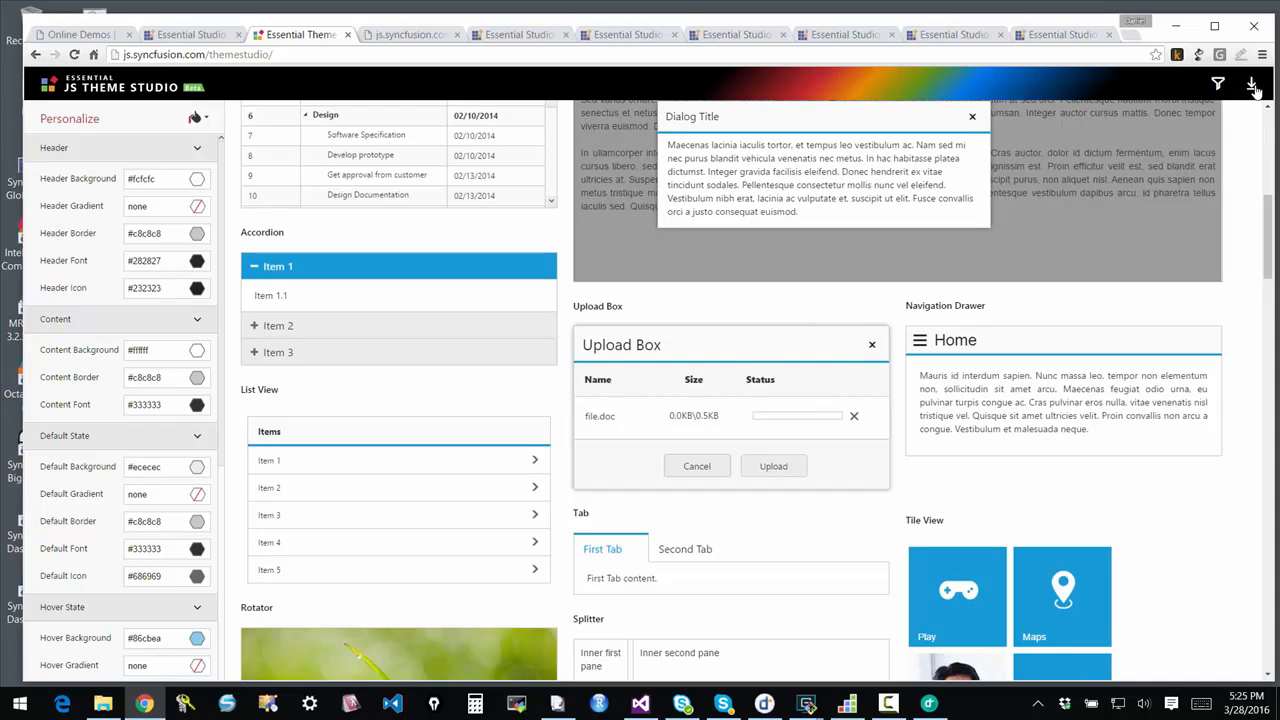
mouse_move(1251, 84)
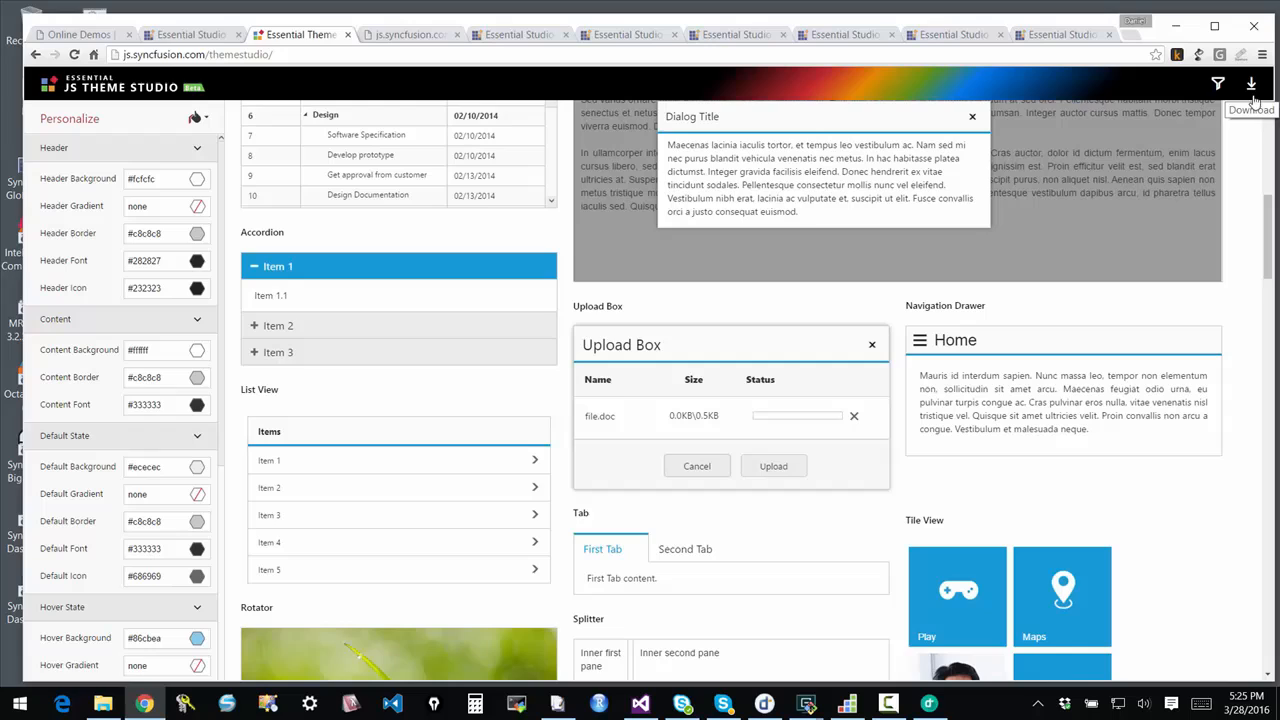
mouse_move(423, 403)
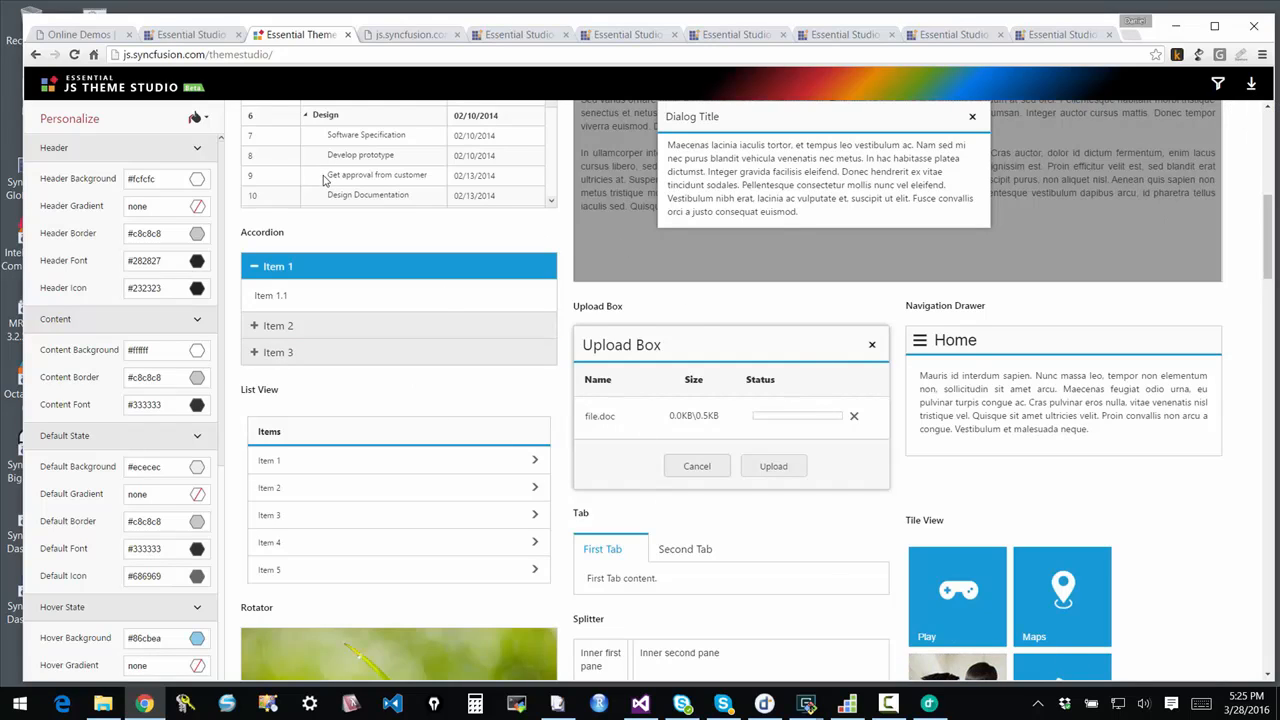
click(78, 34)
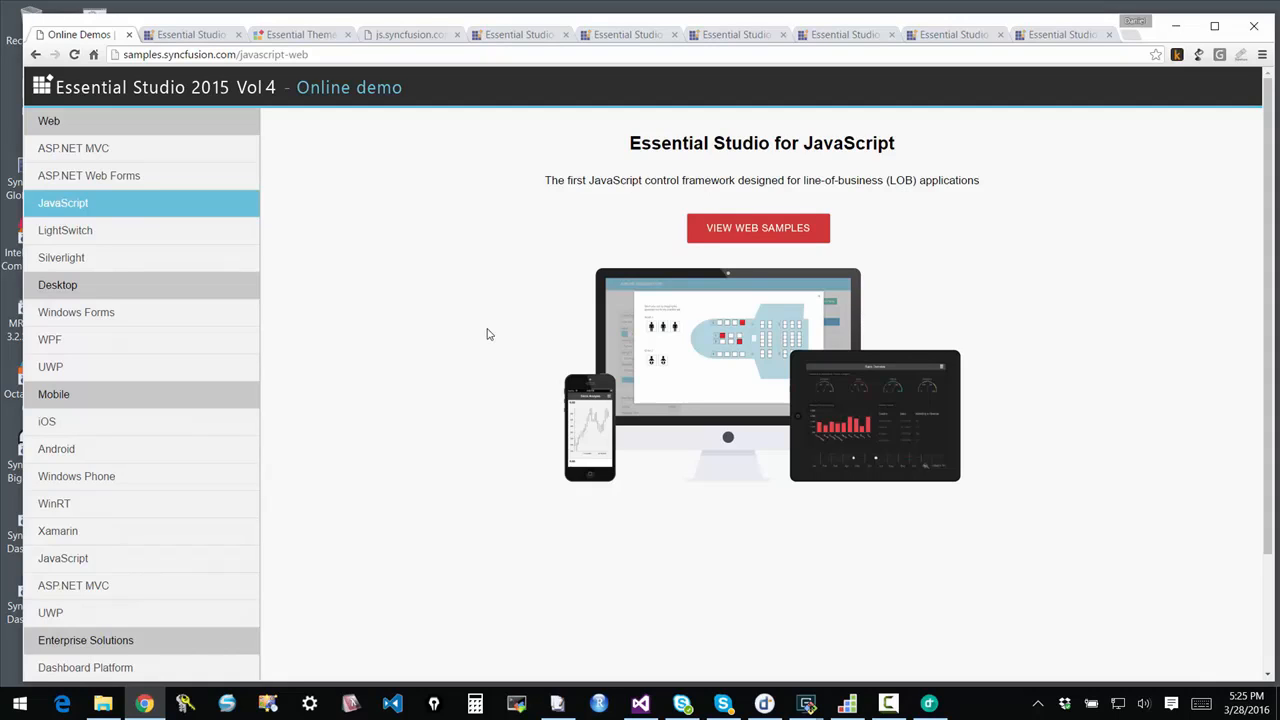
mouse_move(800, 400)
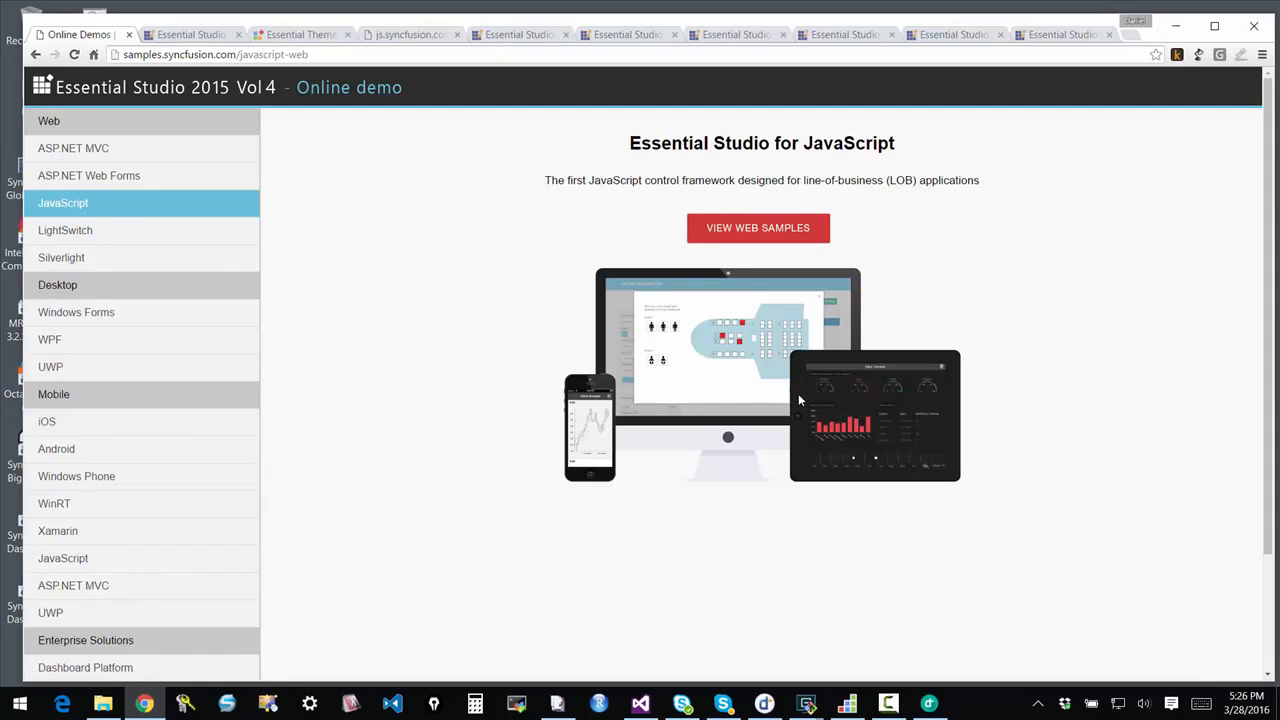
mouse_move(798, 400)
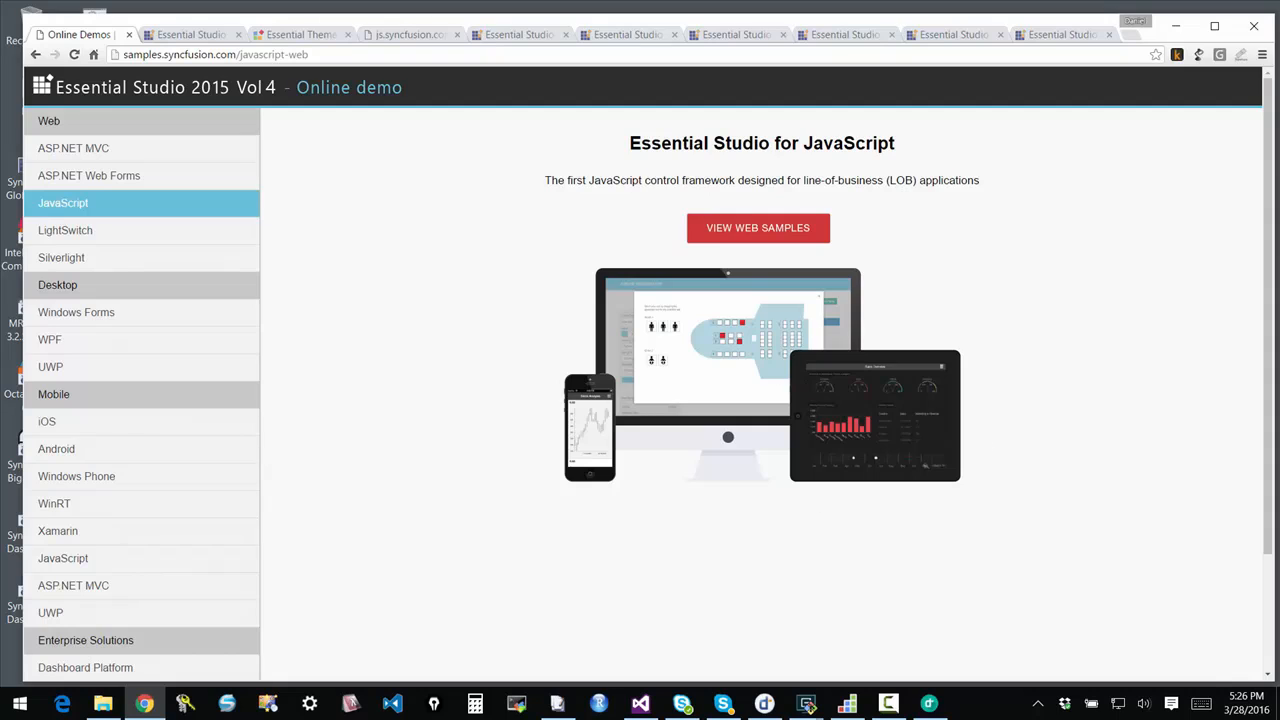